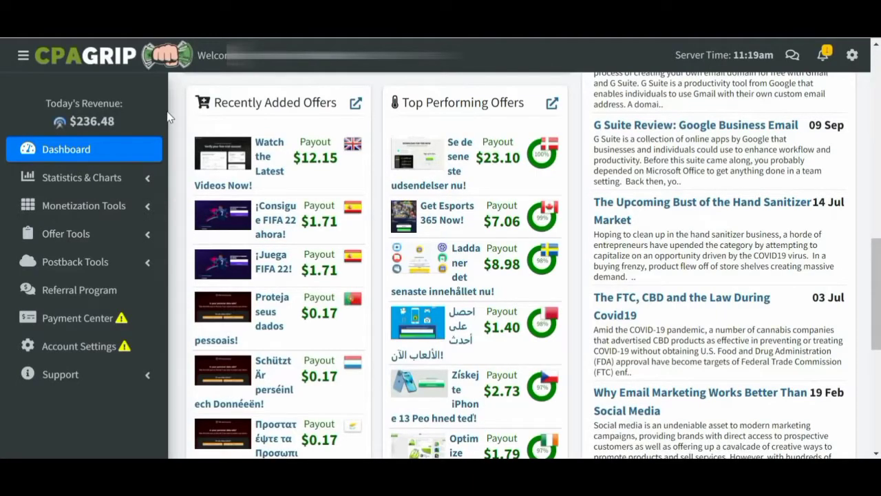
{"action": "mouse_move", "coordinate": [155, 124]}
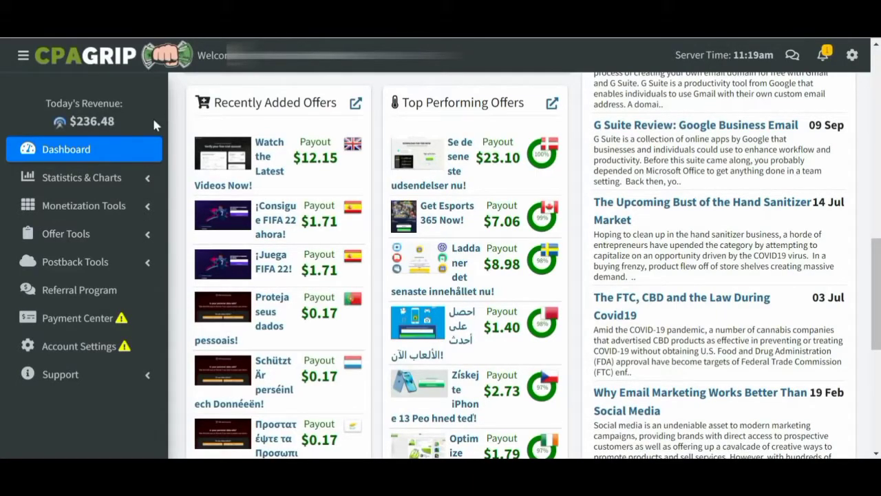
{"action": "mouse_move", "coordinate": [102, 206]}
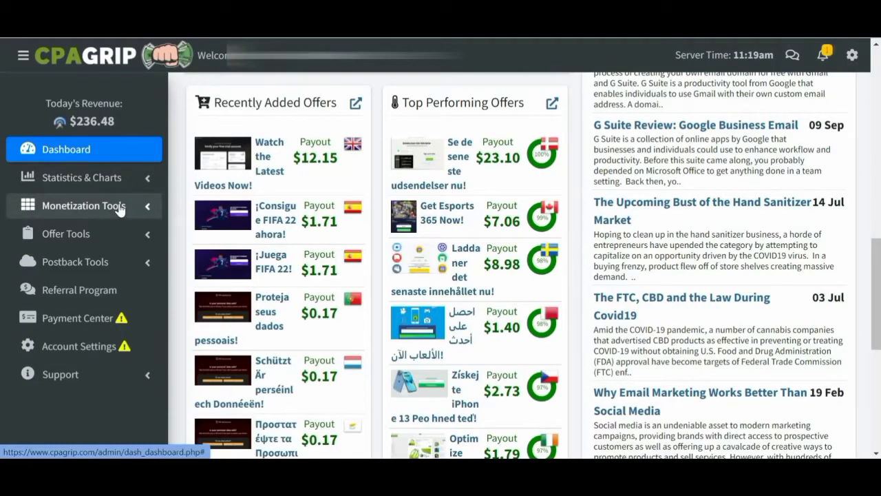
{"action": "mouse_move", "coordinate": [121, 128]}
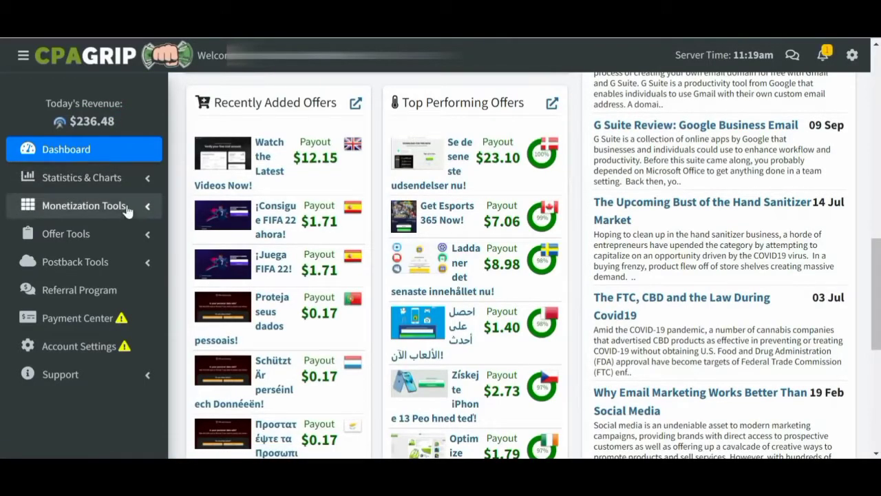
Open URL / File Lockers from the Monetization Tools section of the sidebar
{"action": "left_click", "coordinate": [83, 205]}
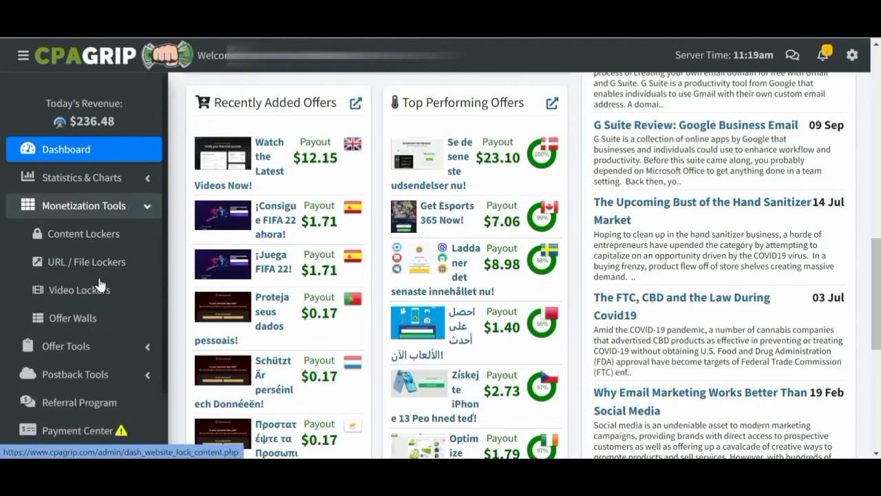
{"action": "mouse_move", "coordinate": [86, 262]}
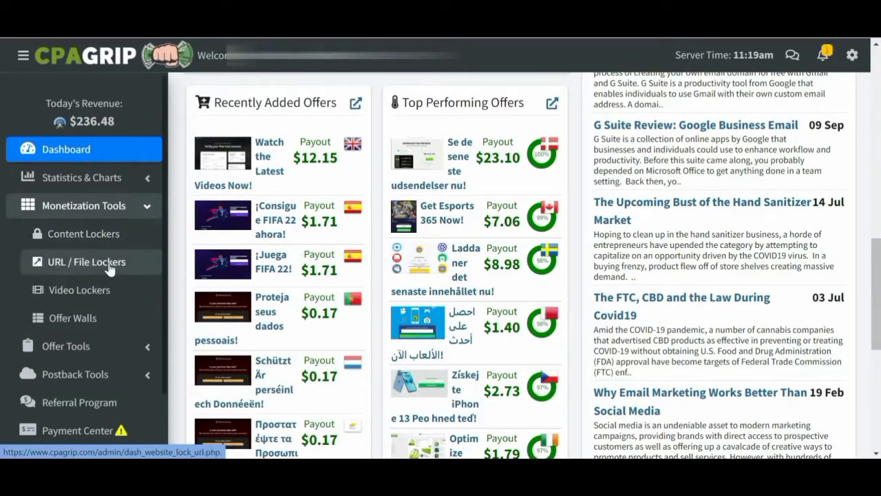
{"action": "mouse_move", "coordinate": [124, 281]}
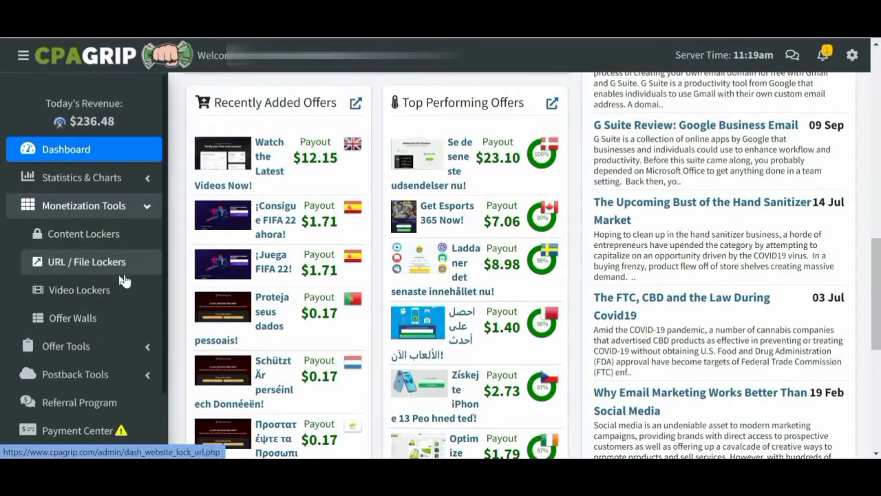
{"action": "left_click", "coordinate": [85, 262]}
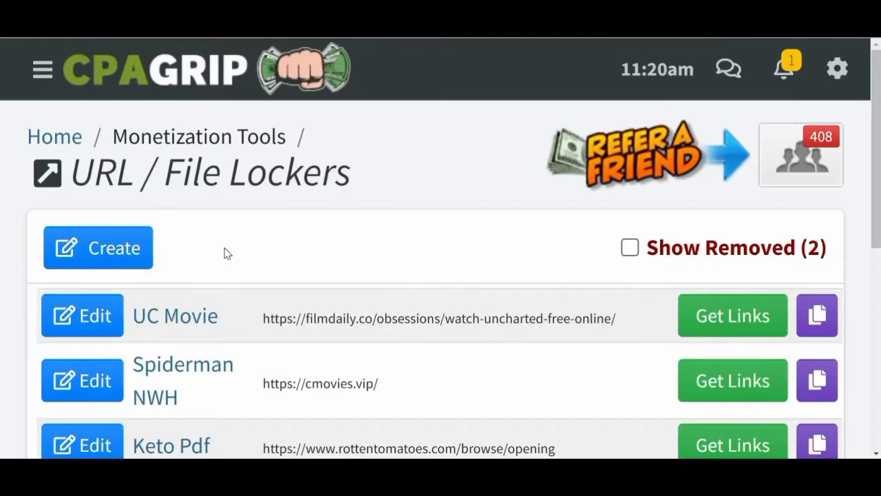
{"action": "mouse_move", "coordinate": [130, 231]}
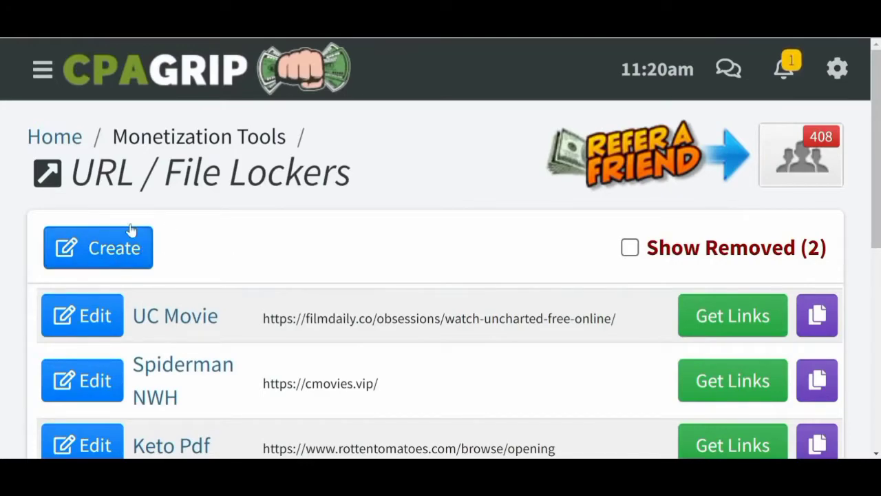
{"action": "mouse_move", "coordinate": [744, 347]}
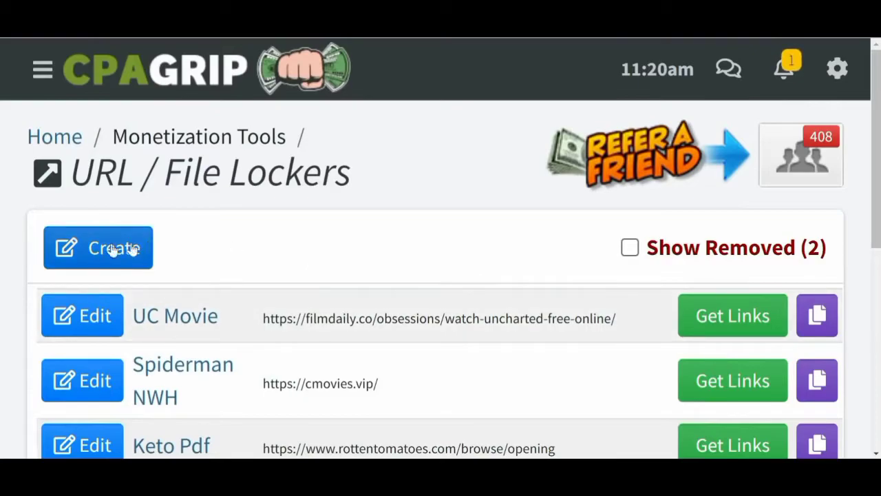
Create a new URL / File Locker and accept the Terms of Service to reach its editor
{"action": "left_click", "coordinate": [97, 247]}
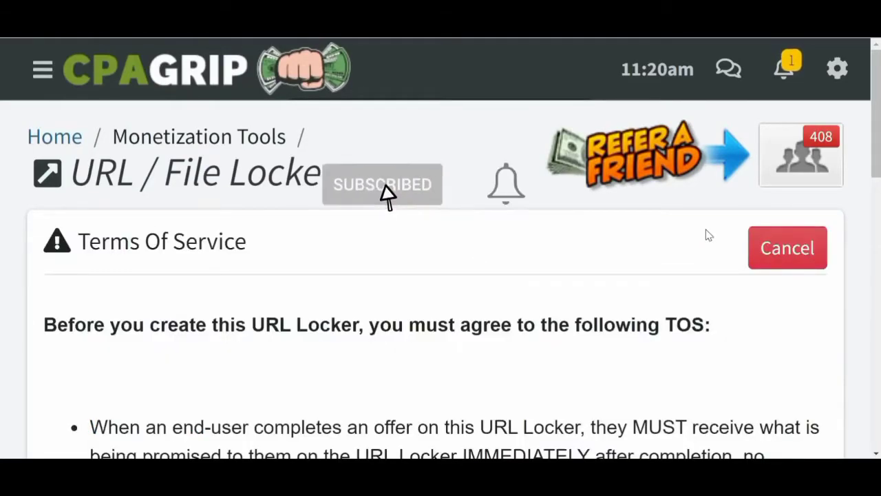
{"action": "scroll", "scroll_direction": "down", "scroll_amount": 3}
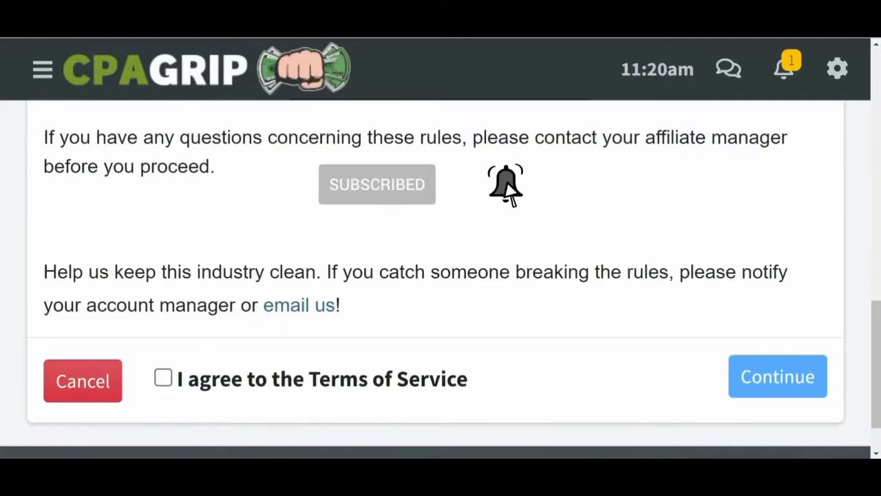
{"action": "left_click", "coordinate": [164, 379]}
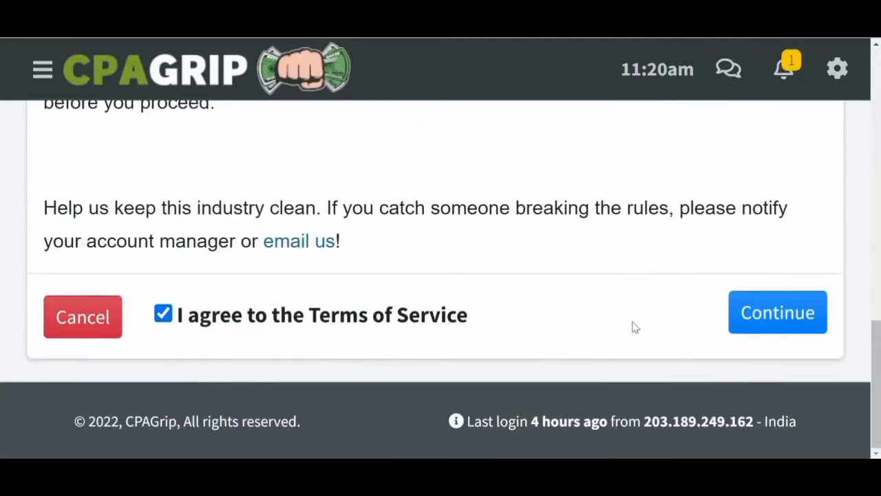
{"action": "left_click", "coordinate": [777, 312]}
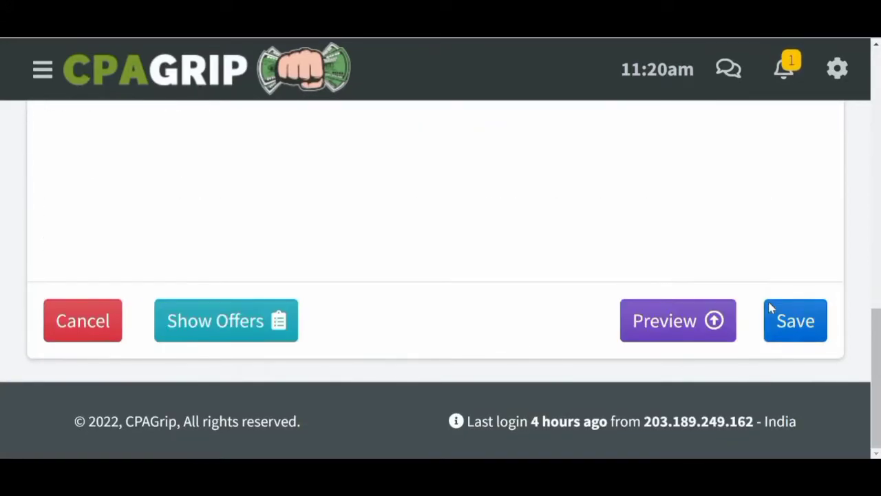
{"action": "scroll", "scroll_direction": "up", "scroll_amount": 3}
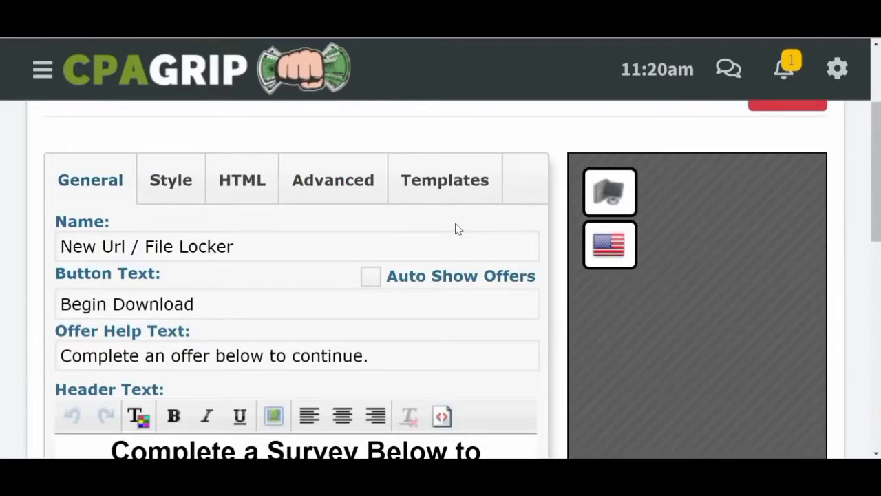
Rename the locker from 'New Url / File Locker' to 'yt cpa 1'
{"action": "scroll", "scroll_direction": "up", "scroll_amount": 3}
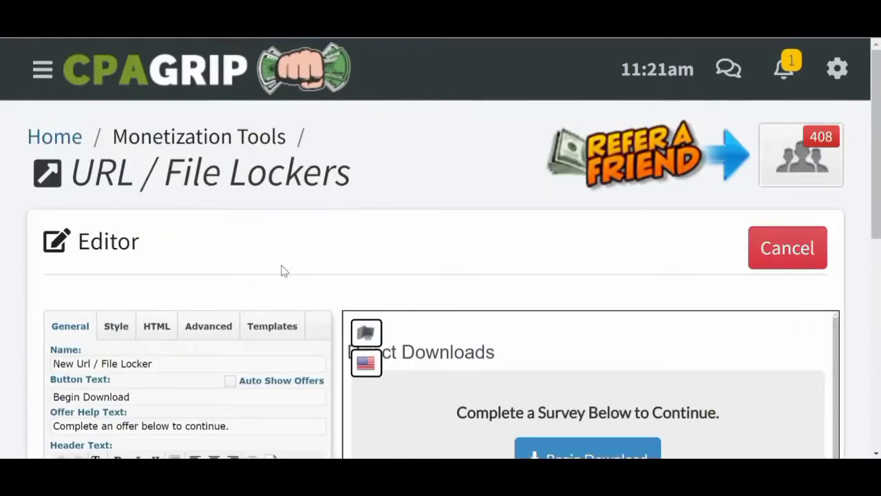
{"action": "scroll", "scroll_direction": "down", "scroll_amount": 3}
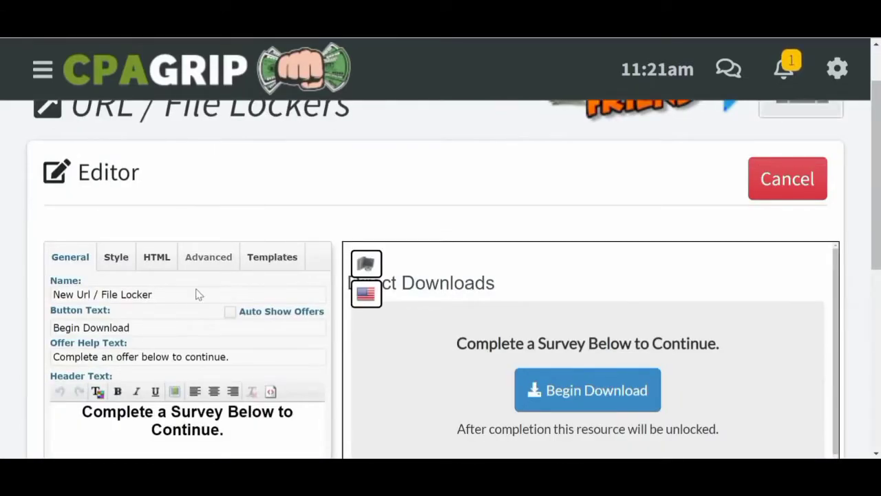
{"action": "triple_click", "coordinate": [102, 294]}
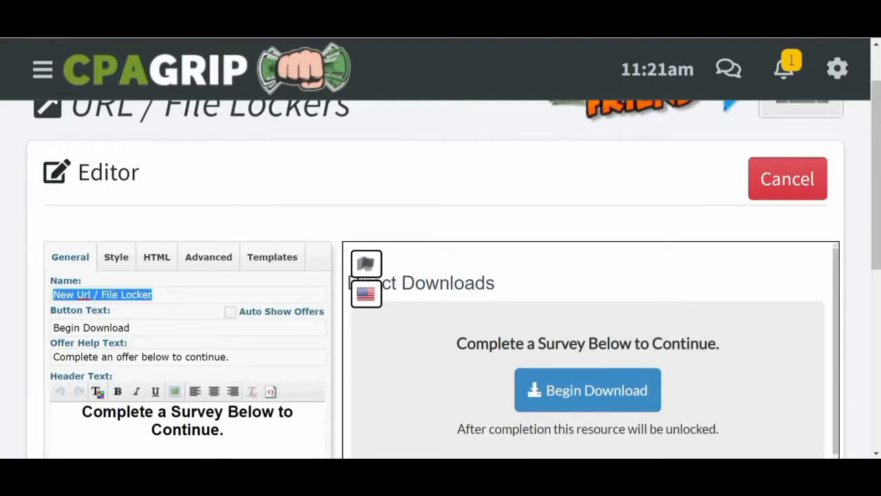
{"action": "type", "text": "yt"}
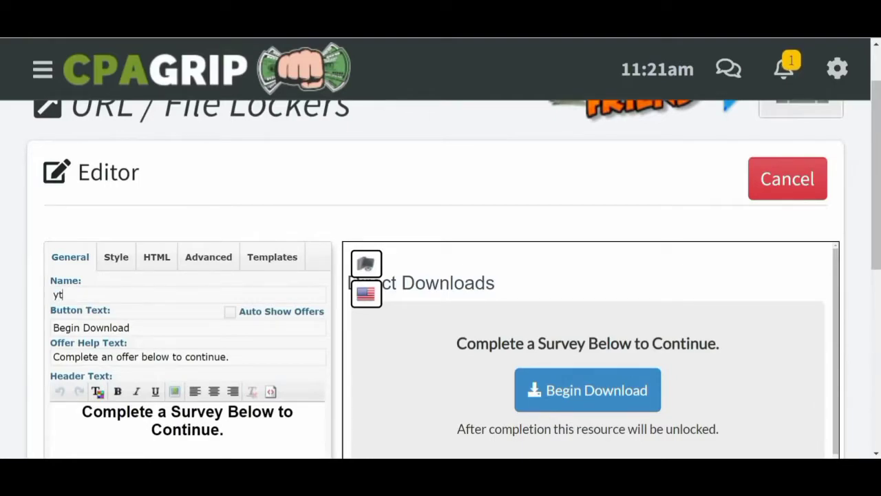
{"action": "type", "text": "cp"}
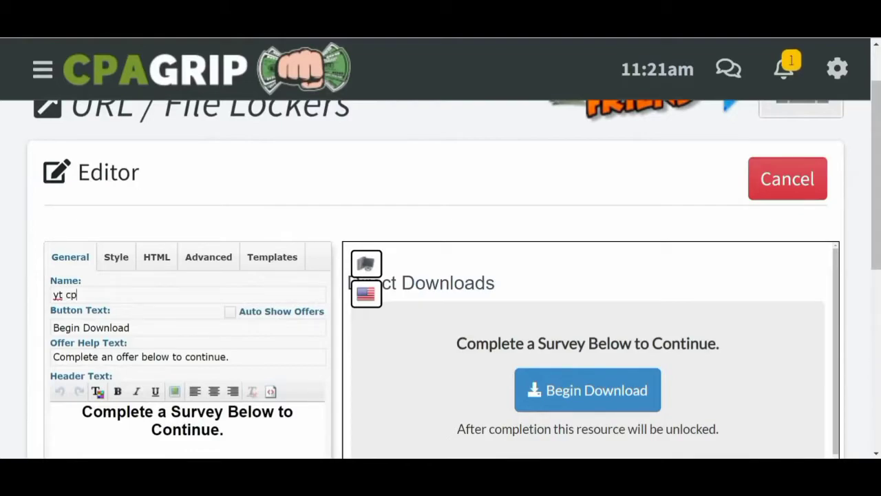
{"action": "type", "text": "a 1"}
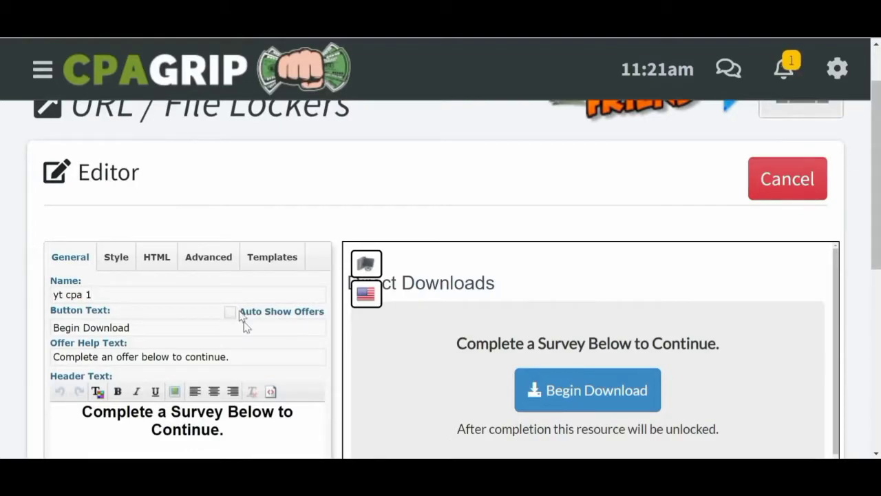
{"action": "mouse_move", "coordinate": [231, 315]}
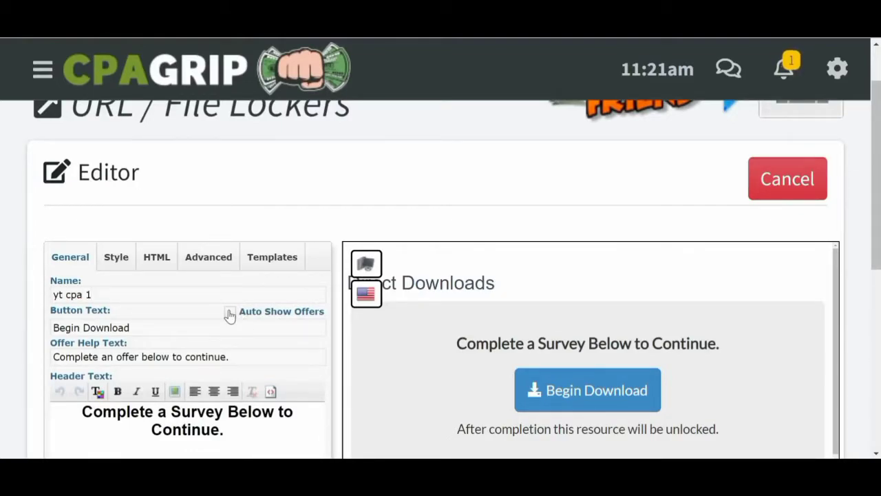
Turn on Auto Show Offers and set the help text to 'Your Download is Ready.'
{"action": "left_click", "coordinate": [230, 315]}
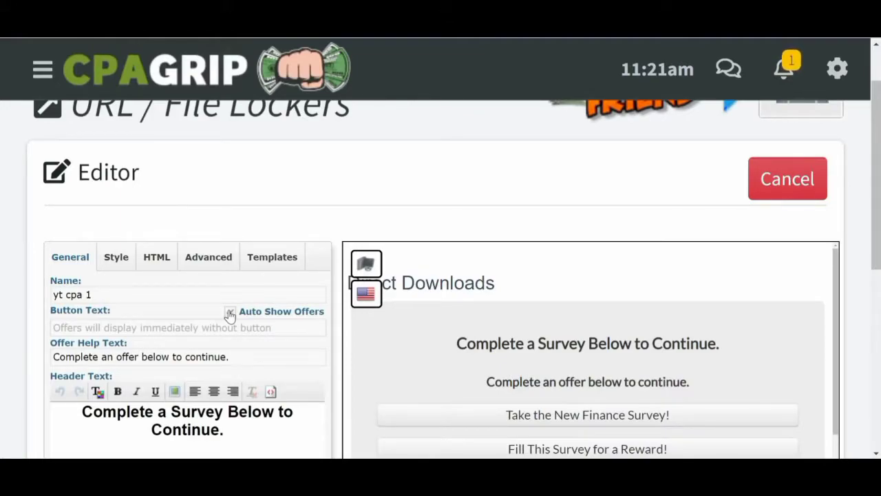
{"action": "left_click", "coordinate": [230, 312]}
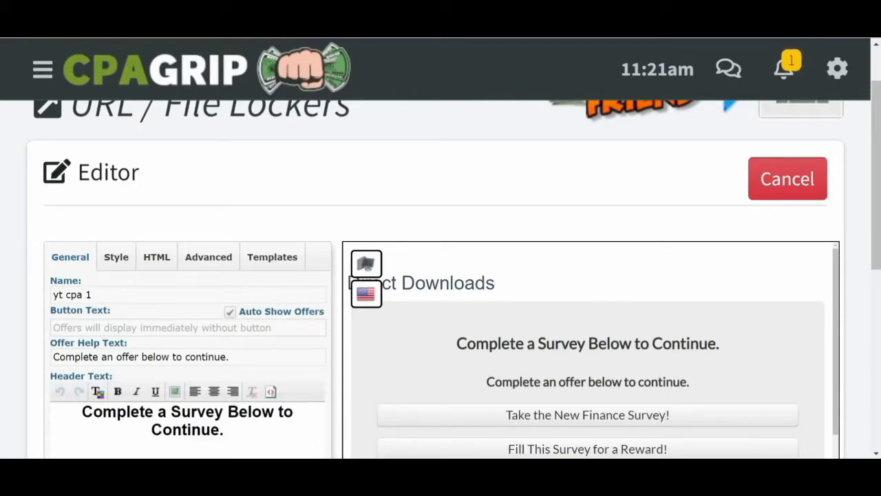
{"action": "type", "text": "Your Download is"}
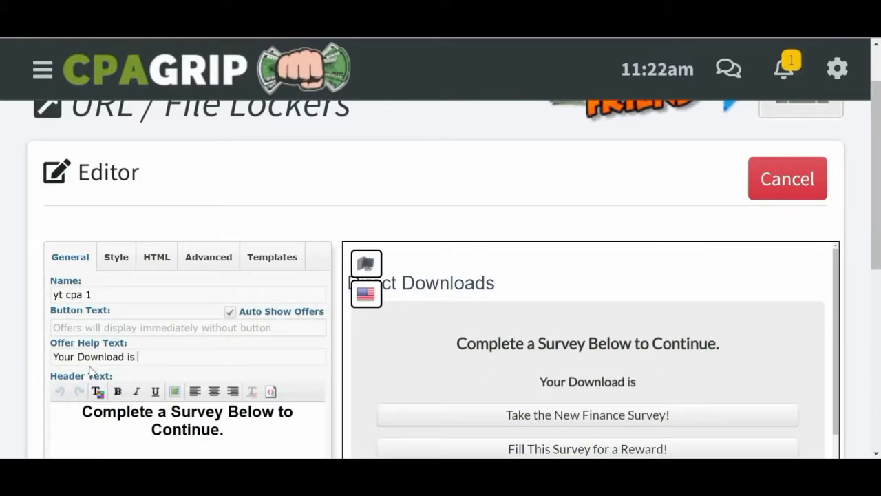
{"action": "type", "text": "Ready."}
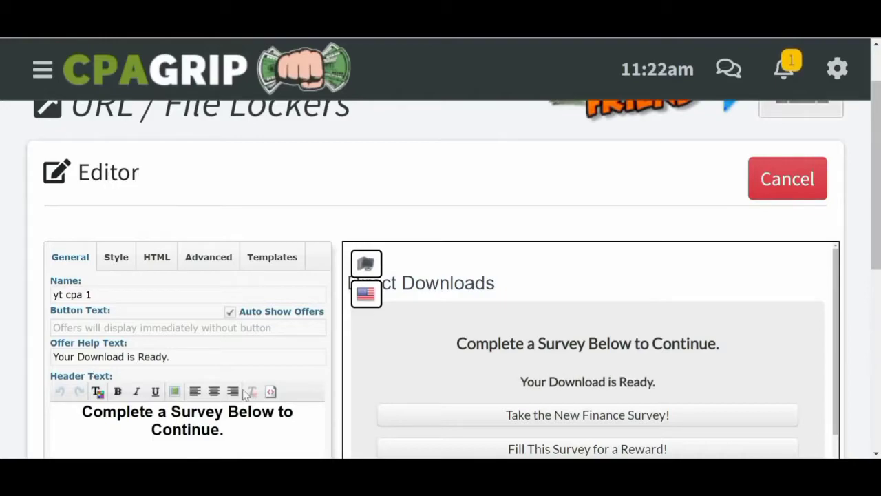
{"action": "scroll", "scroll_direction": "down", "scroll_amount": 3}
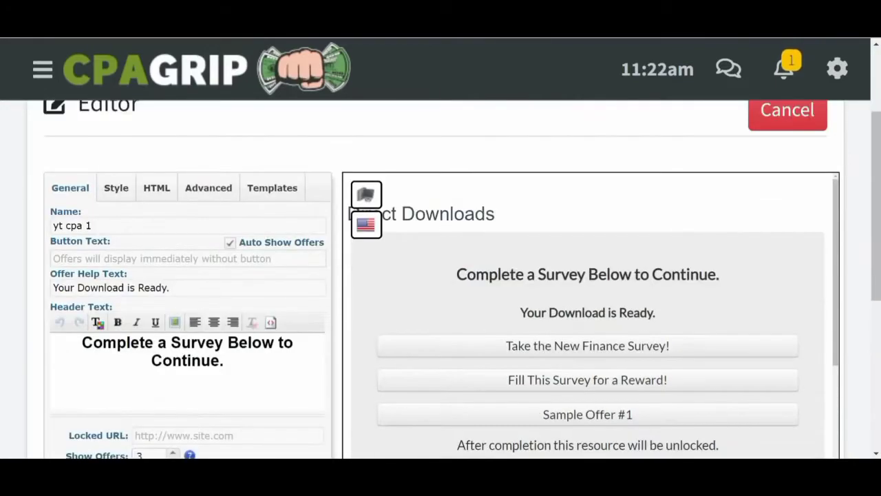
Set Show Offers back to 3 and choose Forever as the Access Time
{"action": "scroll", "scroll_direction": "down", "scroll_amount": 3}
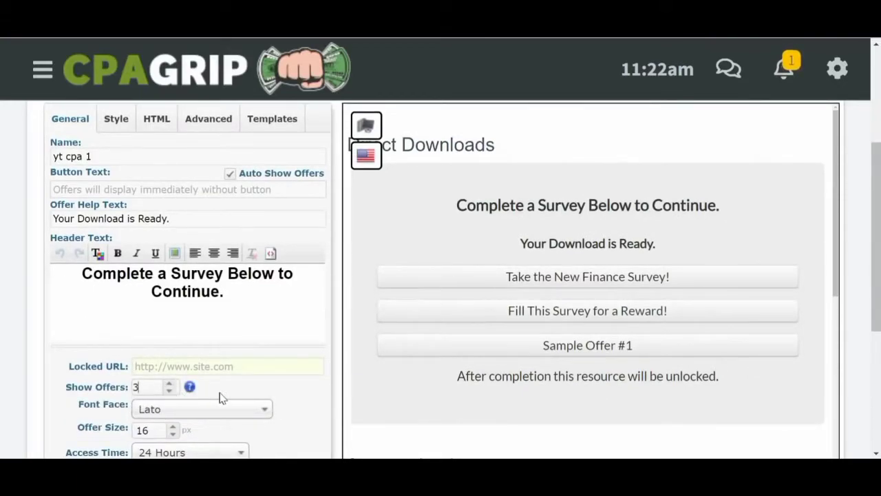
{"action": "left_click", "coordinate": [172, 383]}
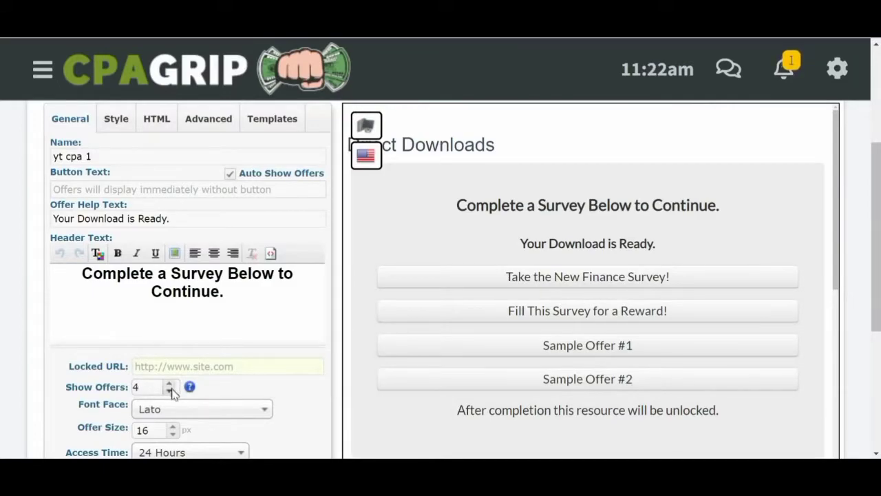
{"action": "left_click", "coordinate": [171, 391]}
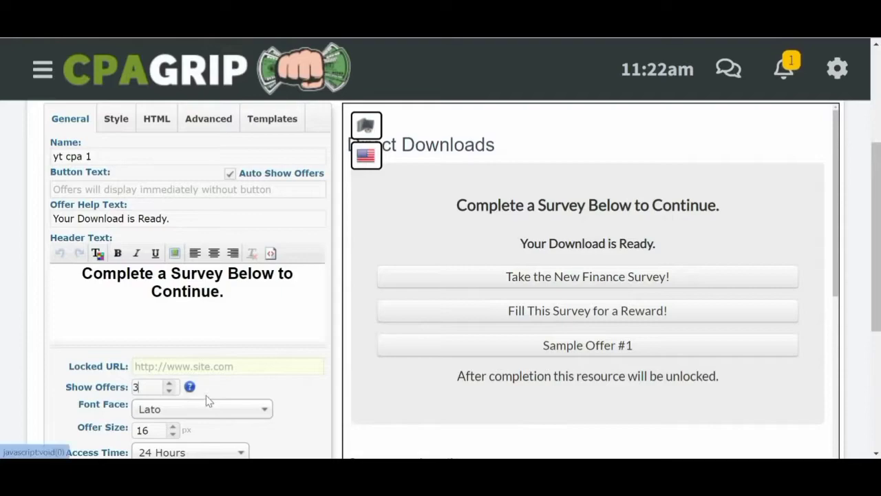
{"action": "scroll", "scroll_direction": "down", "scroll_amount": 3}
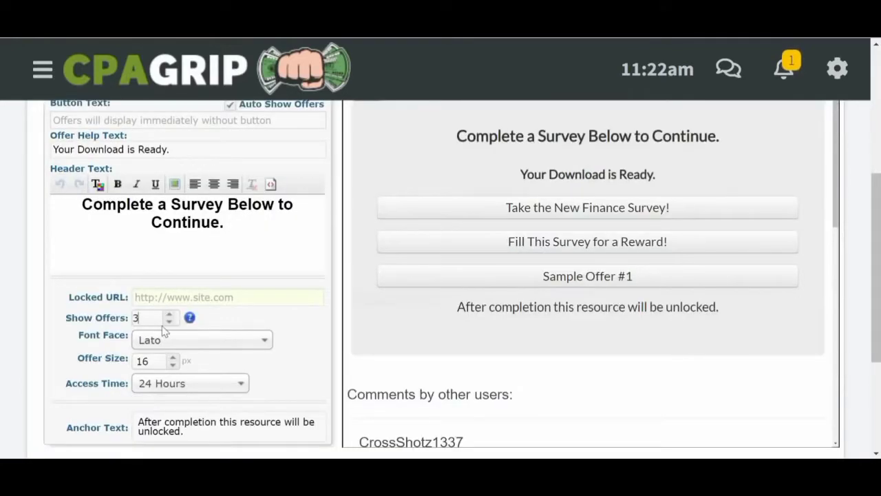
{"action": "mouse_move", "coordinate": [206, 382]}
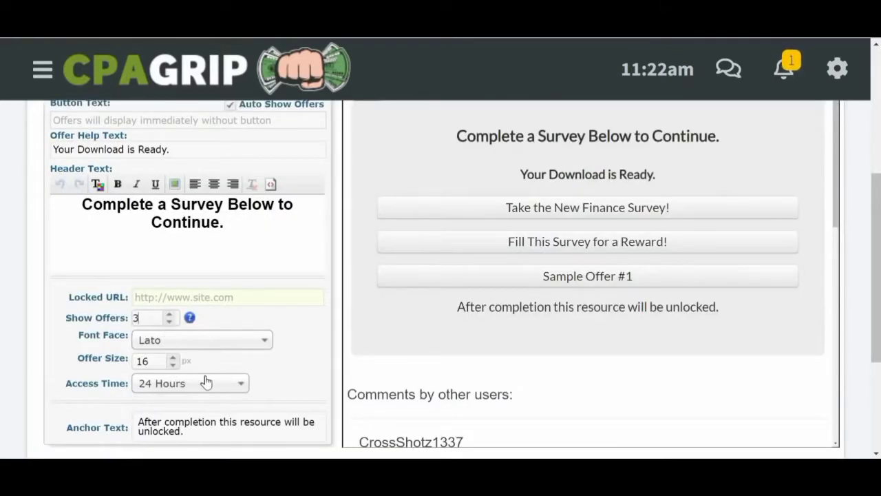
{"action": "left_click", "coordinate": [189, 383]}
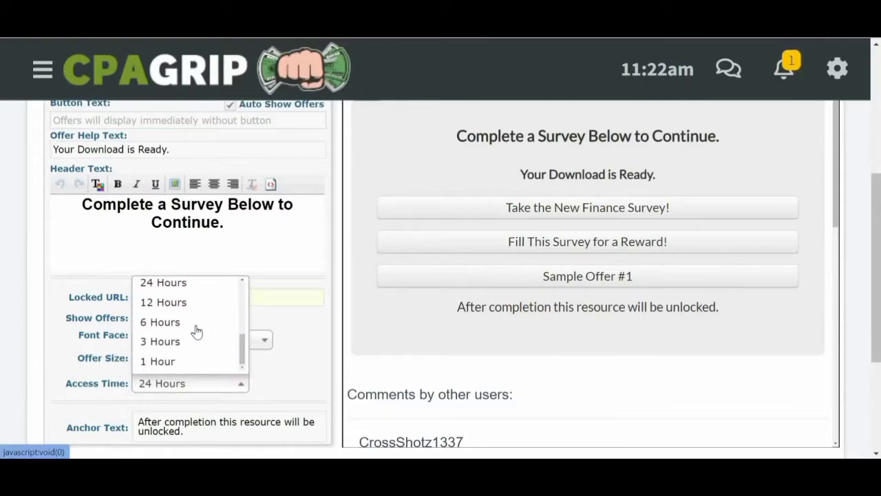
{"action": "scroll", "scroll_direction": "up", "scroll_amount": 3}
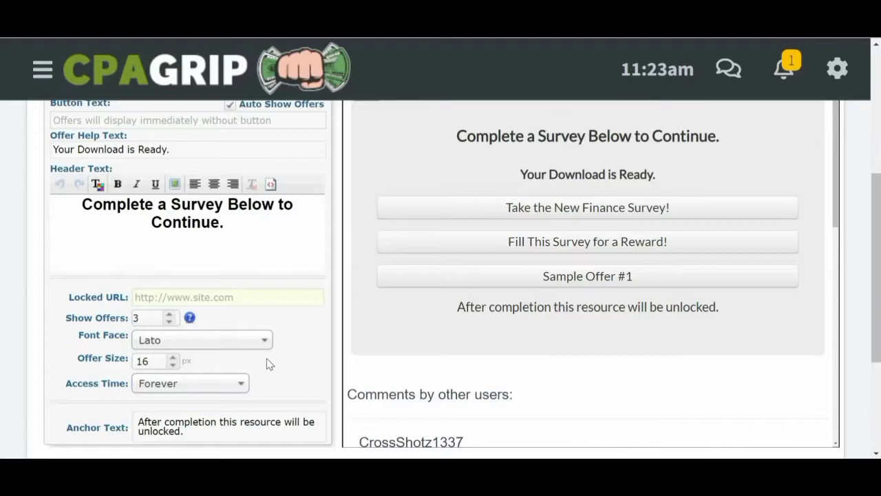
{"action": "scroll", "scroll_direction": "down", "scroll_amount": 3}
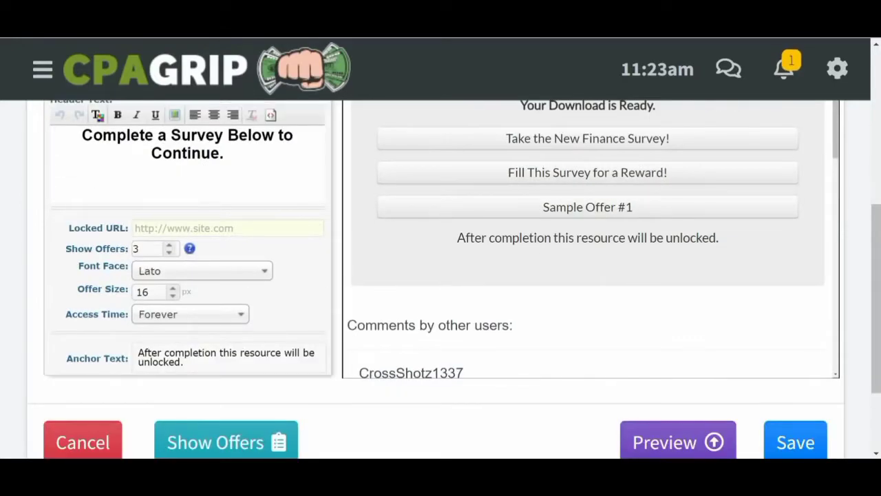
Replace 'resource' with 'video file' in the anchor text and browse the Templates tab
{"action": "triple_click", "coordinate": [227, 356]}
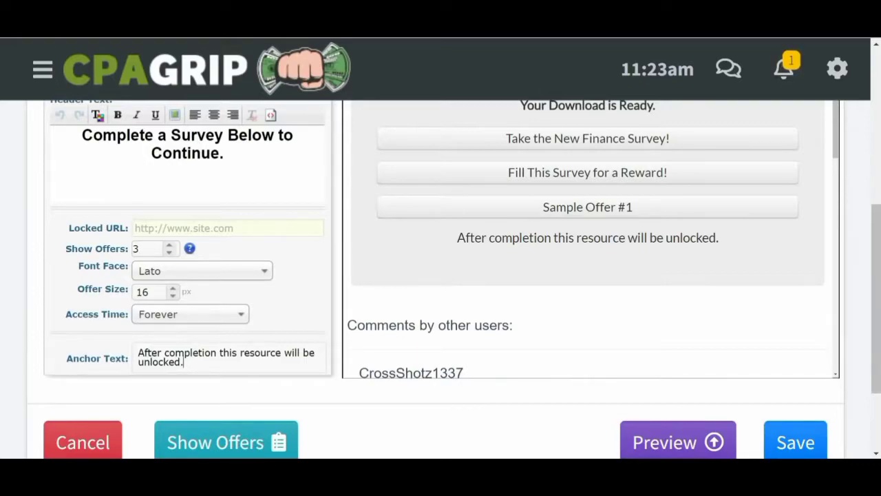
{"action": "double_click", "coordinate": [261, 351]}
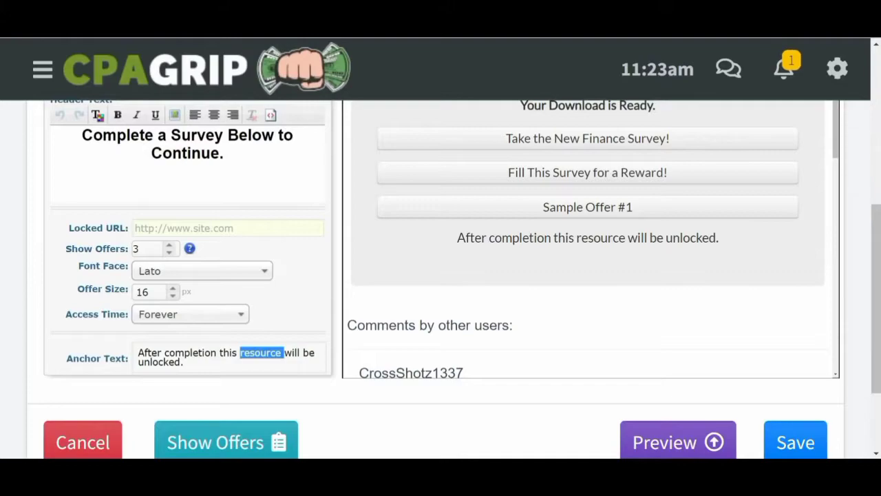
{"action": "type", "text": "video"}
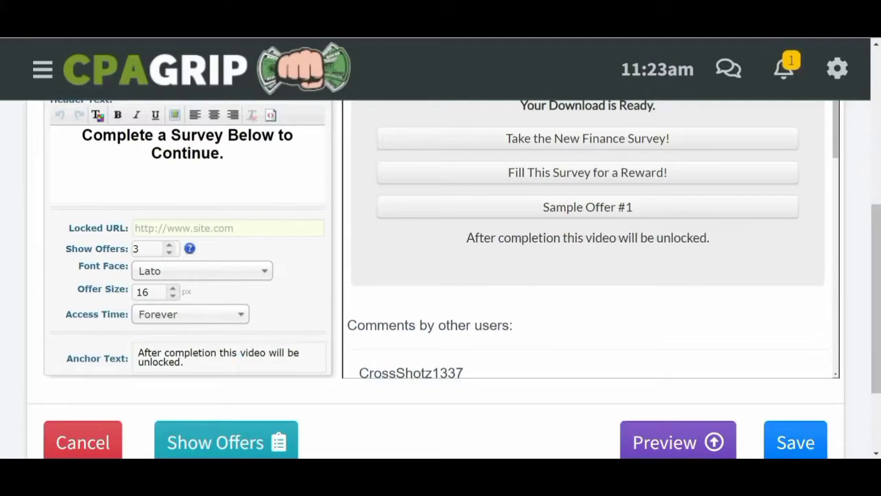
{"action": "type", "text": "file"}
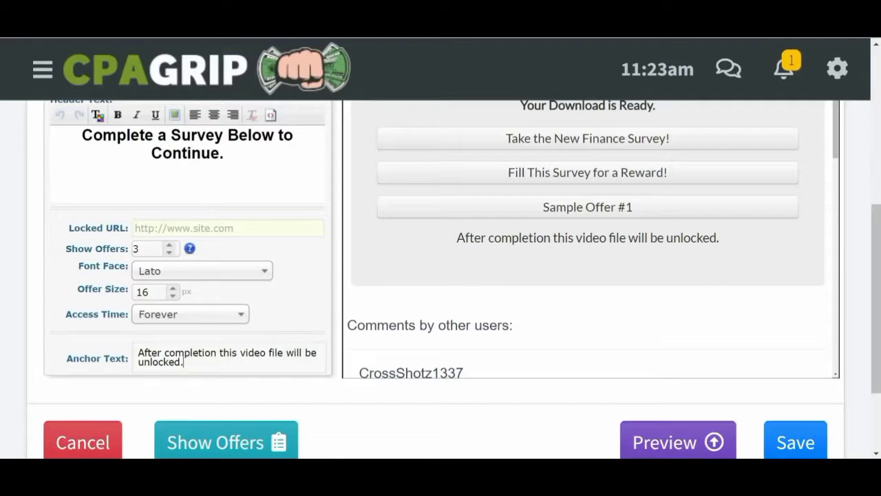
{"action": "scroll", "scroll_direction": "down", "scroll_amount": 3}
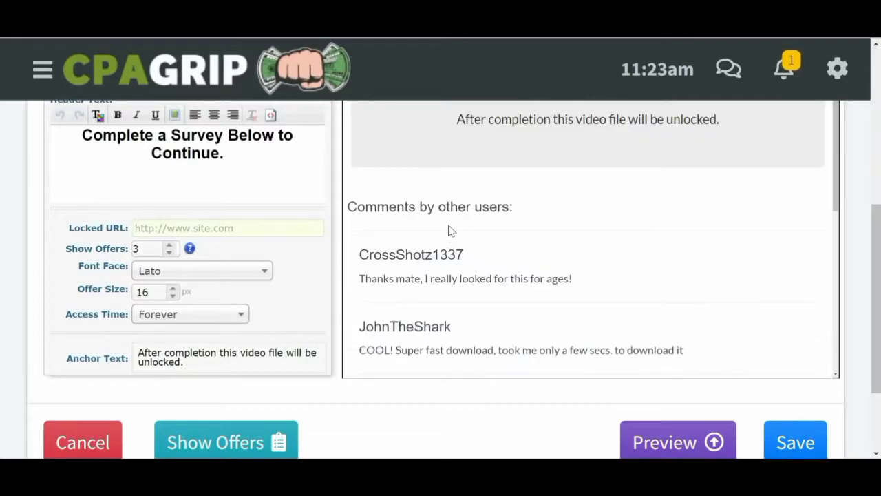
{"action": "scroll", "scroll_direction": "down", "scroll_amount": 3}
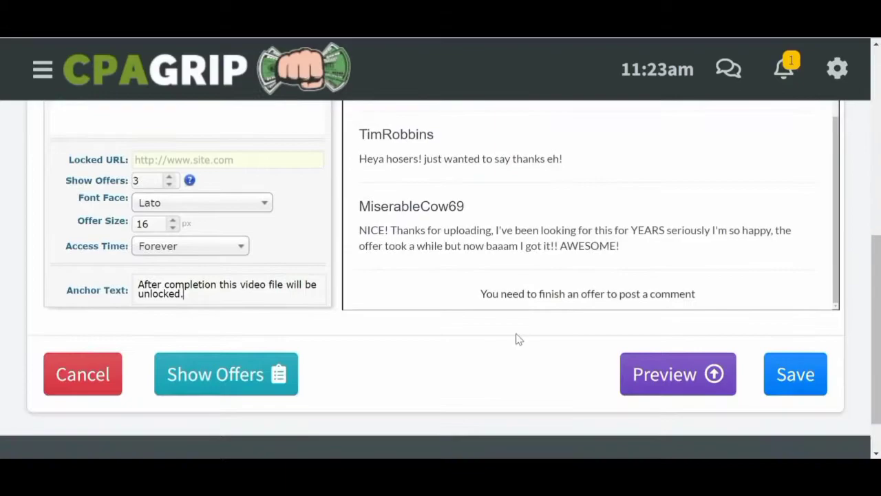
{"action": "left_click", "coordinate": [272, 135]}
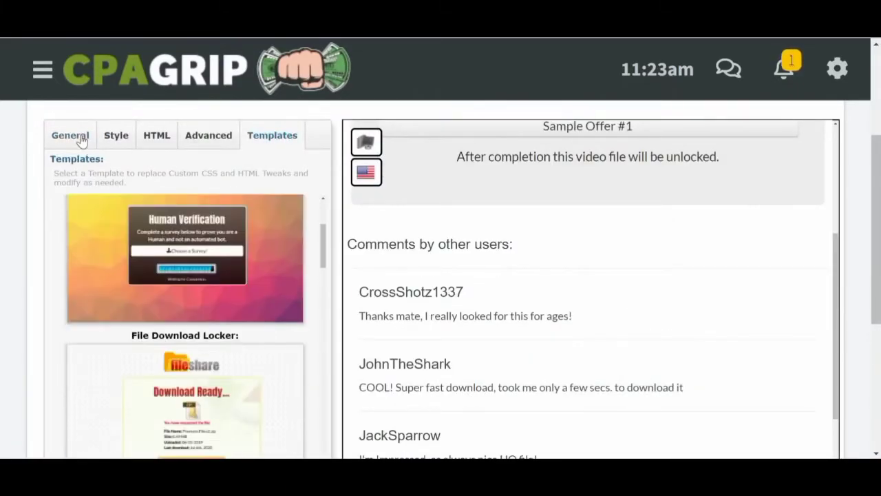
{"action": "scroll", "scroll_direction": "down", "scroll_amount": 3}
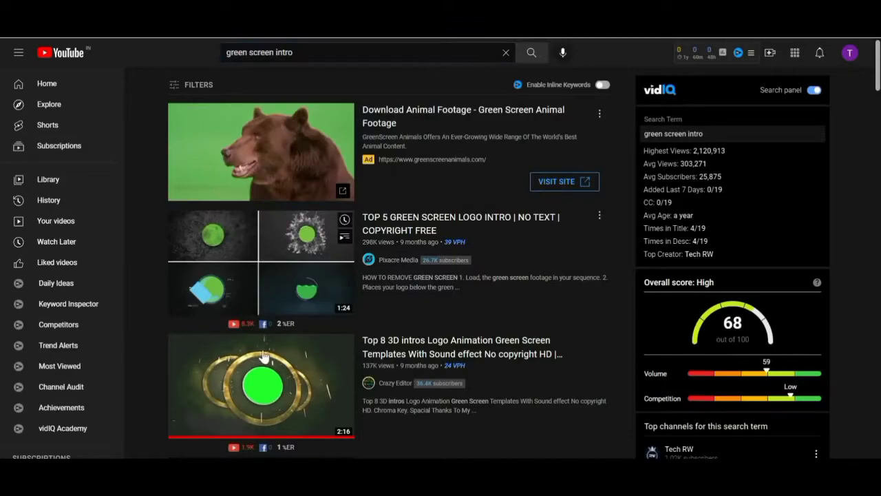
{"action": "scroll", "scroll_direction": "down", "scroll_amount": 3}
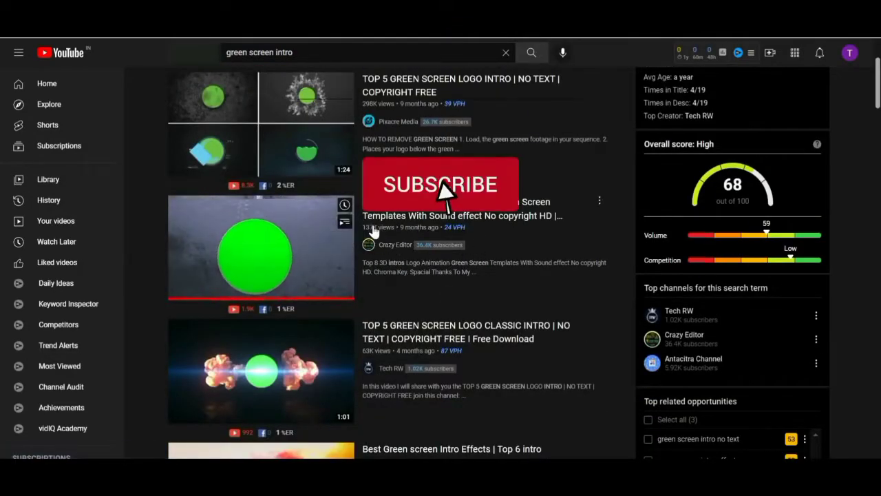
{"action": "left_click", "coordinate": [440, 184]}
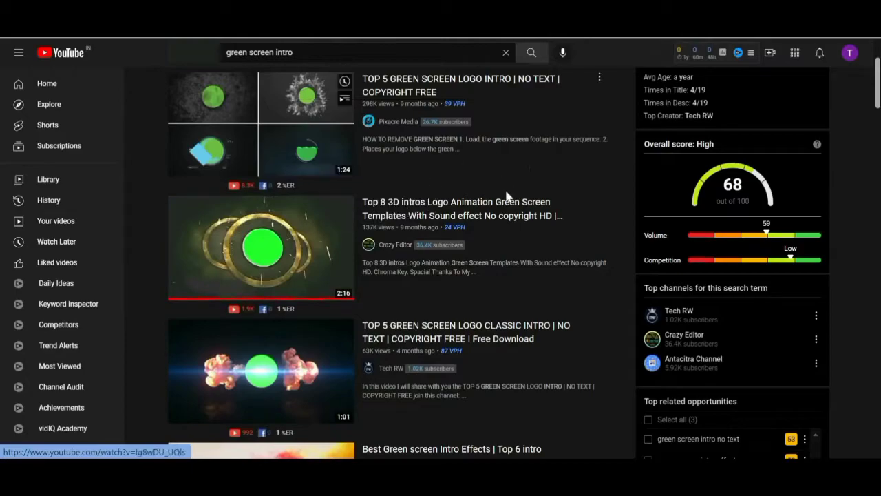
{"action": "scroll", "scroll_direction": "up", "scroll_amount": 3}
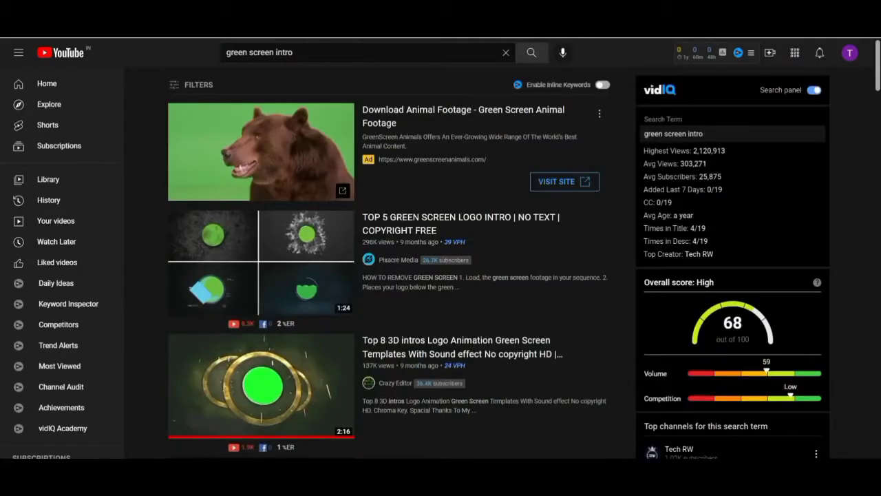
{"action": "scroll", "scroll_direction": "down", "scroll_amount": 3}
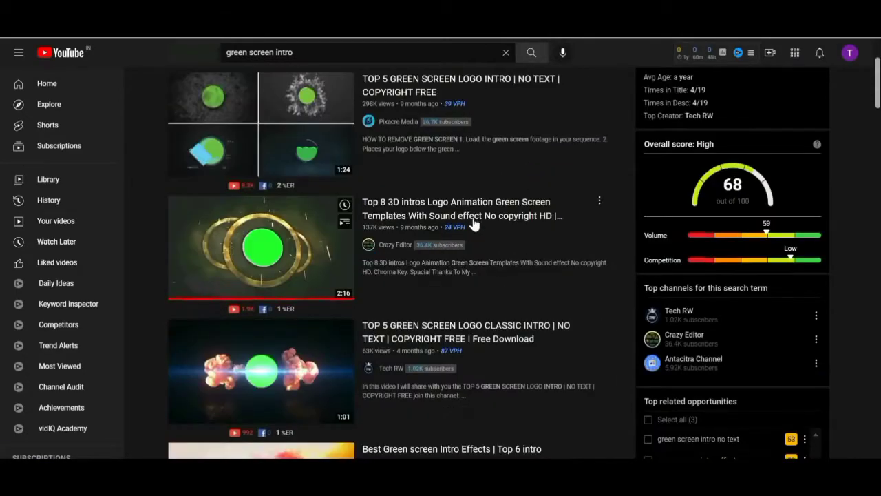
{"action": "scroll", "scroll_direction": "down", "scroll_amount": 3}
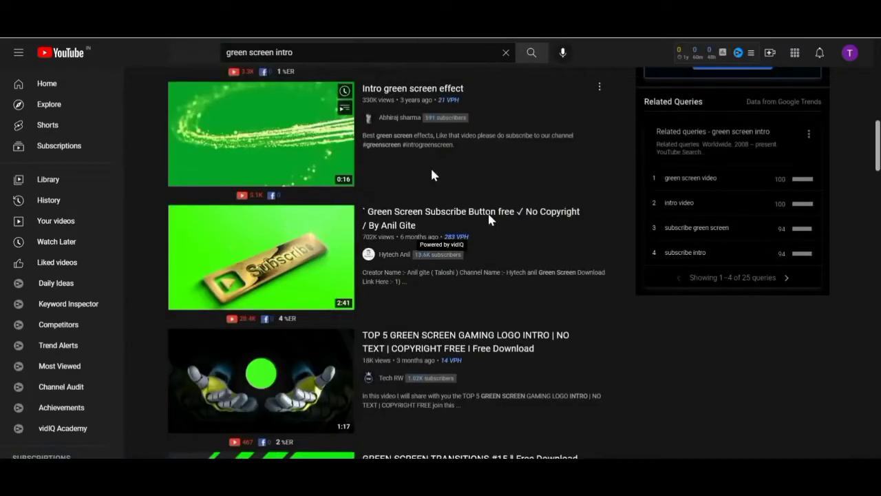
{"action": "mouse_move", "coordinate": [405, 243]}
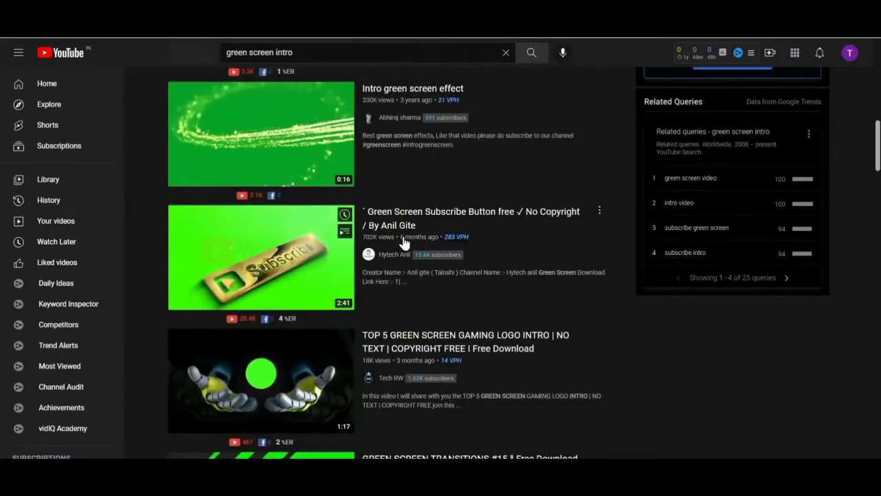
{"action": "mouse_move", "coordinate": [348, 228]}
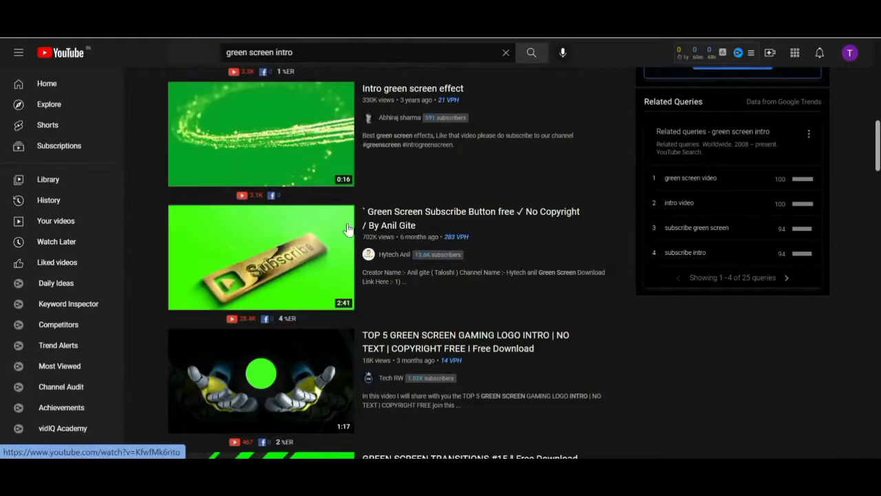
{"action": "mouse_move", "coordinate": [697, 143]}
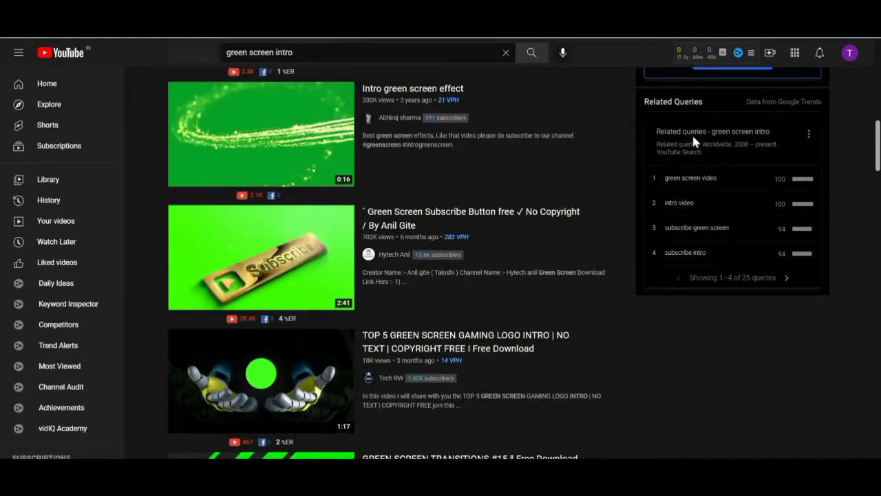
{"action": "mouse_move", "coordinate": [591, 284]}
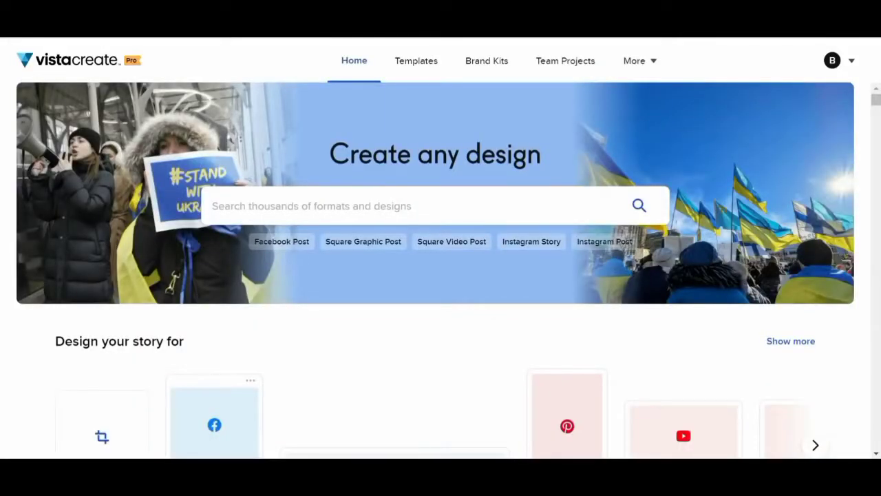
{"action": "mouse_move", "coordinate": [451, 124]}
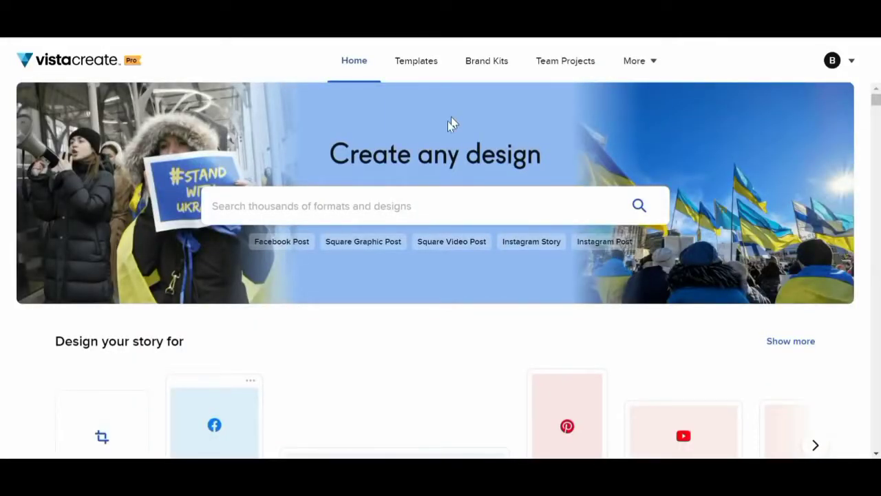
Create a blank Video Full HD 1920x1080 design from the suggested formats
{"action": "left_click", "coordinate": [413, 205]}
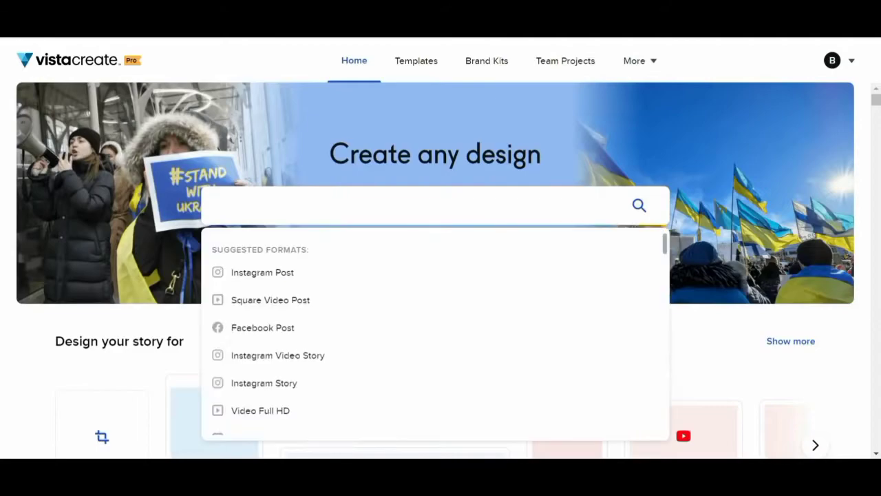
{"action": "left_click", "coordinate": [427, 205]}
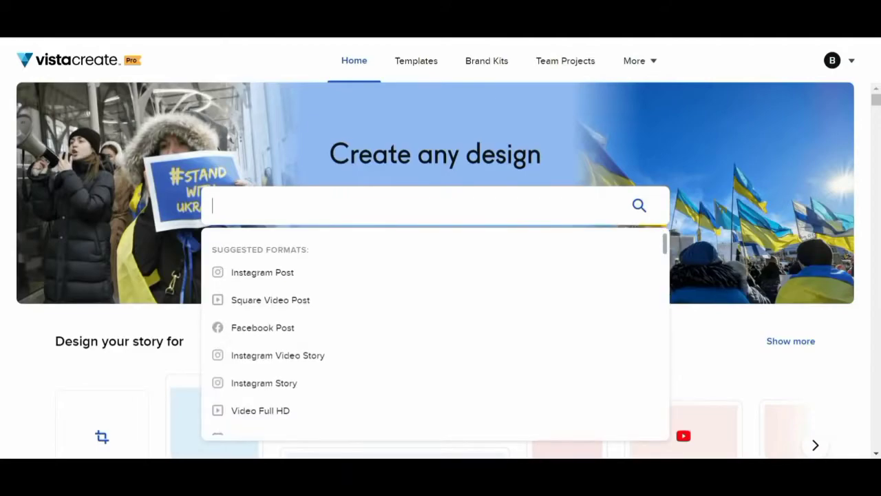
{"action": "mouse_move", "coordinate": [272, 413]}
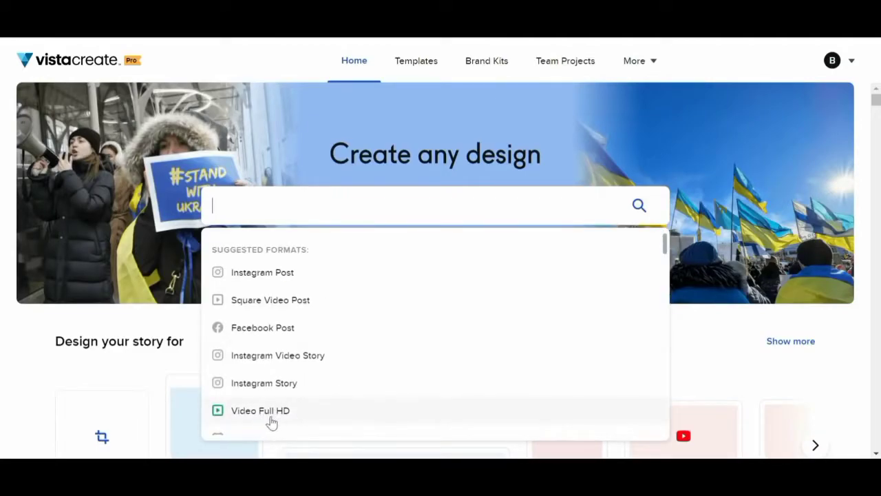
{"action": "left_click", "coordinate": [260, 410]}
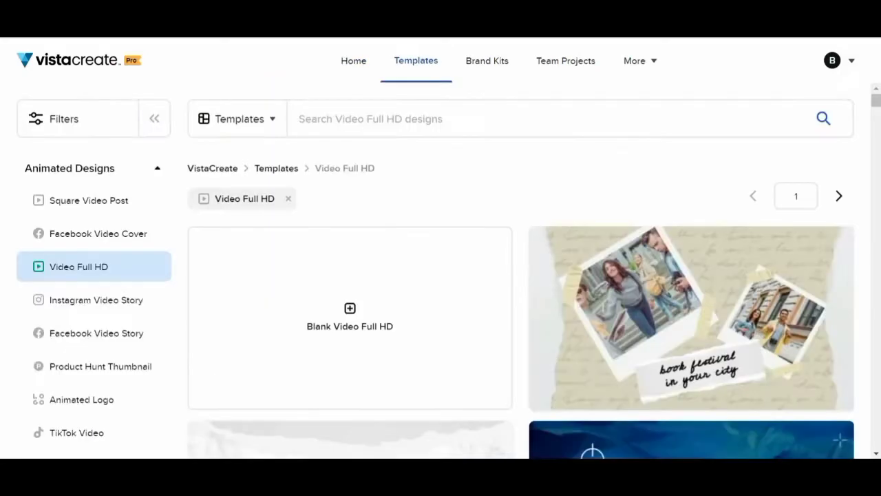
{"action": "mouse_move", "coordinate": [350, 310]}
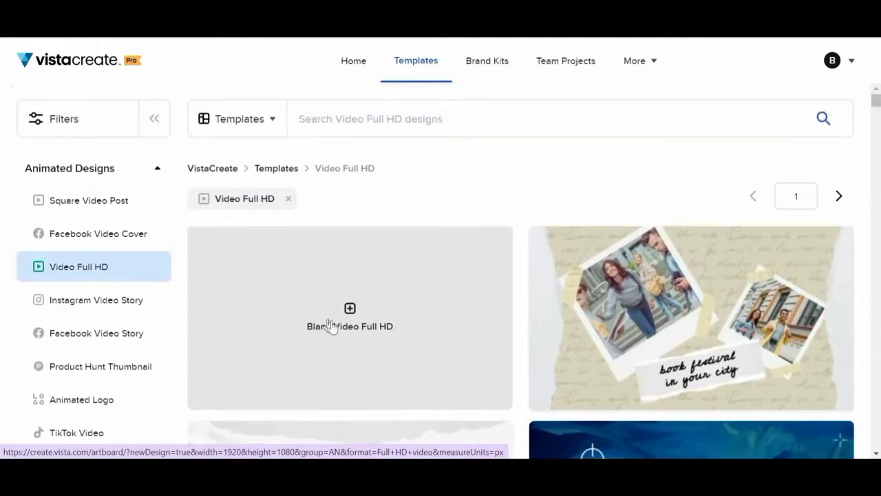
{"action": "left_click", "coordinate": [350, 317]}
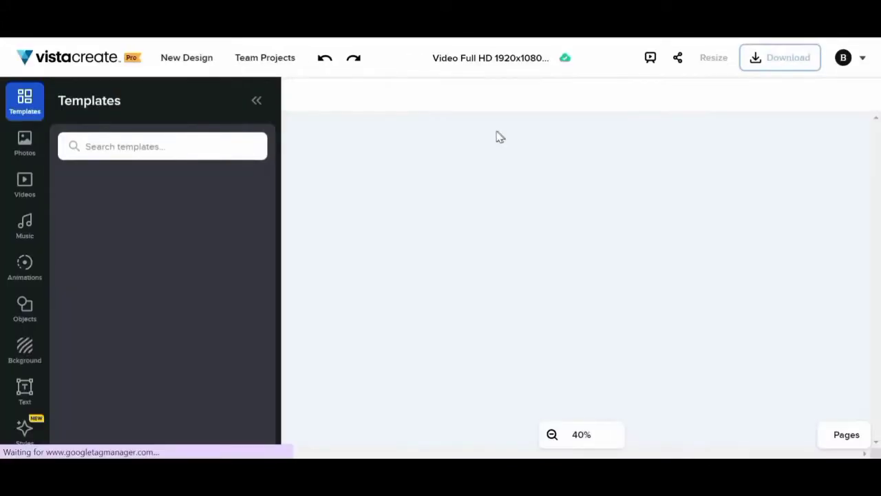
Rerun the recent 'green screen animation' search in the Videos library and browse the results
{"action": "left_click", "coordinate": [490, 57]}
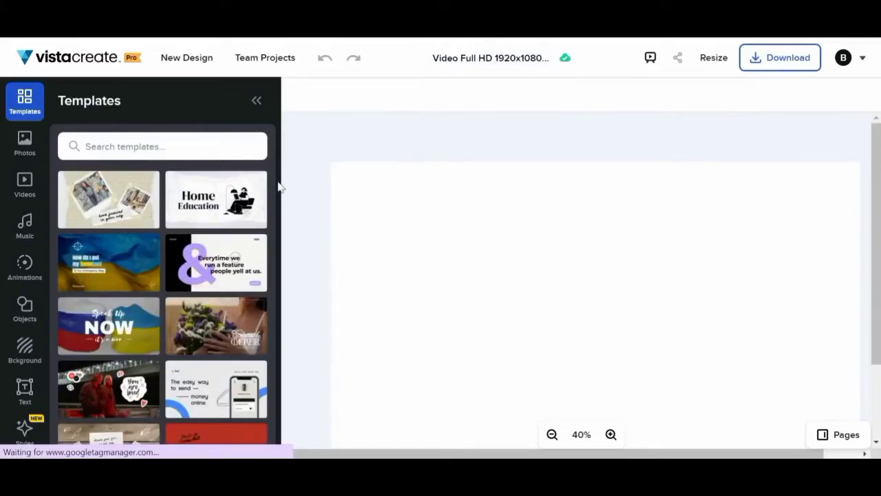
{"action": "left_click", "coordinate": [25, 185]}
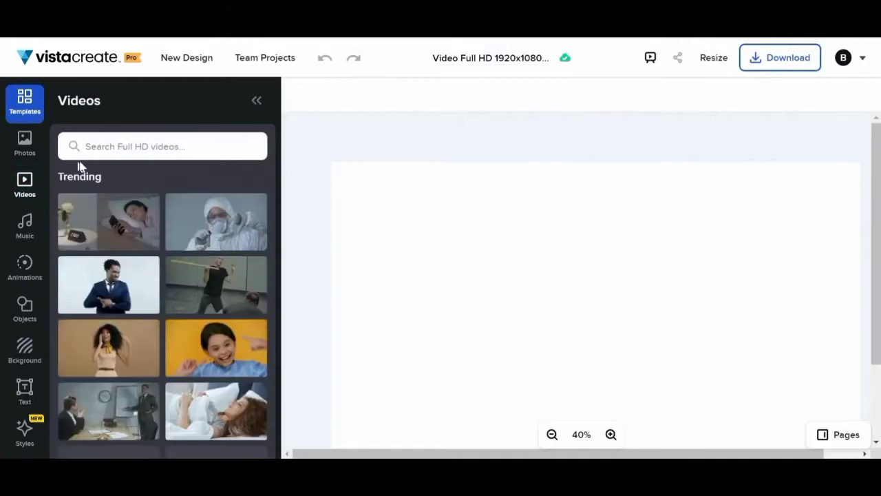
{"action": "left_click", "coordinate": [163, 146]}
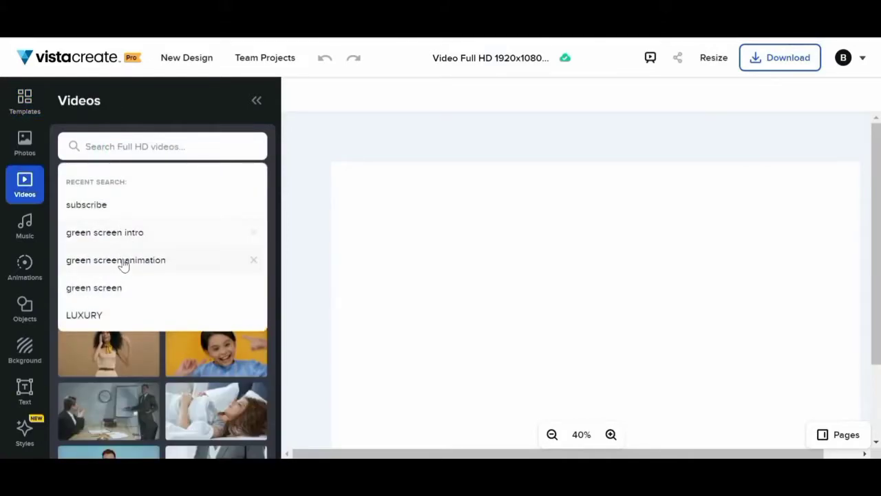
{"action": "left_click", "coordinate": [115, 260]}
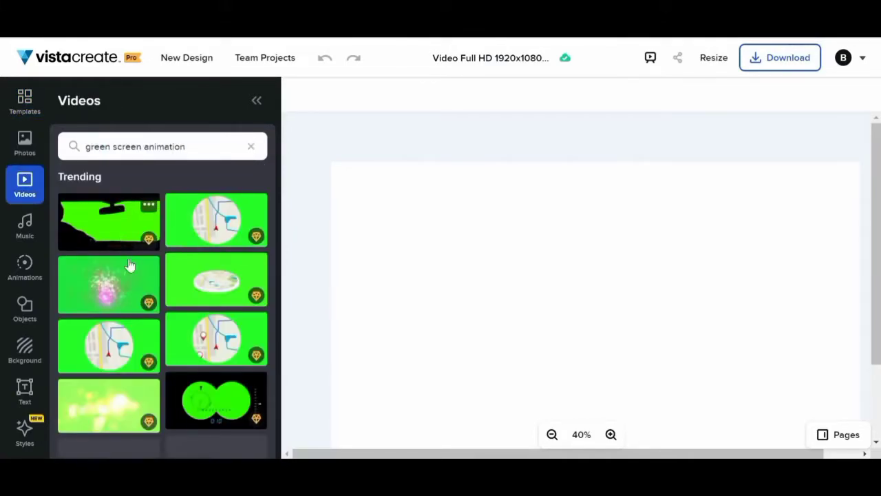
{"action": "scroll", "scroll_direction": "down", "scroll_amount": 3}
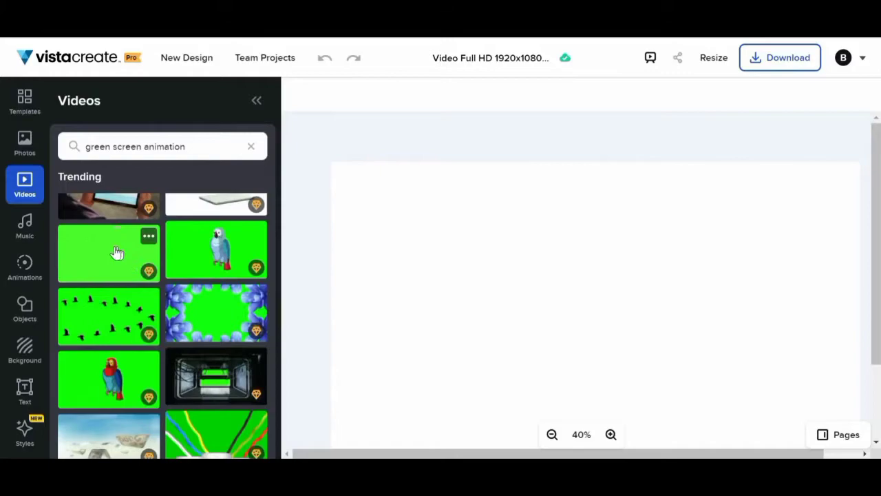
{"action": "mouse_move", "coordinate": [117, 261]}
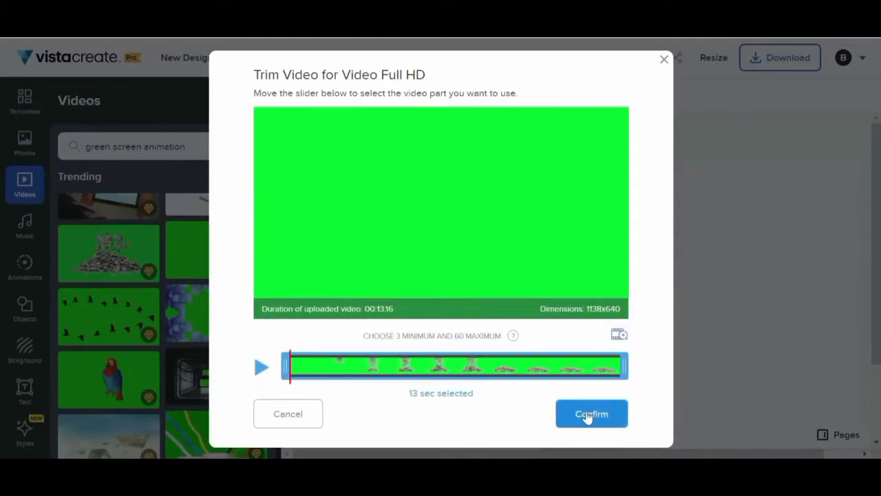
Confirm the 13-second money rain clip and check the canvas by zooming out and in
{"action": "left_click", "coordinate": [592, 413]}
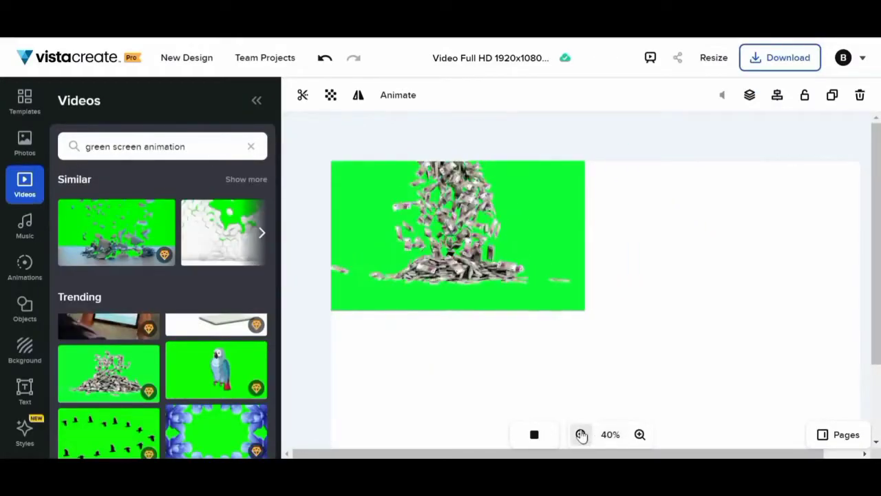
{"action": "left_click", "coordinate": [580, 435]}
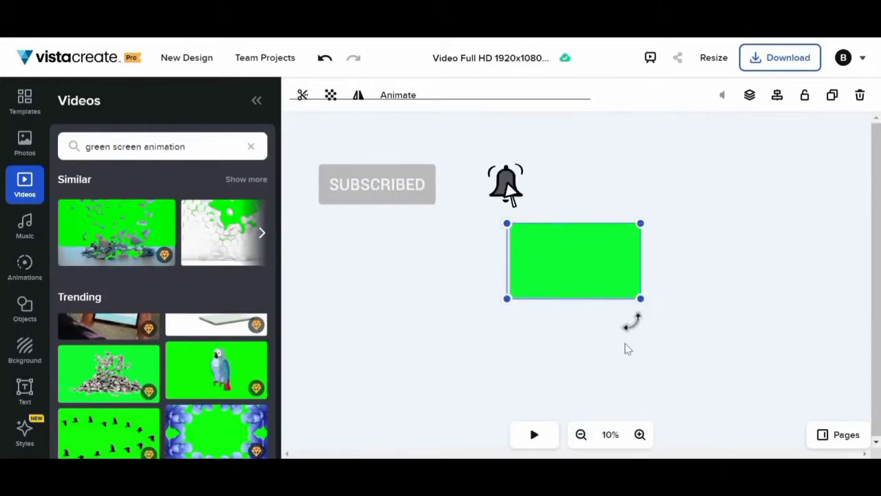
{"action": "mouse_move", "coordinate": [556, 344]}
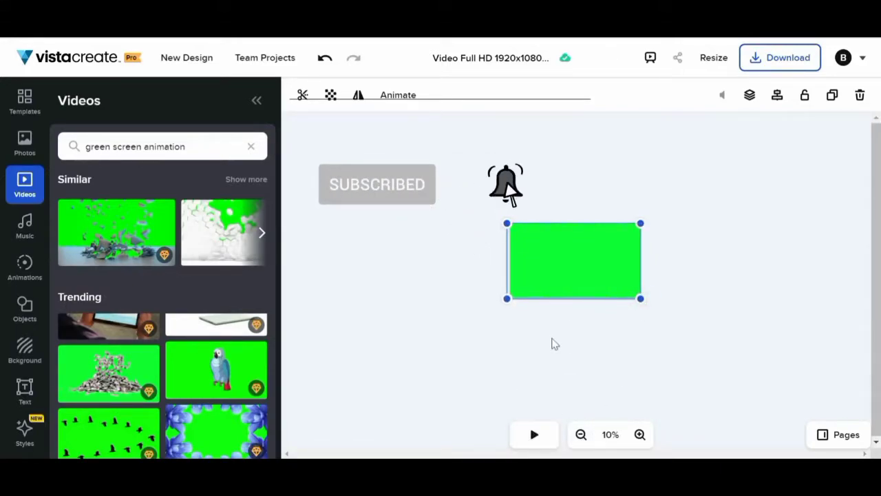
{"action": "left_click", "coordinate": [640, 434]}
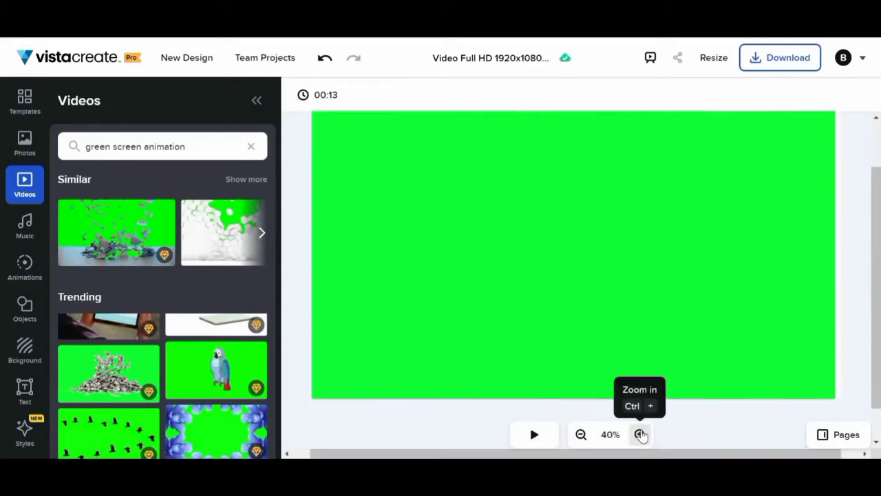
{"action": "left_click", "coordinate": [581, 433]}
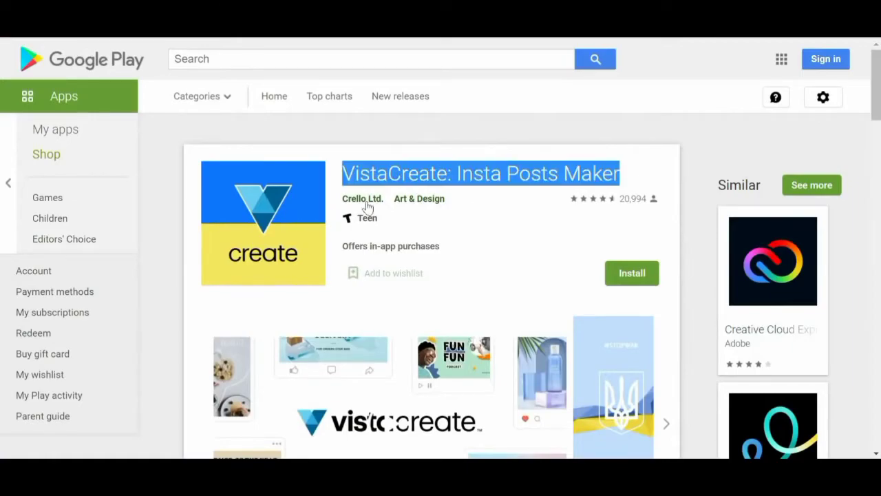
{"action": "mouse_move", "coordinate": [362, 198]}
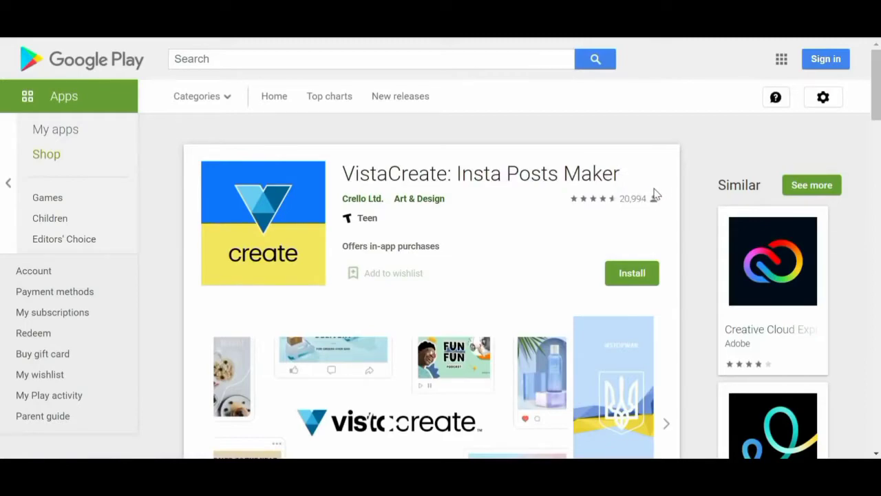
{"action": "mouse_move", "coordinate": [653, 198]}
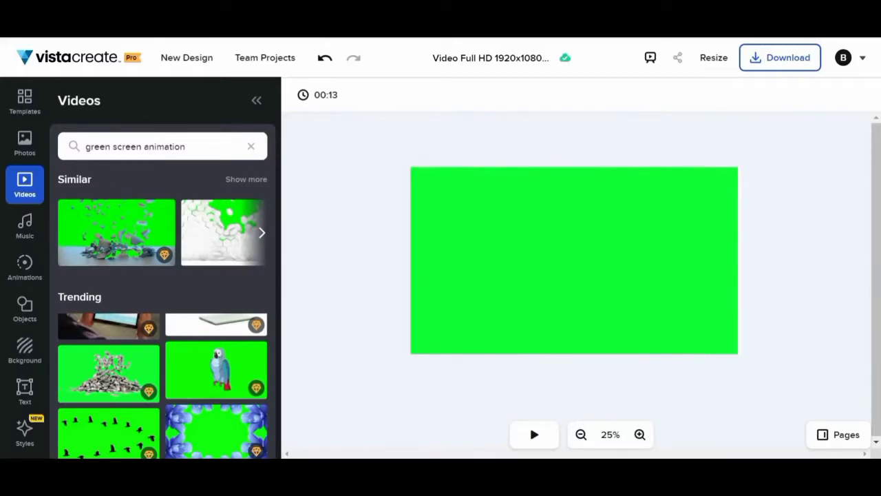
{"action": "mouse_move", "coordinate": [440, 383]}
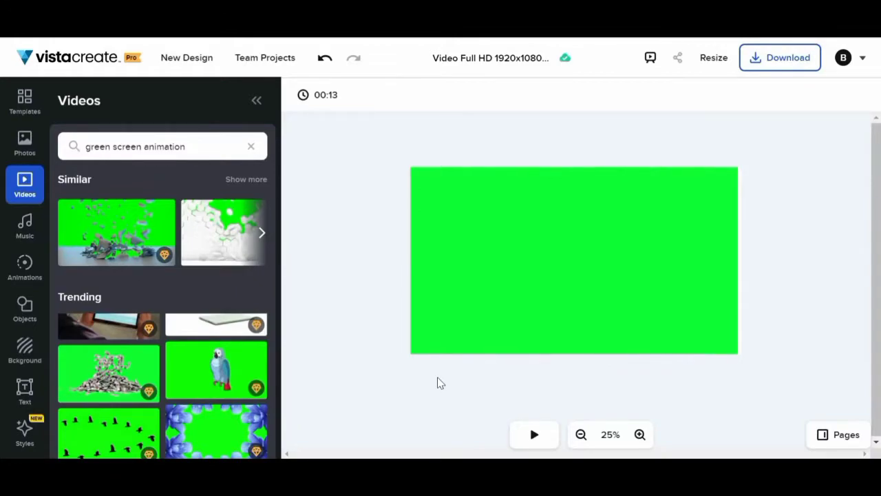
{"action": "mouse_move", "coordinate": [505, 392]}
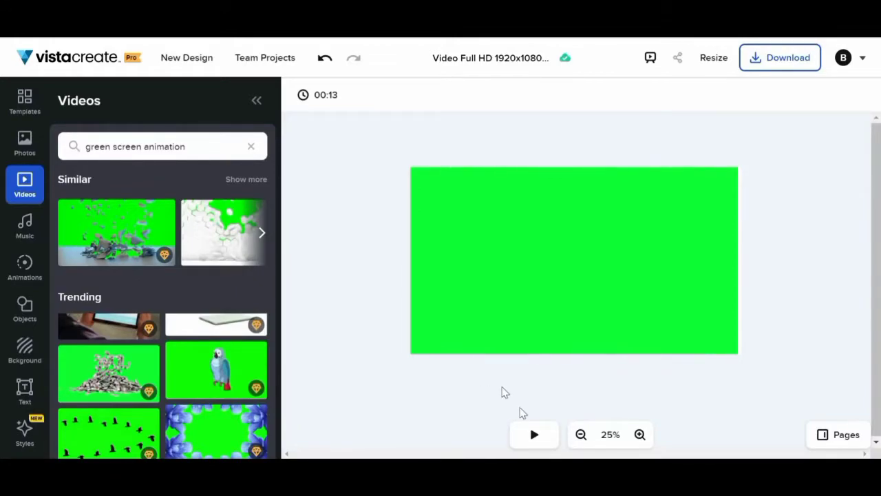
{"action": "left_click", "coordinate": [640, 435]}
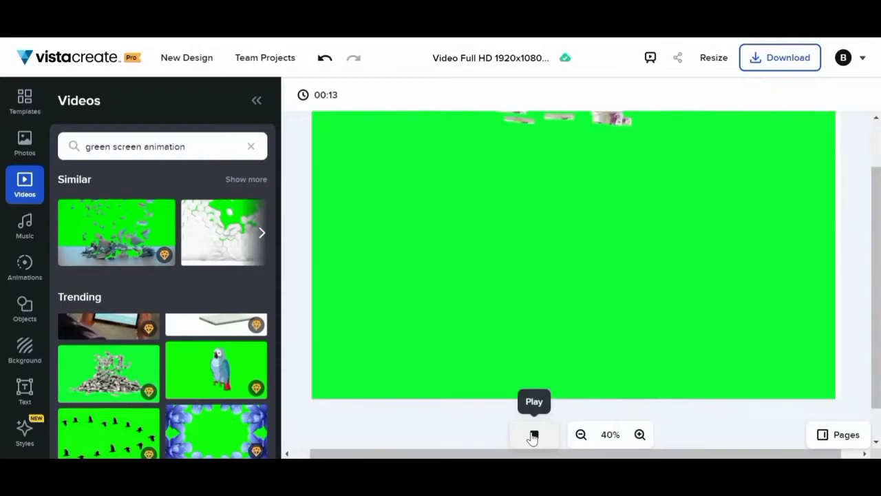
{"action": "left_click", "coordinate": [533, 434]}
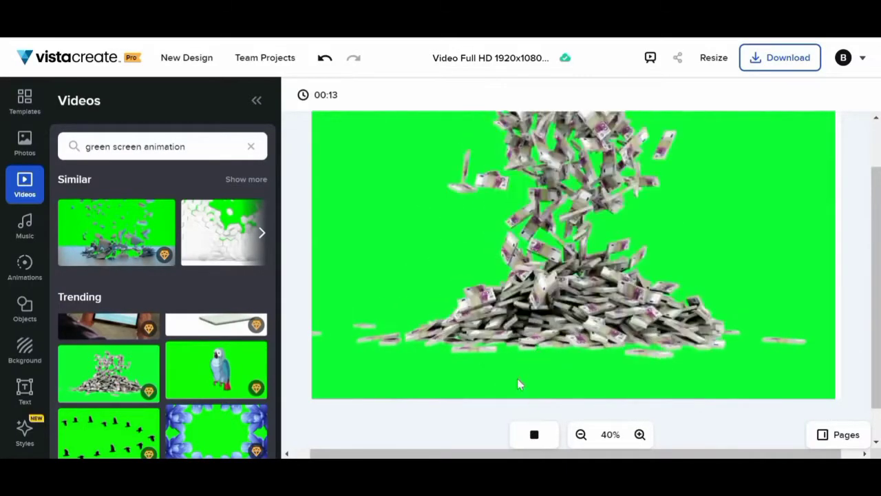
{"action": "left_click", "coordinate": [535, 435]}
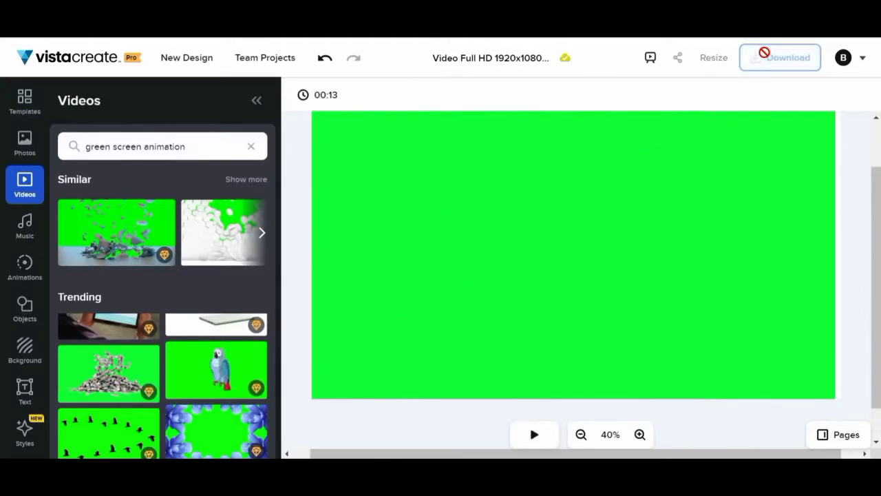
Download the design as an MP4 and dismiss the 'Your design is saved' notice
{"action": "left_click", "coordinate": [780, 57]}
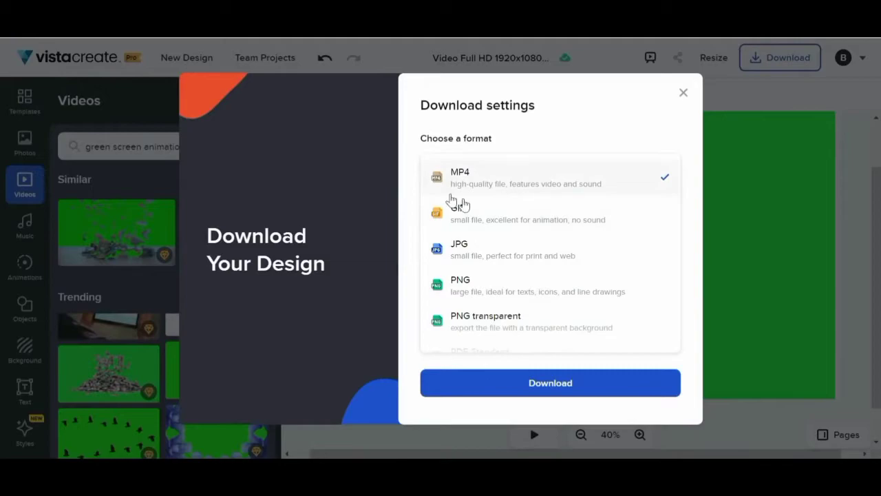
{"action": "mouse_move", "coordinate": [513, 300]}
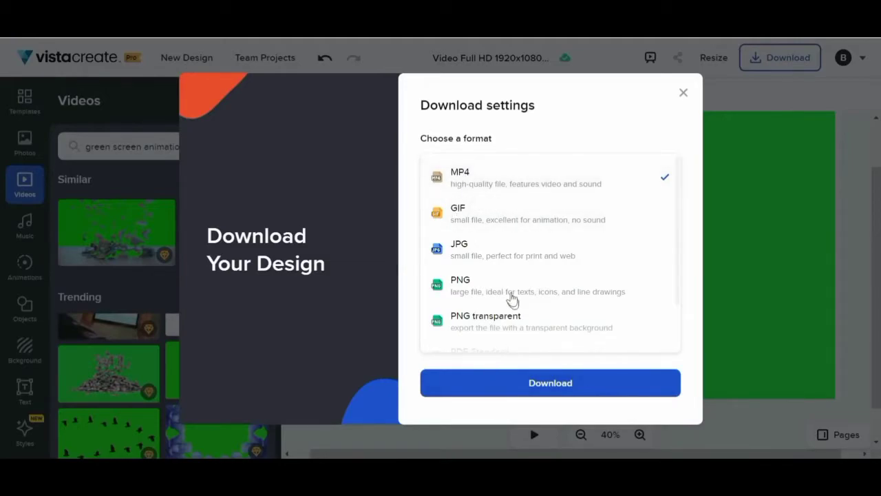
{"action": "mouse_move", "coordinate": [501, 202]}
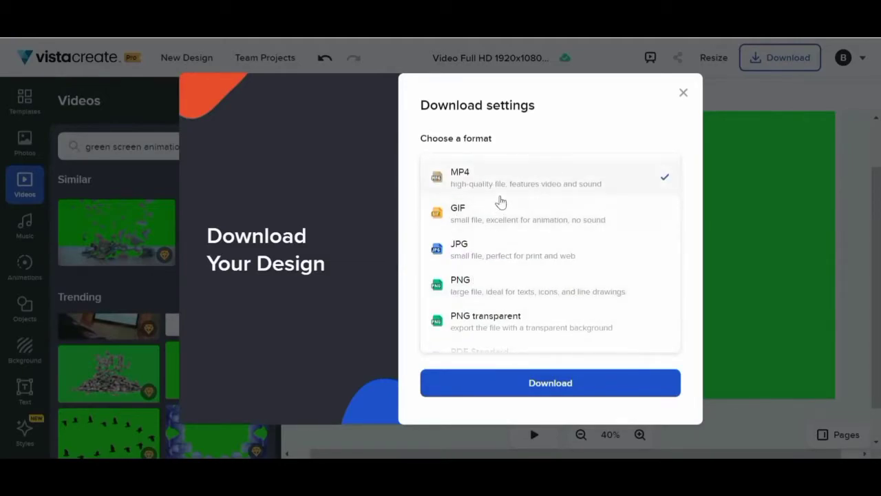
{"action": "mouse_move", "coordinate": [551, 382]}
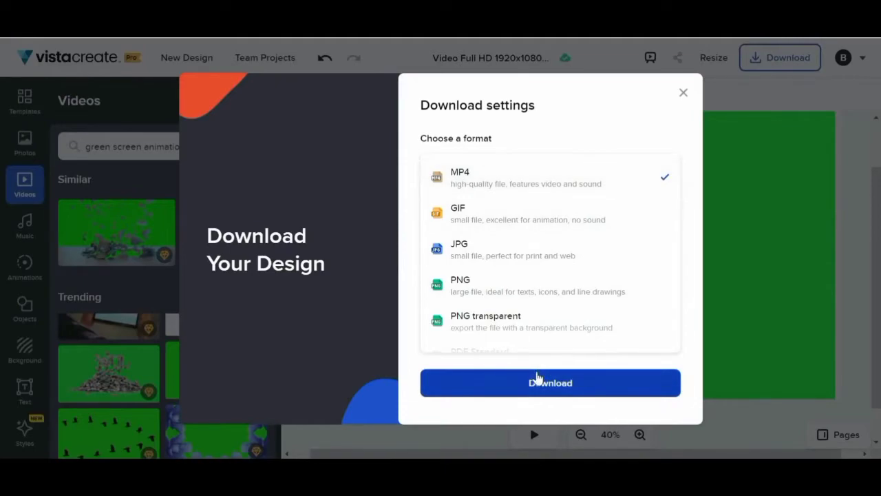
{"action": "left_click", "coordinate": [550, 382]}
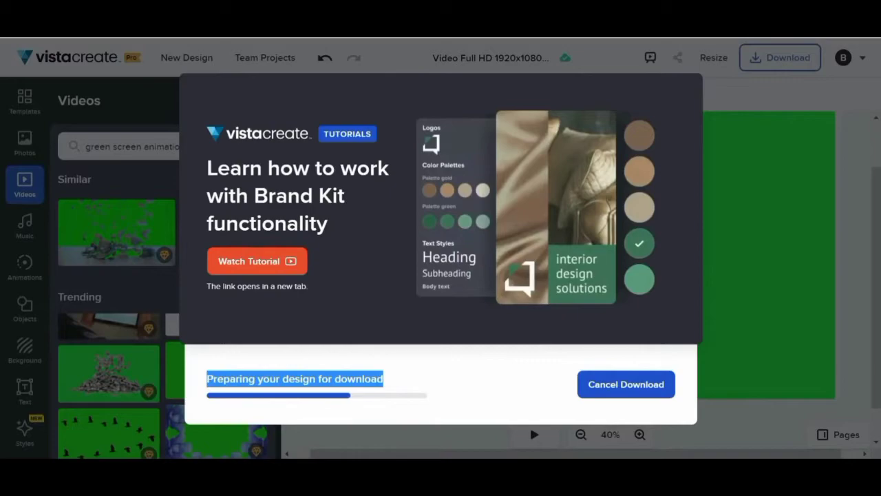
{"action": "mouse_move", "coordinate": [398, 374]}
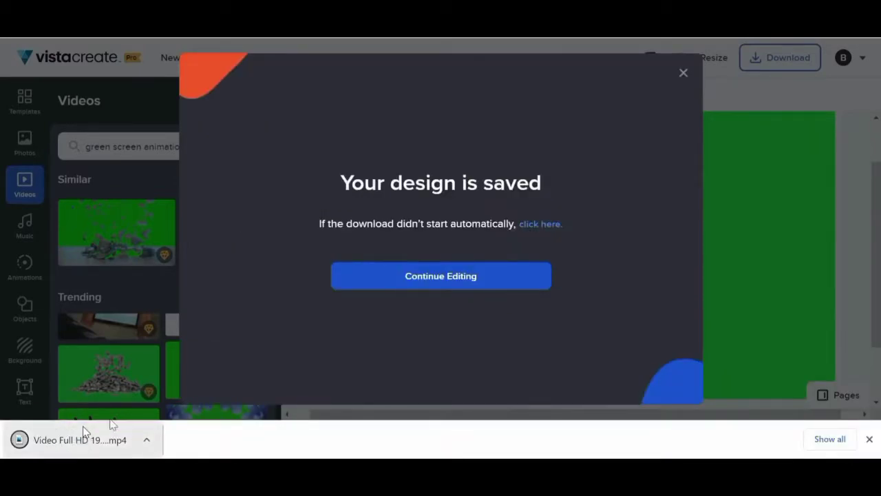
{"action": "left_click", "coordinate": [440, 276]}
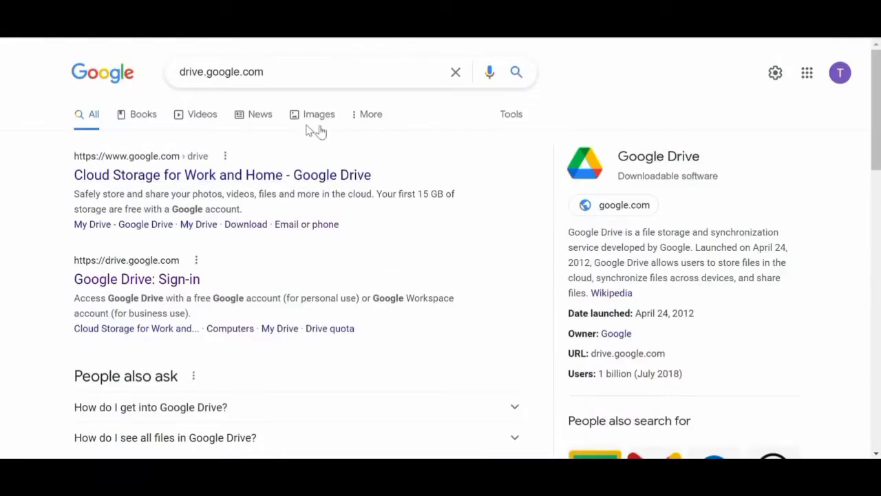
Open the 'Google Drive: Sign-in' result to reach My Drive
{"action": "left_click", "coordinate": [310, 72]}
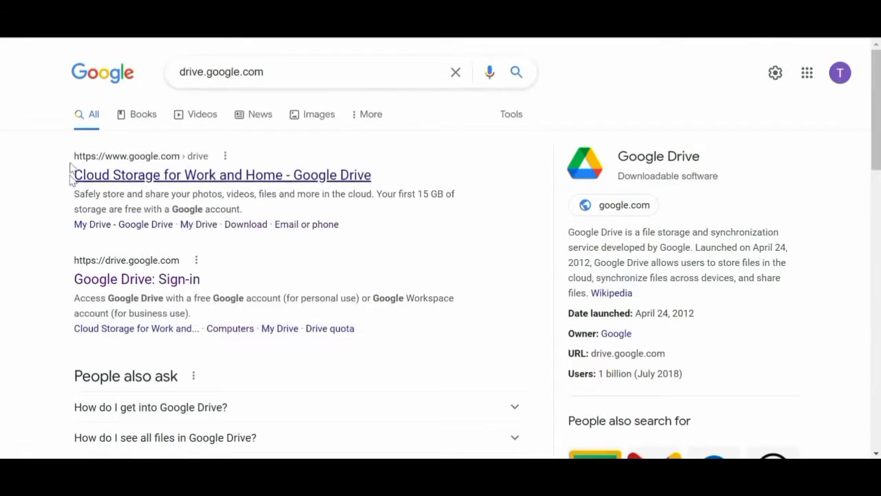
{"action": "mouse_move", "coordinate": [136, 279]}
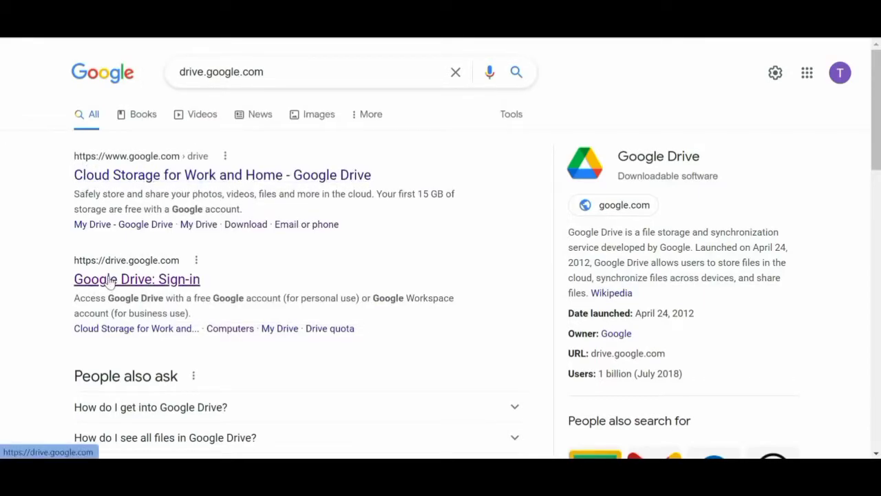
{"action": "left_click", "coordinate": [137, 279]}
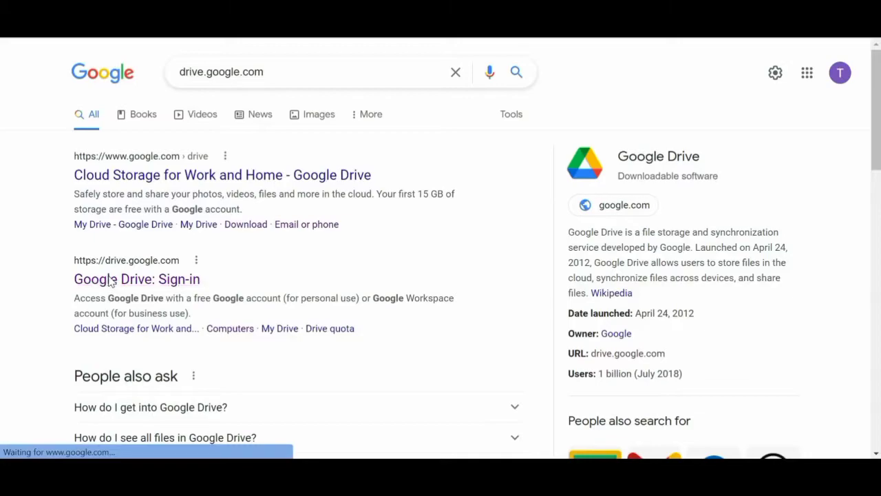
{"action": "left_click", "coordinate": [136, 279]}
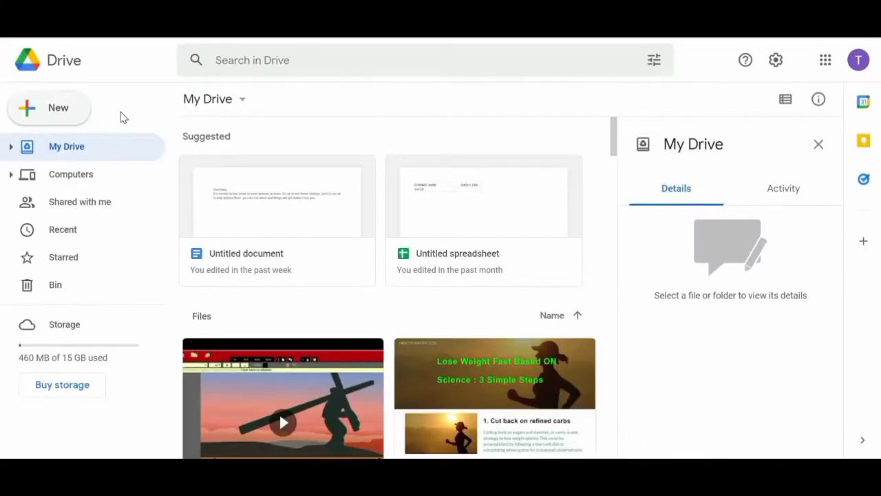
Upload 'Video Full HD 1920x1080 px.mp4' from Downloads into My Drive
{"action": "left_click", "coordinate": [48, 107]}
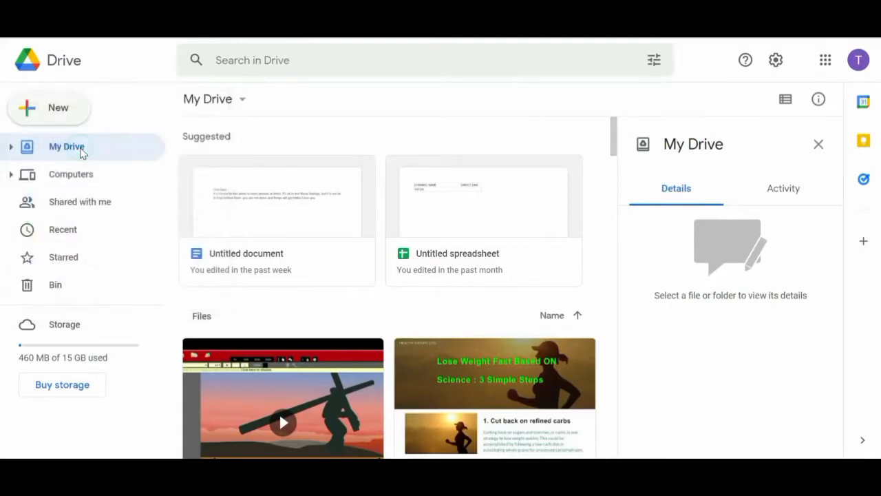
{"action": "left_click", "coordinate": [49, 107]}
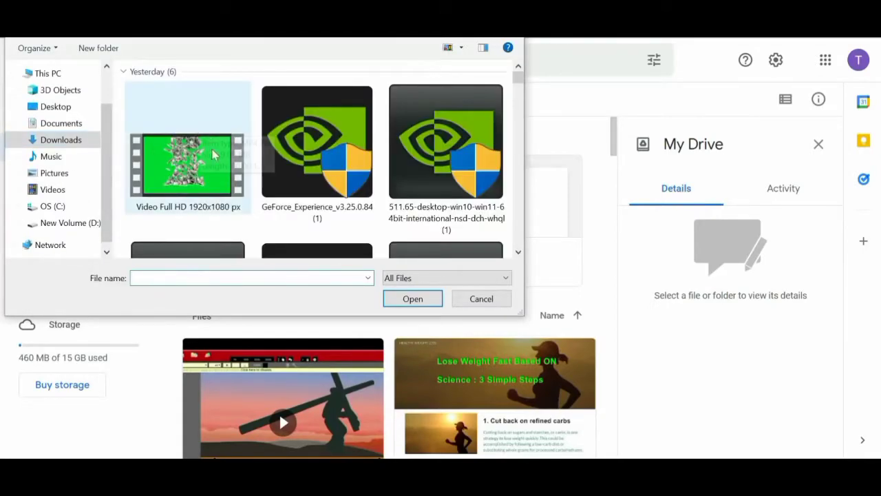
{"action": "mouse_move", "coordinate": [186, 165]}
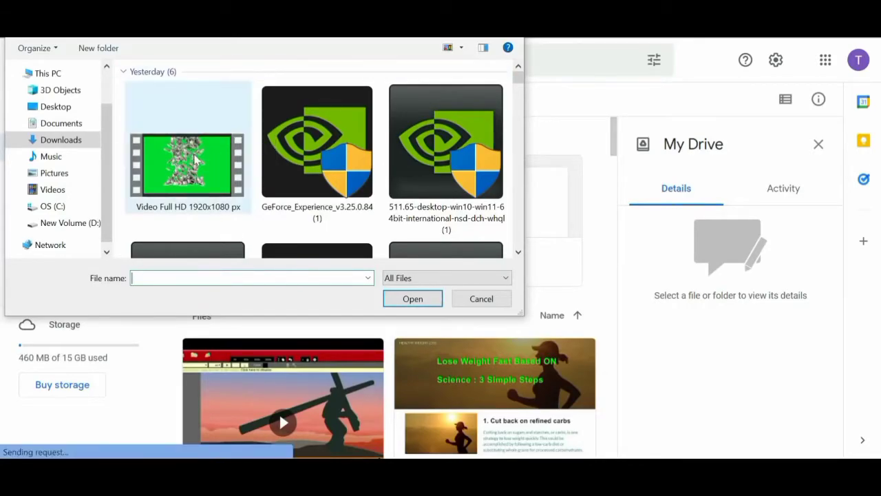
{"action": "left_click", "coordinate": [412, 298]}
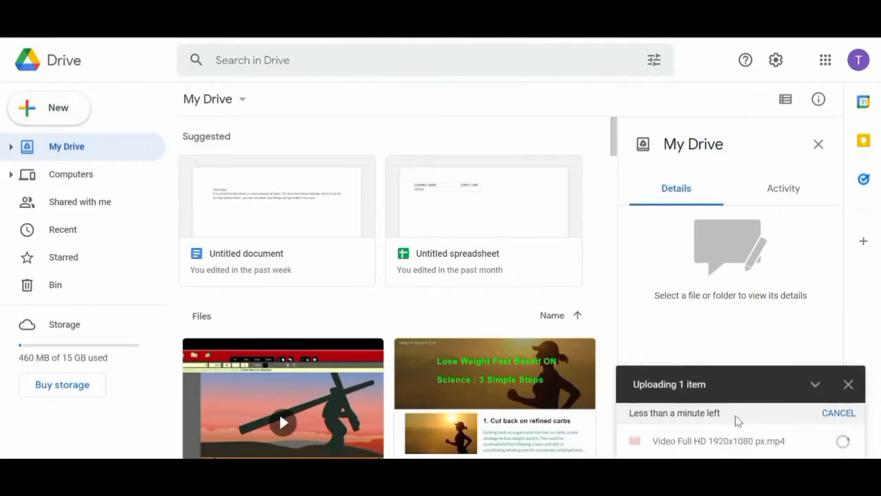
{"action": "mouse_move", "coordinate": [772, 415]}
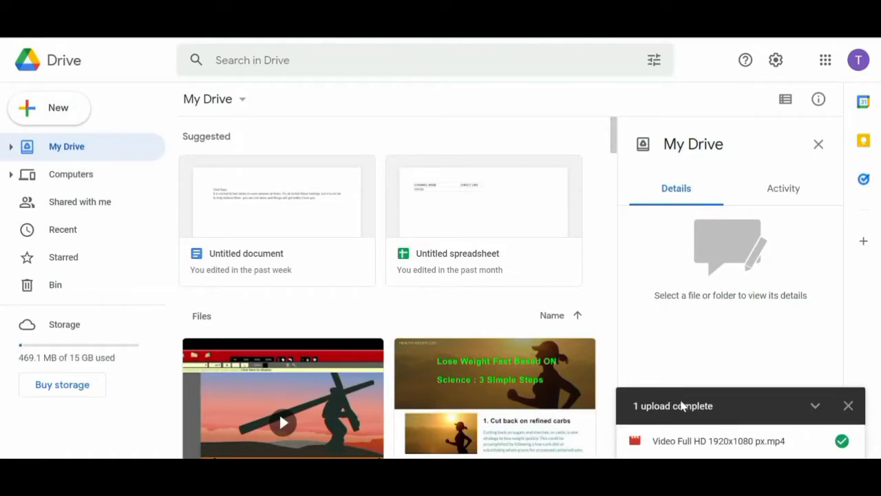
{"action": "mouse_move", "coordinate": [787, 448]}
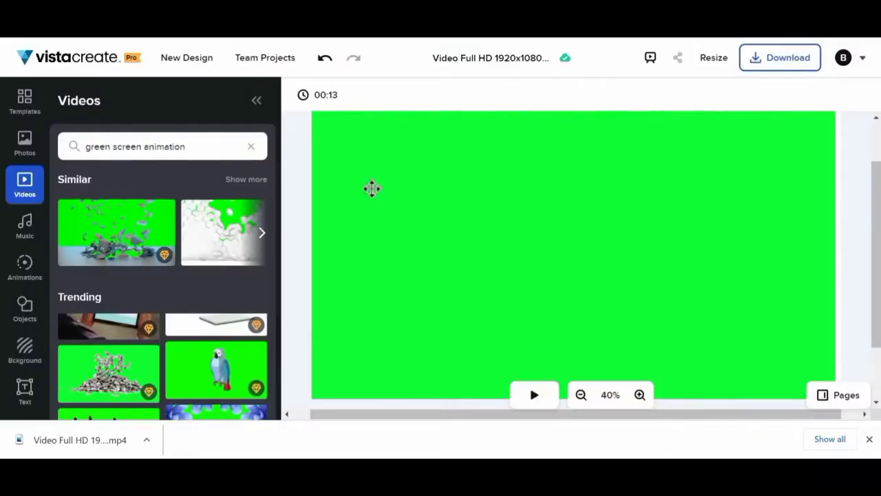
{"action": "mouse_move", "coordinate": [25, 268]}
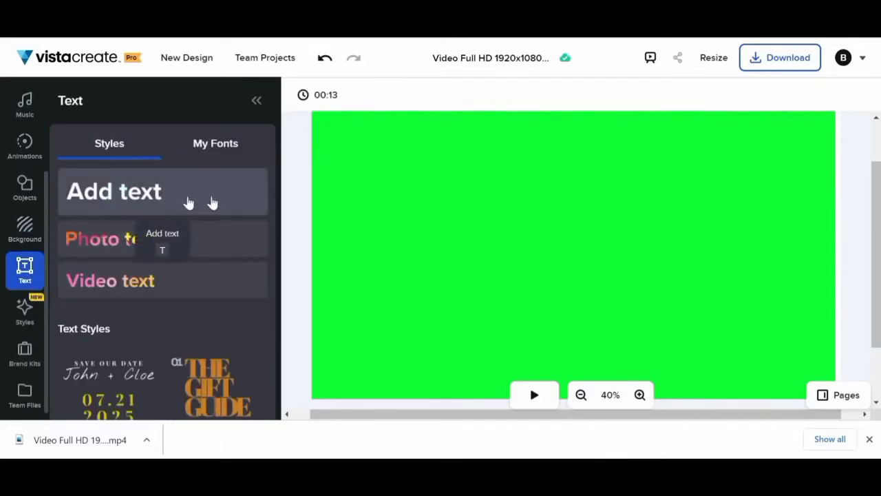
Add a text box and replace its placeholder with 'download green screen'
{"action": "left_click", "coordinate": [114, 192]}
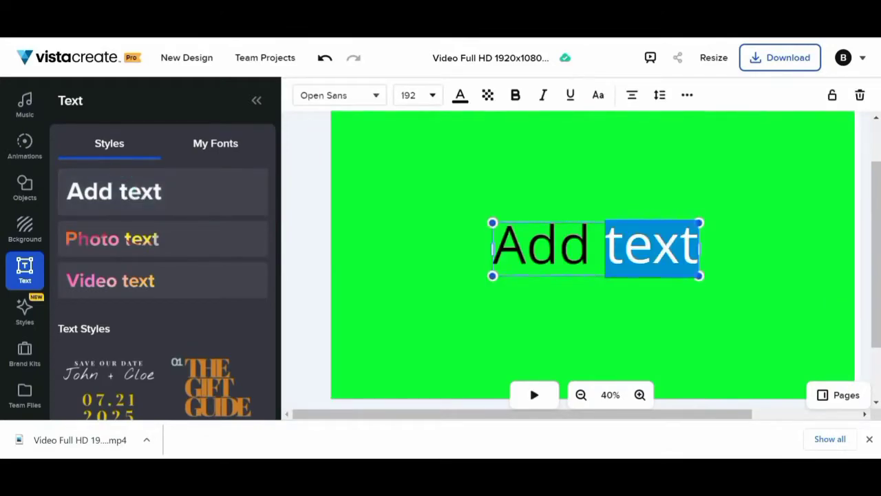
{"action": "key", "text": "Delete"}
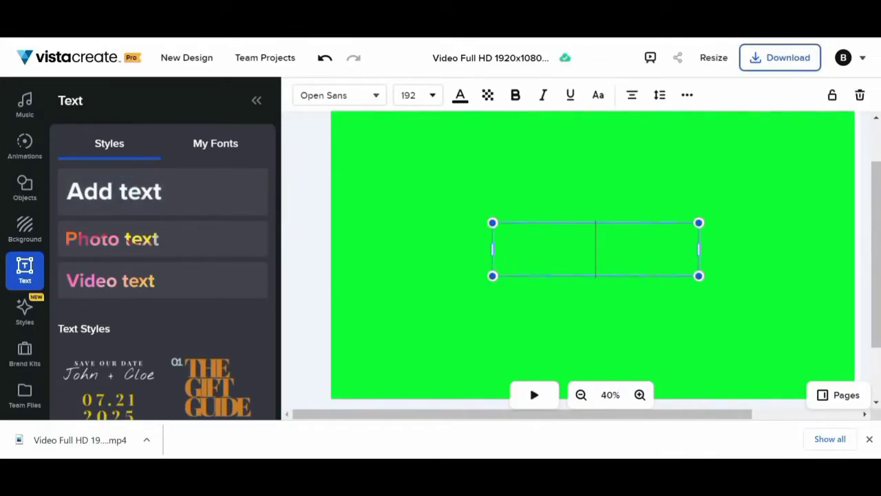
{"action": "type", "text": "do"}
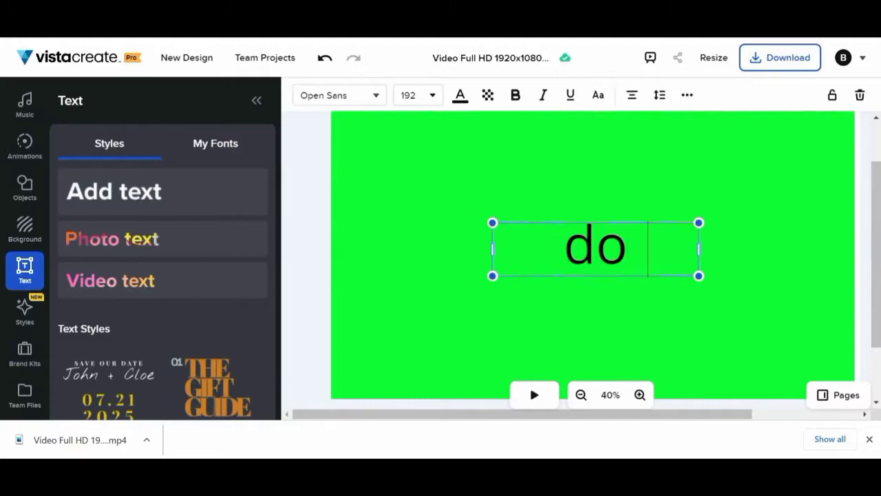
{"action": "type", "text": "wnload g"}
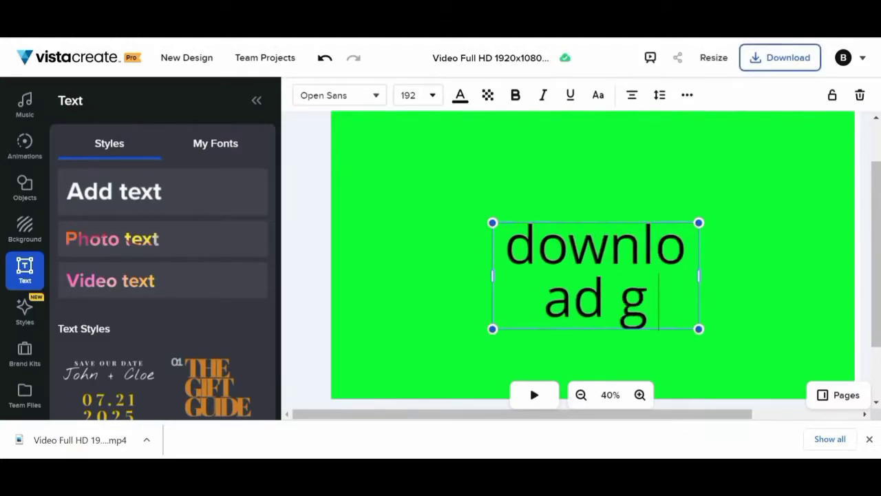
{"action": "type", "text": "reen scree"}
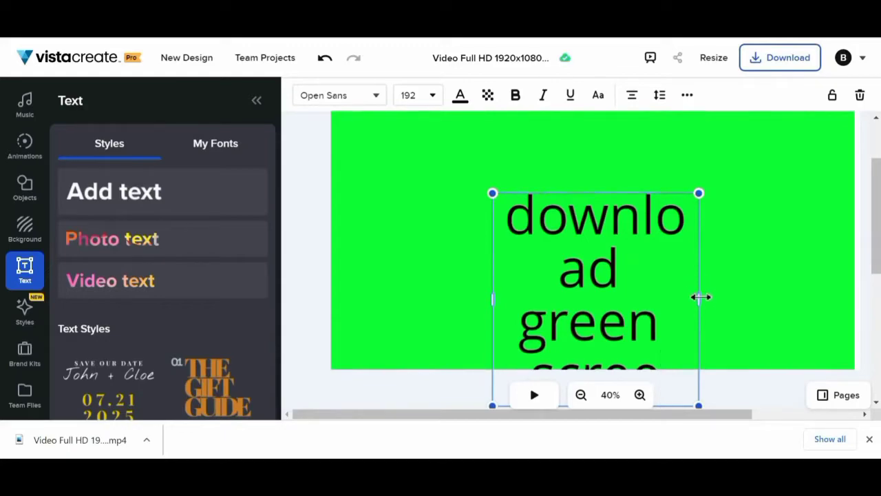
Fit the caption onto one line and move it near the bottom centre
{"action": "left_click_drag", "start_coordinate": [699, 299], "coordinate": [799, 299]}
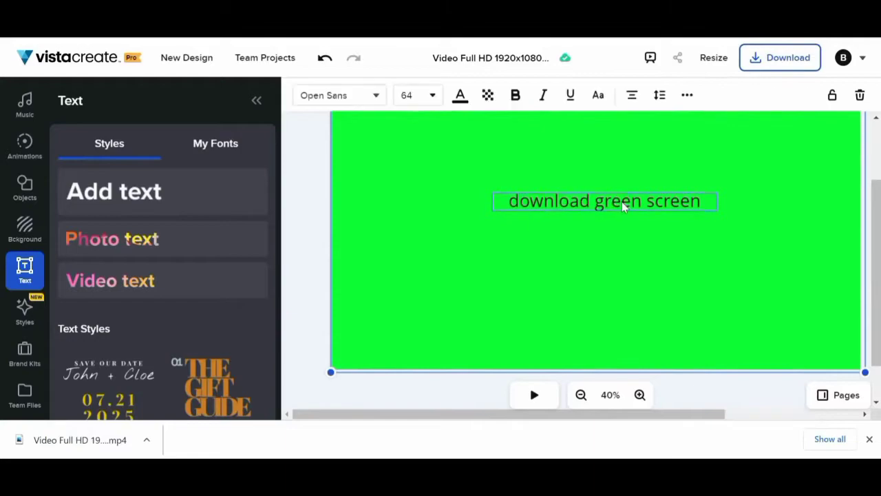
{"action": "left_click", "coordinate": [604, 201]}
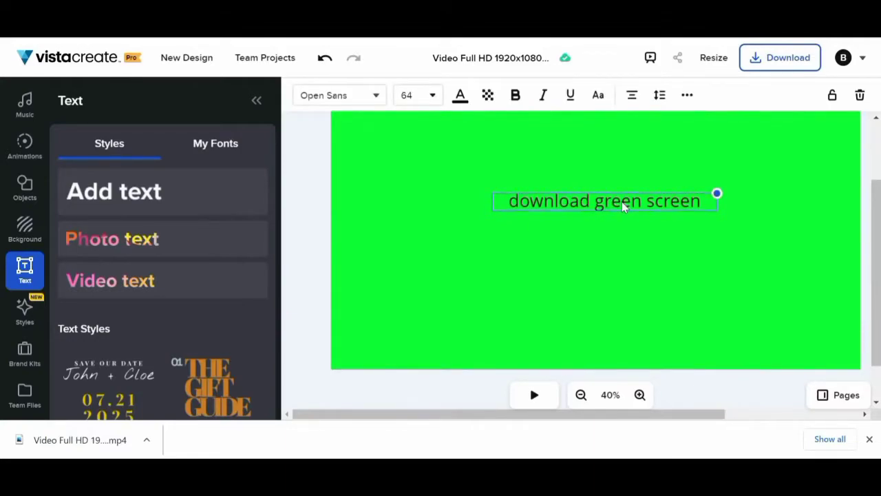
{"action": "left_click_drag", "start_coordinate": [605, 200], "coordinate": [584, 329]}
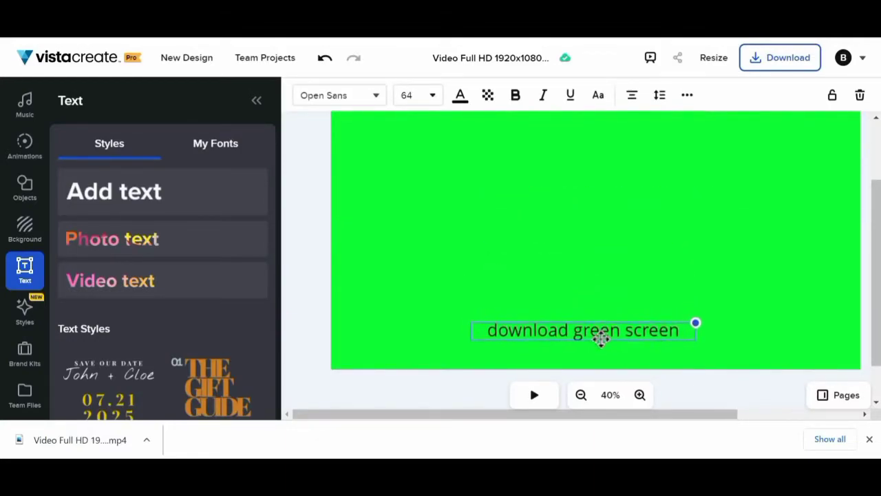
{"action": "left_click_drag", "start_coordinate": [584, 330], "coordinate": [599, 349]}
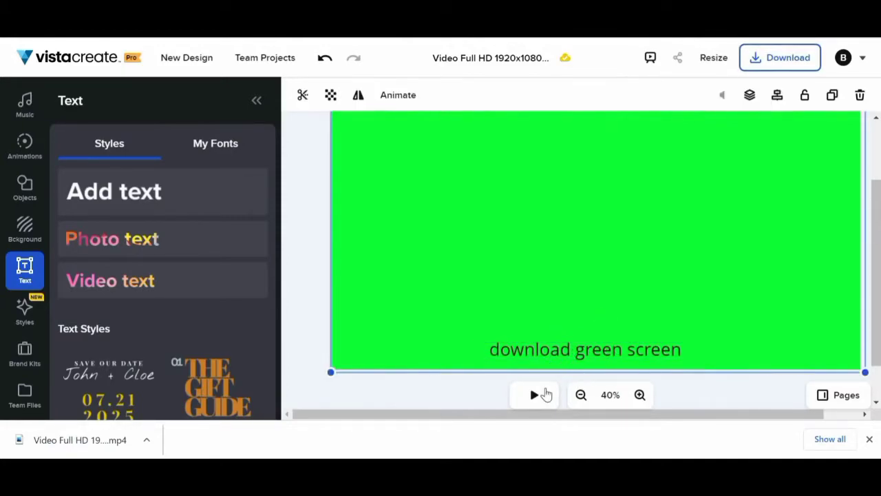
Preview the captioned clip, then download the design as a video
{"action": "left_click", "coordinate": [535, 394]}
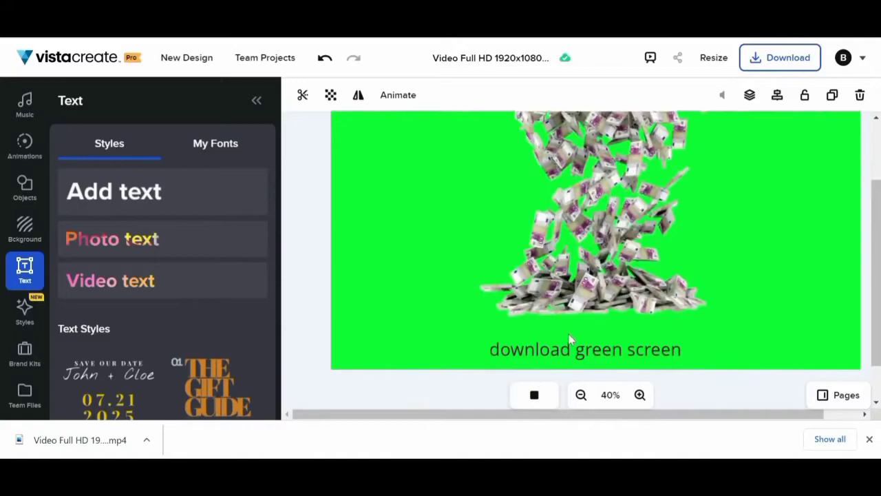
{"action": "left_click", "coordinate": [534, 395]}
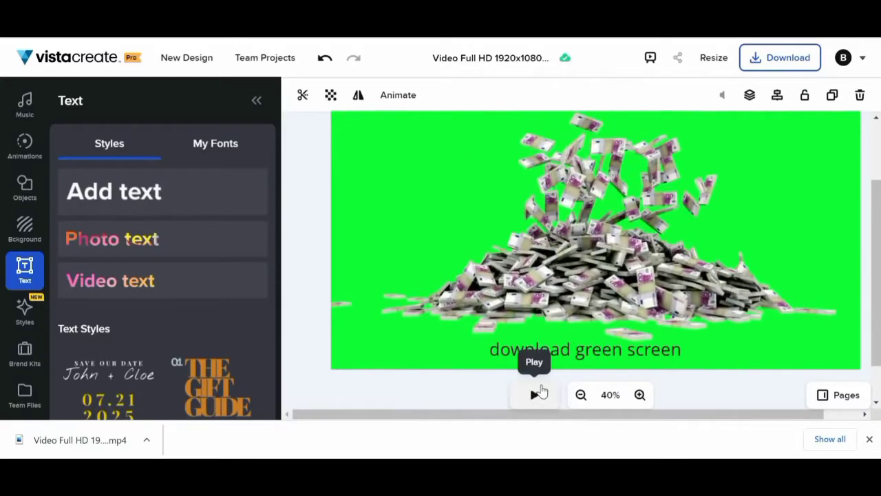
{"action": "left_click", "coordinate": [534, 394]}
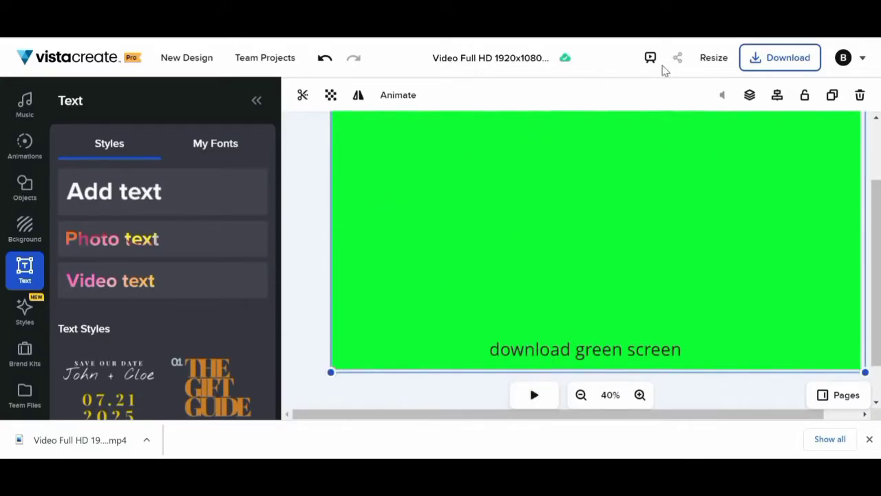
{"action": "mouse_move", "coordinate": [81, 82]}
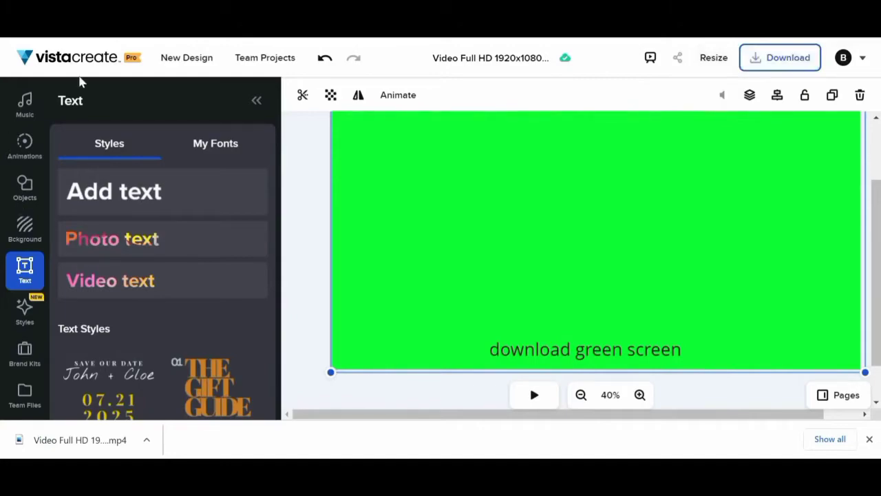
{"action": "mouse_move", "coordinate": [25, 190]}
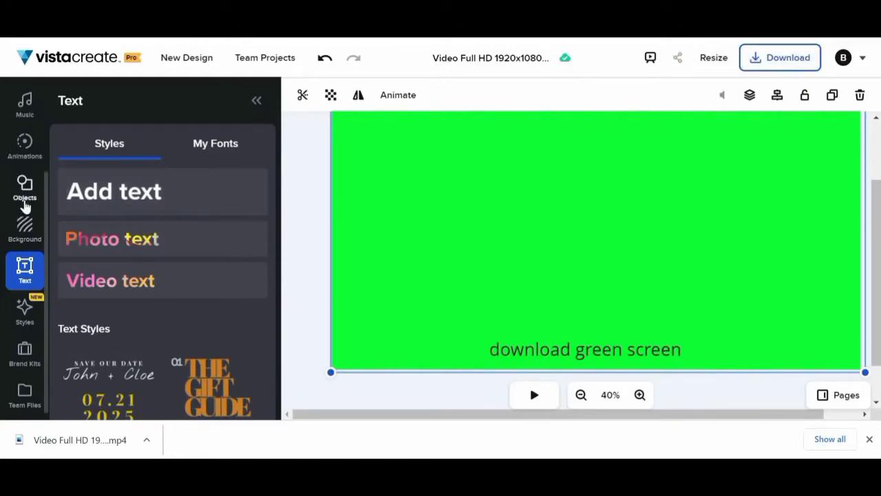
{"action": "mouse_move", "coordinate": [25, 355]}
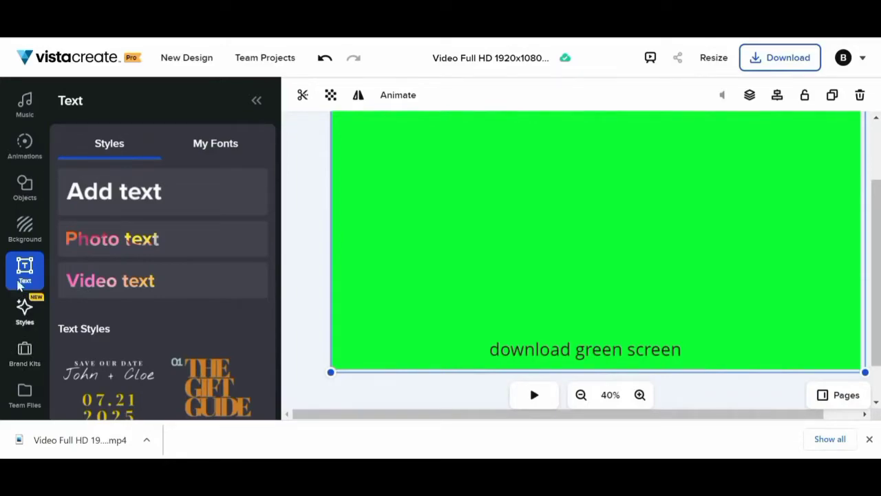
{"action": "left_click", "coordinate": [780, 57]}
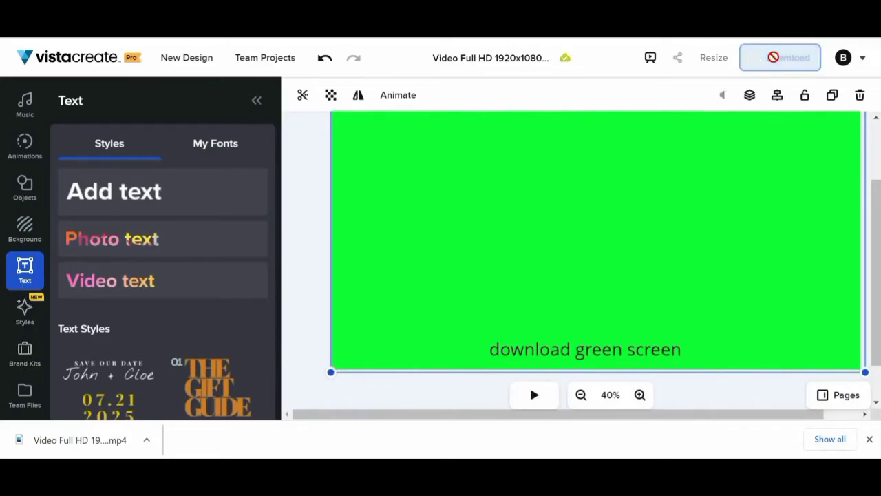
{"action": "left_click", "coordinate": [780, 57]}
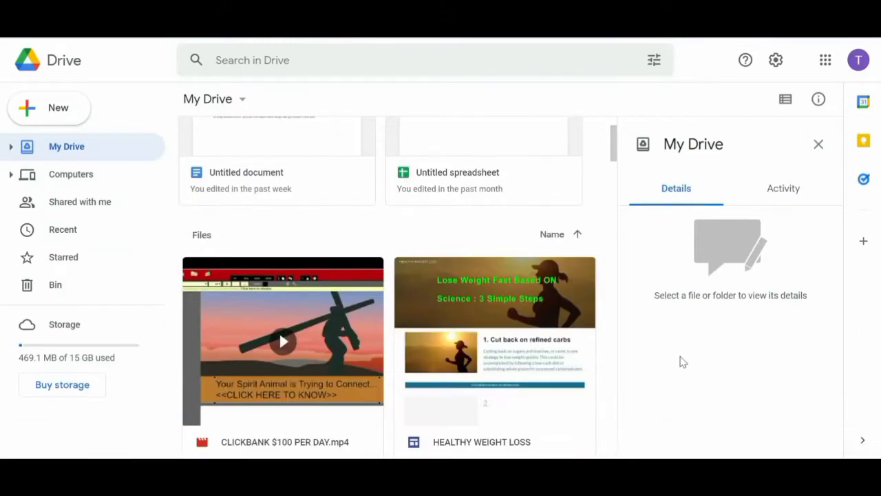
Make the Video Full HD mp4 viewable by anyone with the link and copy the link
{"action": "scroll", "scroll_direction": "up", "scroll_amount": 3}
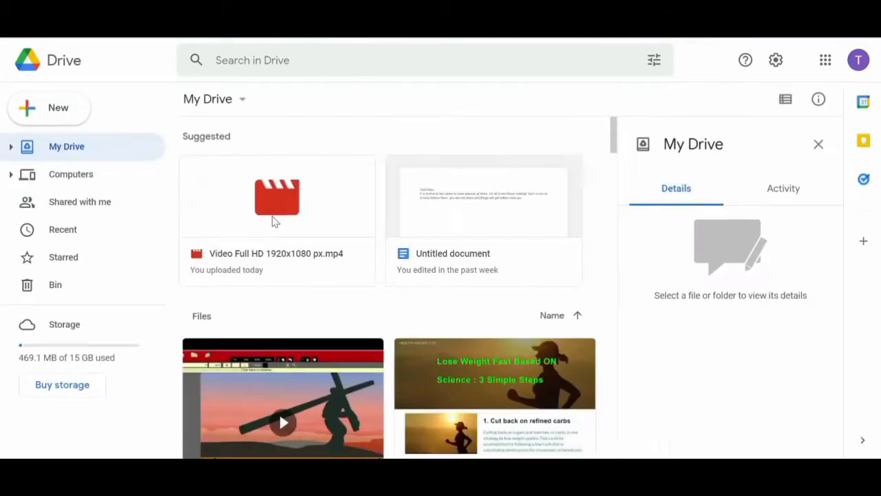
{"action": "mouse_move", "coordinate": [277, 208]}
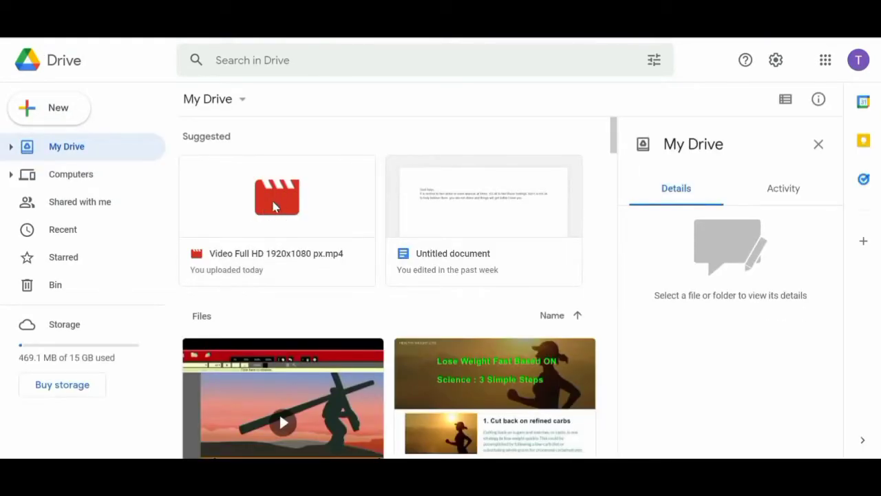
{"action": "double_click", "coordinate": [277, 196]}
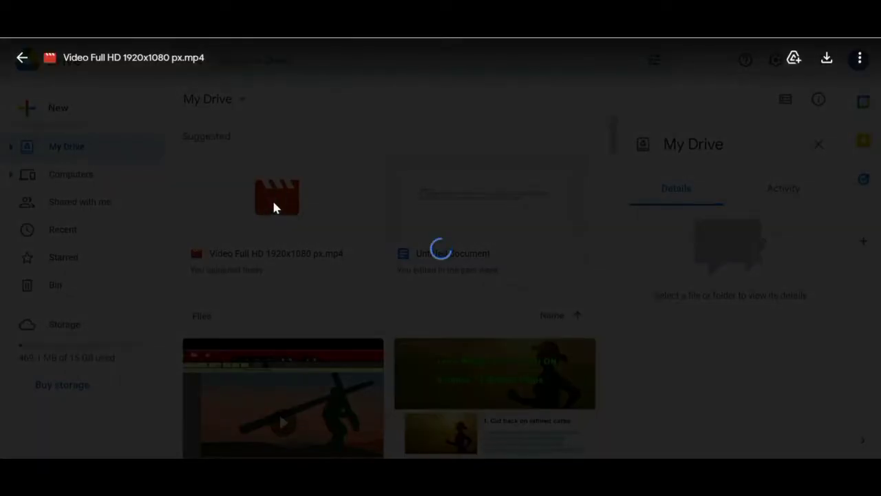
{"action": "left_click", "coordinate": [860, 58]}
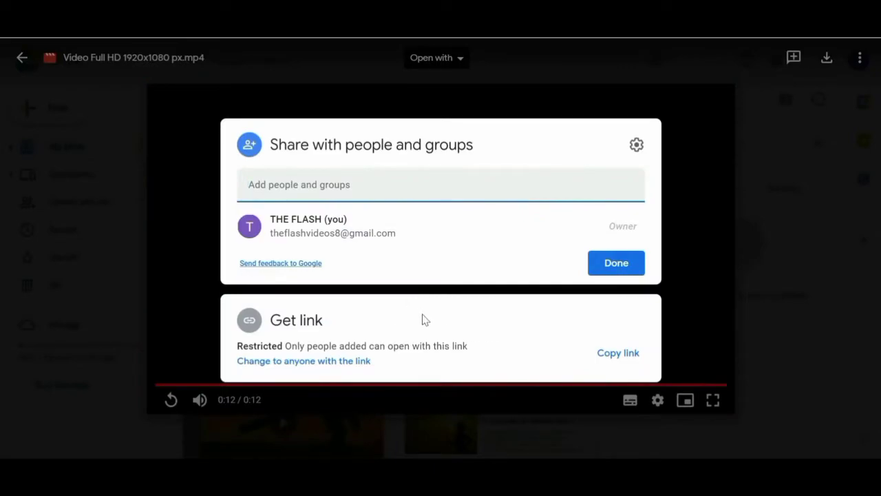
{"action": "mouse_move", "coordinate": [348, 363]}
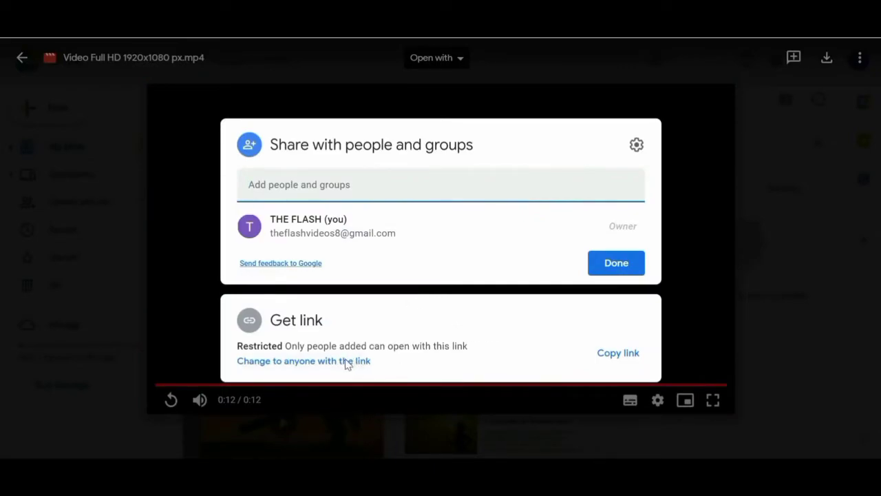
{"action": "left_click", "coordinate": [303, 361]}
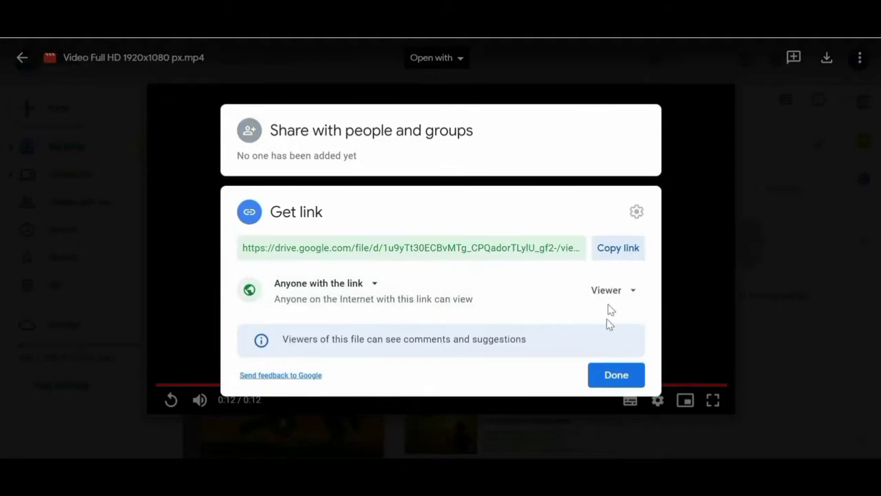
{"action": "left_click", "coordinate": [860, 57]}
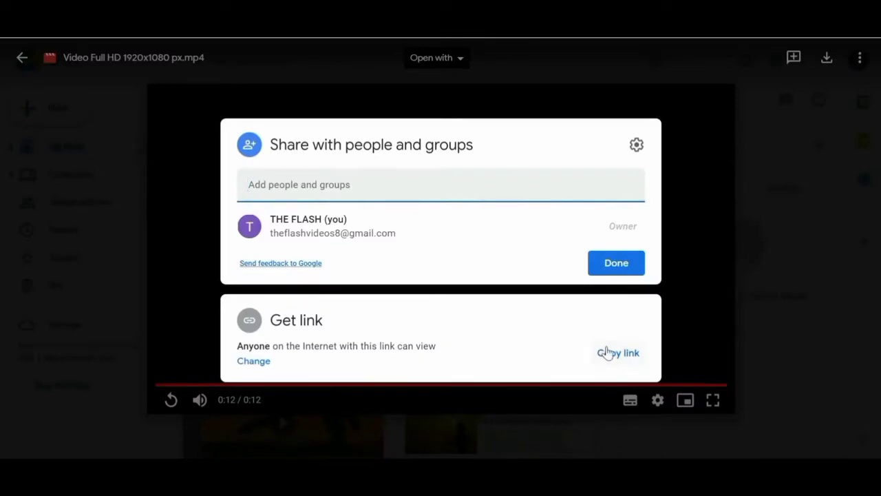
{"action": "left_click", "coordinate": [618, 352]}
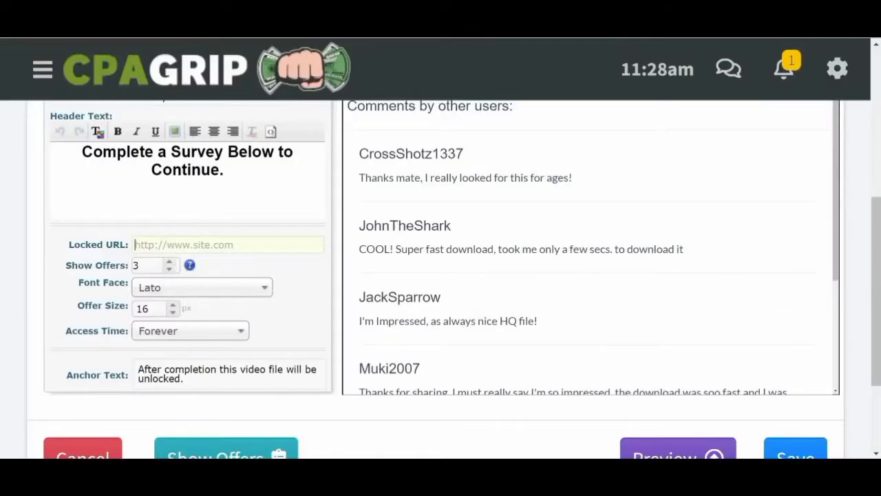
Paste the Drive video link as the Locked URL and save the 'Yt Cpa 1' locker
{"action": "left_click", "coordinate": [227, 245]}
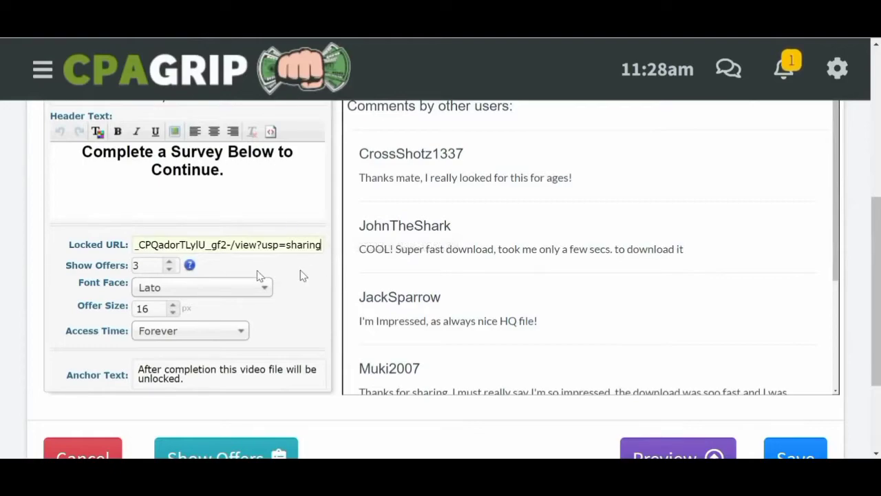
{"action": "scroll", "scroll_direction": "down", "scroll_amount": 3}
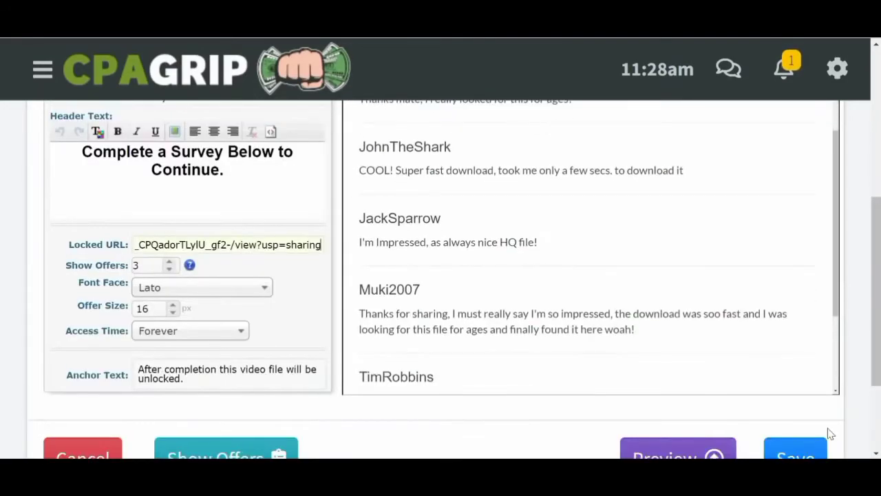
{"action": "left_click", "coordinate": [795, 389]}
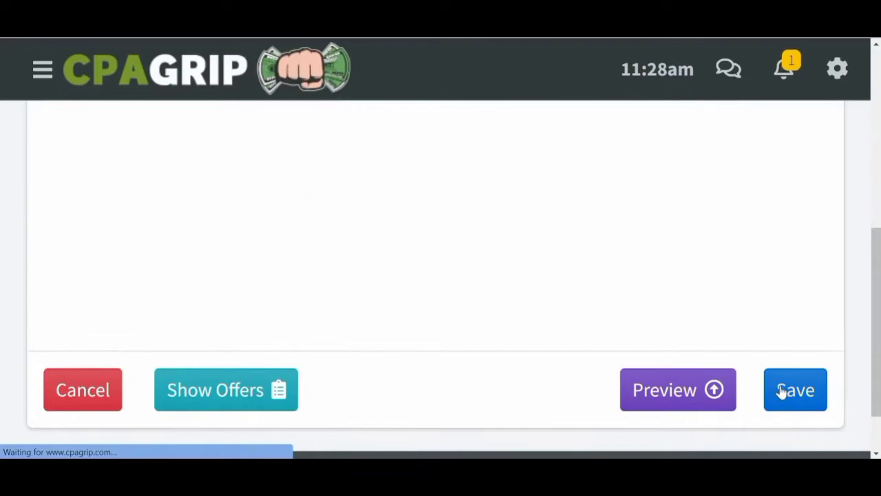
{"action": "left_click", "coordinate": [796, 389]}
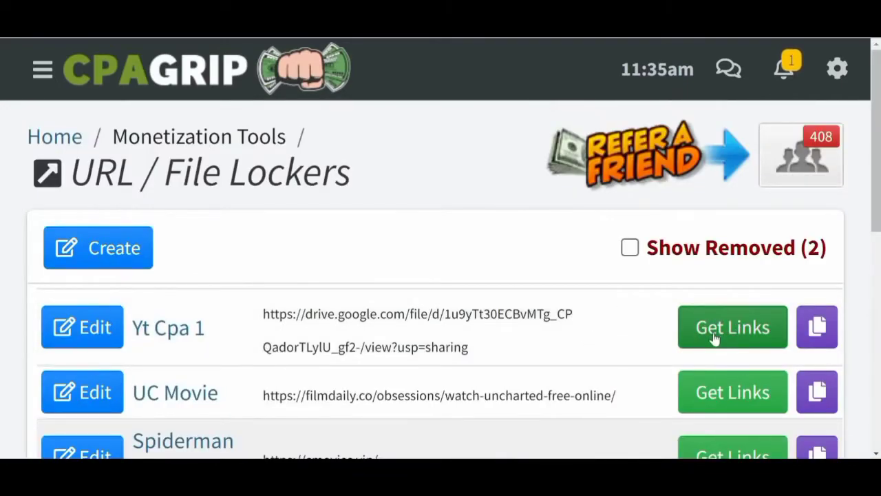
{"action": "left_click", "coordinate": [732, 327]}
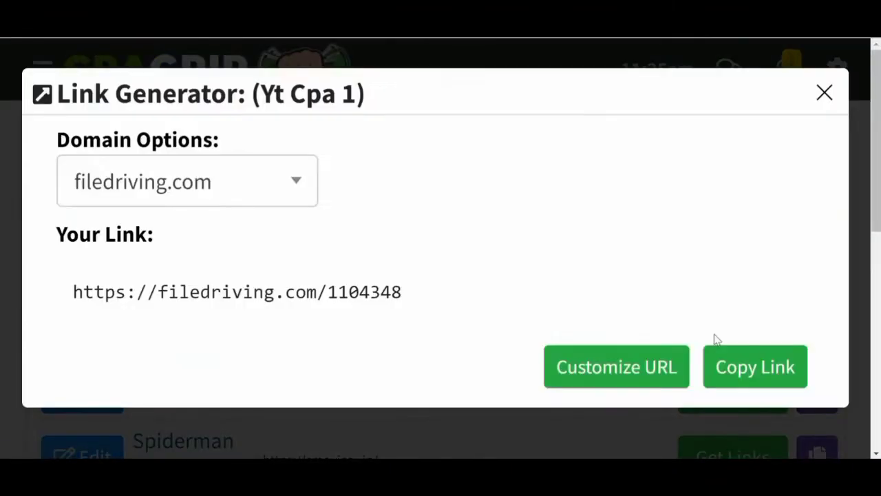
{"action": "left_click", "coordinate": [187, 181]}
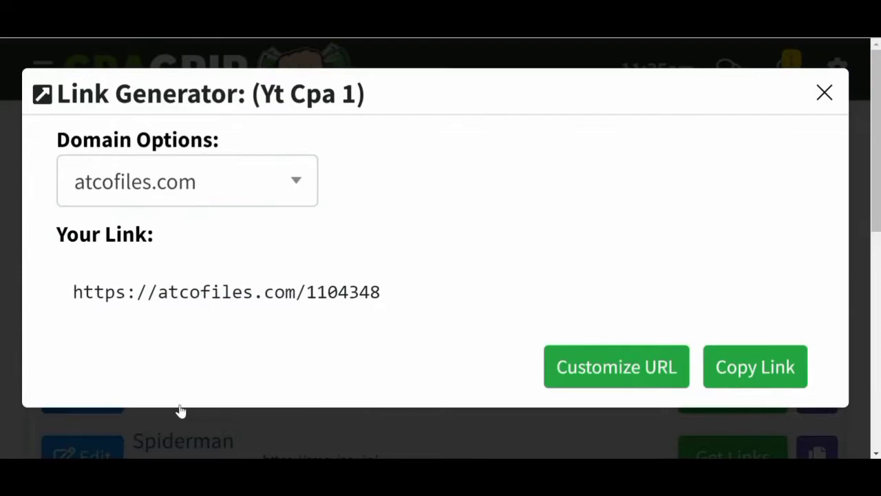
{"action": "left_click", "coordinate": [755, 367]}
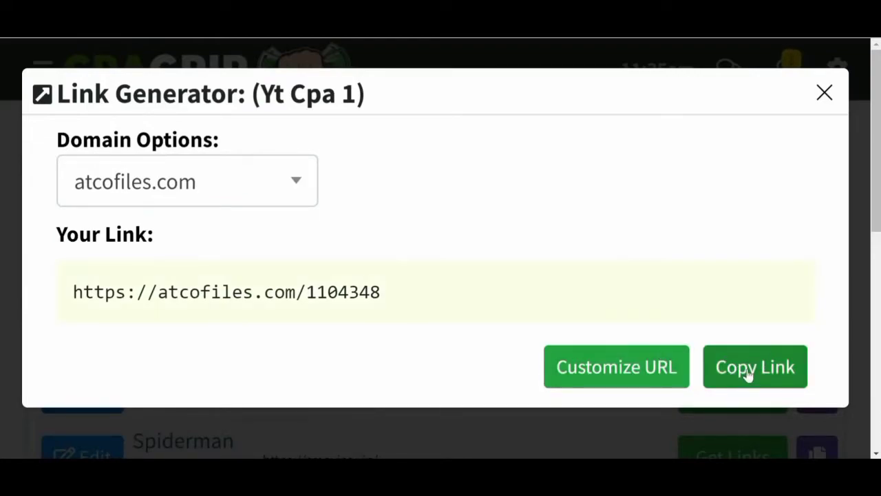
{"action": "left_click", "coordinate": [755, 367]}
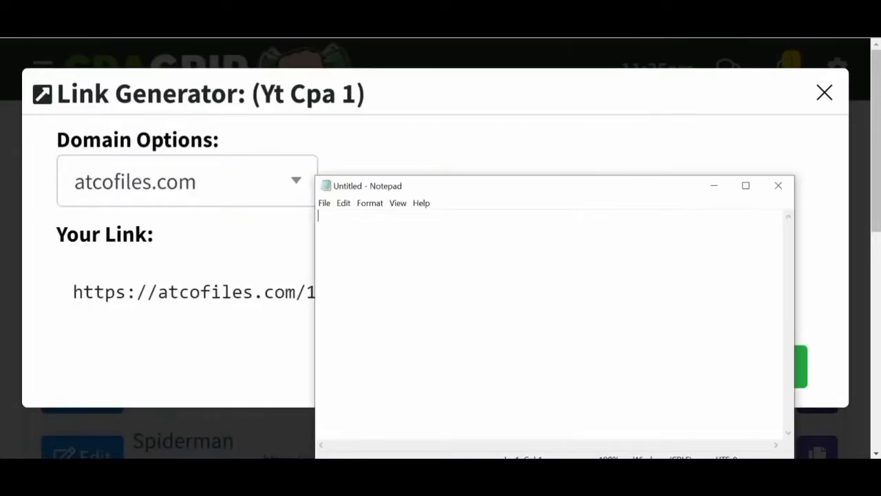
{"action": "type", "text": "https://atcofiles.com/1104348"}
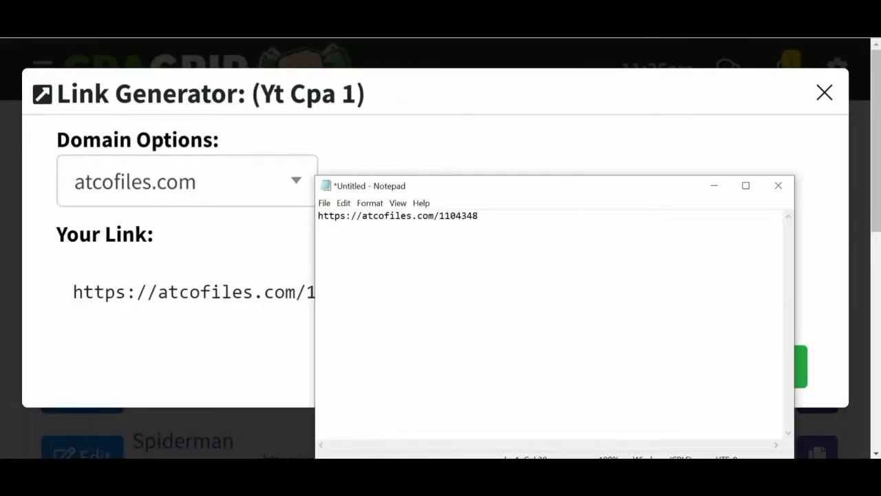
{"action": "mouse_move", "coordinate": [613, 213]}
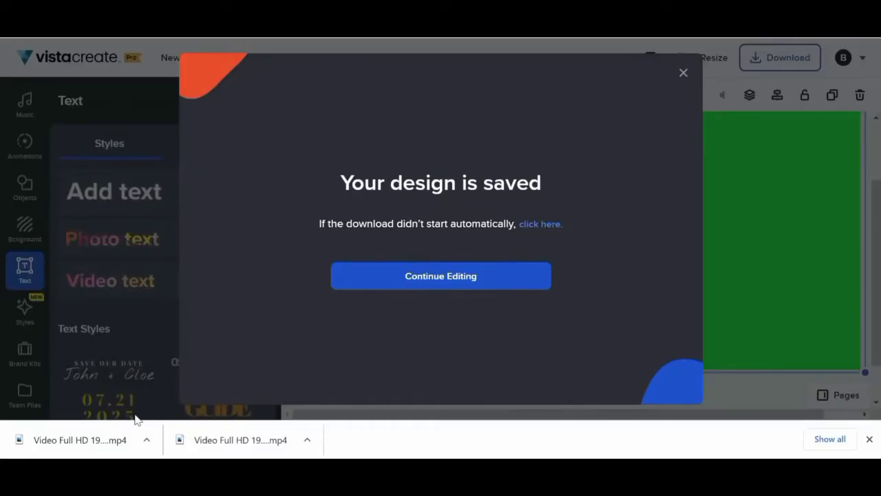
{"action": "mouse_move", "coordinate": [675, 102]}
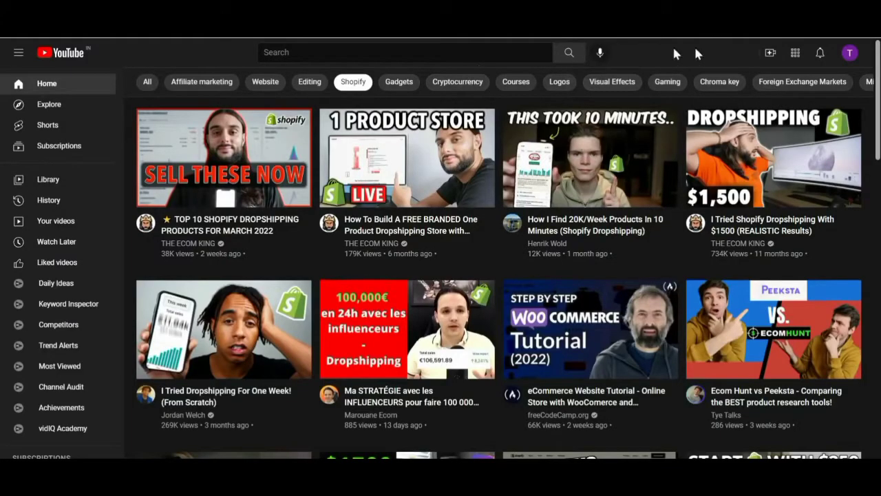
Use Create > Upload video to open YouTube Studio's Upload videos dialog
{"action": "left_click", "coordinate": [770, 52]}
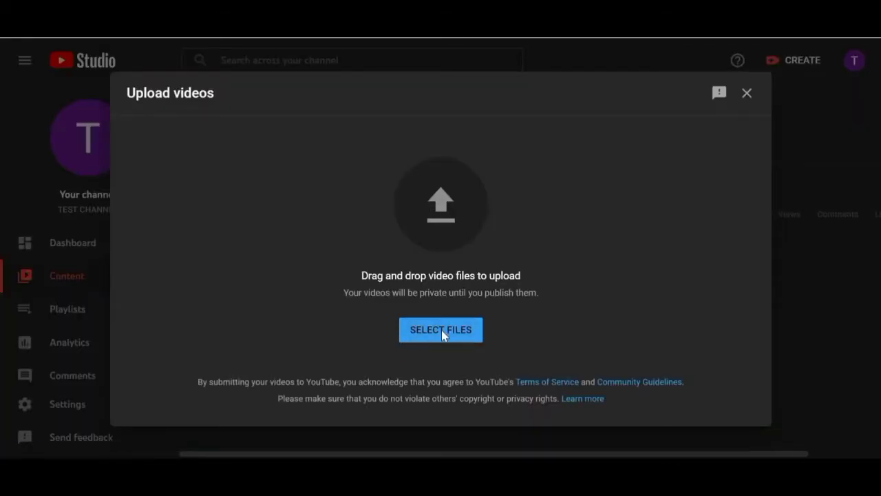
Select 'Video Full HD 1920x1080 px (1)' from Downloads to begin uploading
{"action": "left_click", "coordinate": [441, 329]}
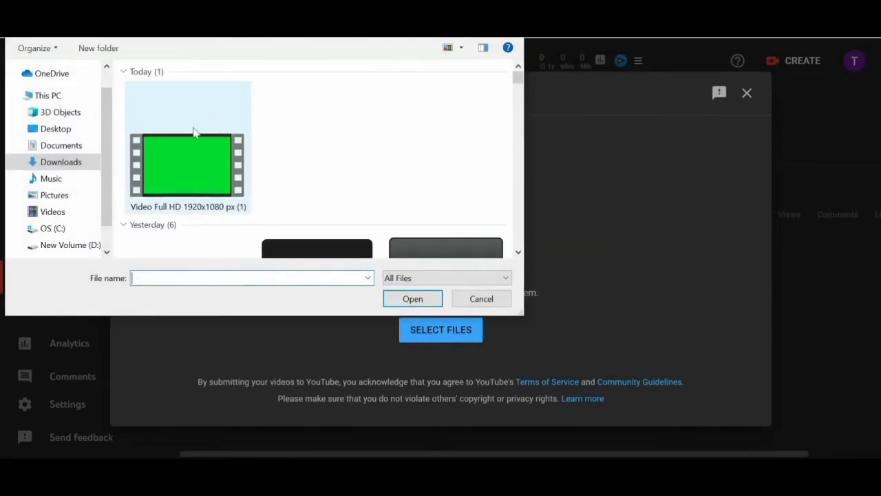
{"action": "left_click", "coordinate": [188, 165]}
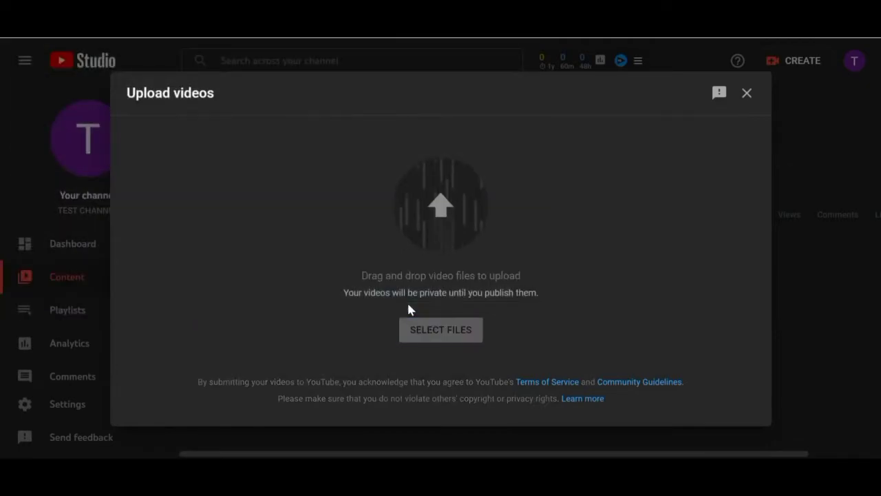
{"action": "left_click", "coordinate": [441, 330]}
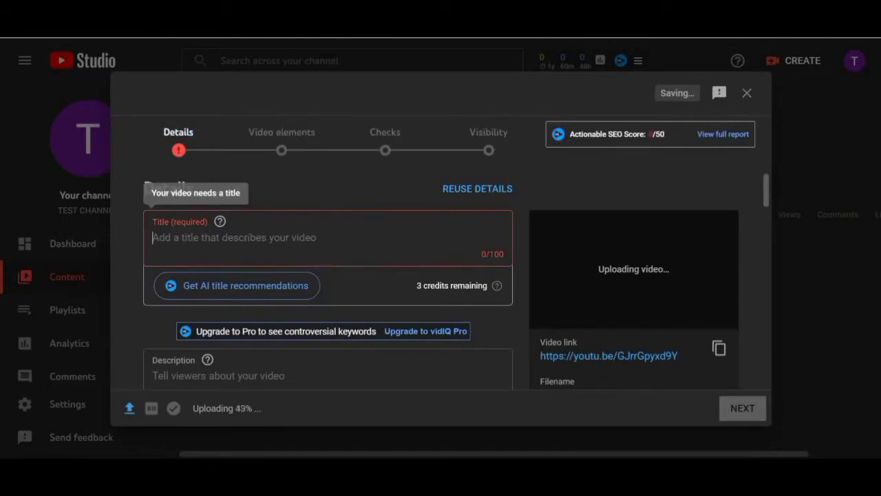
Enter the title 'Raining Dollars Green Screen Free Download |'
{"action": "type", "text": "Raining"}
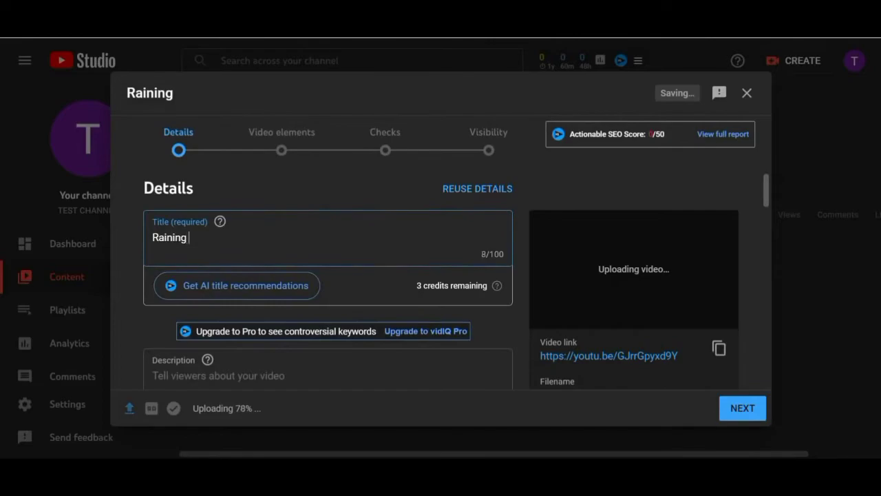
{"action": "type", "text": "Dollars"}
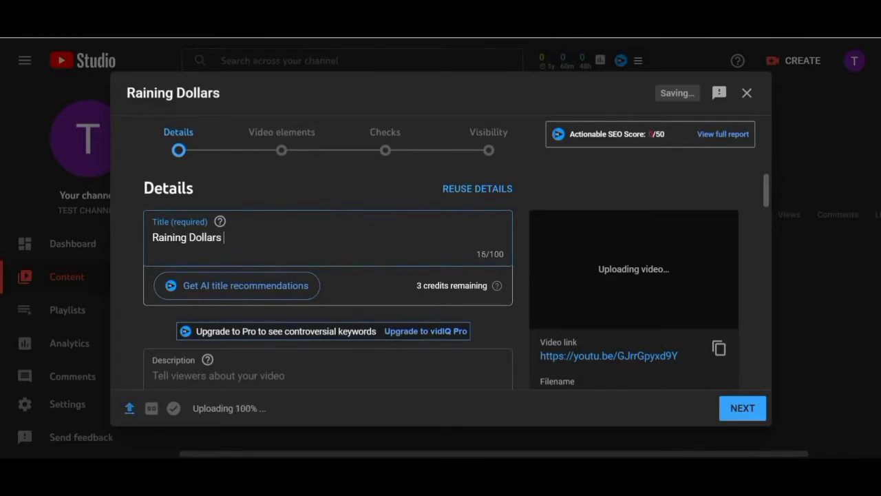
{"action": "type", "text": "Green s"}
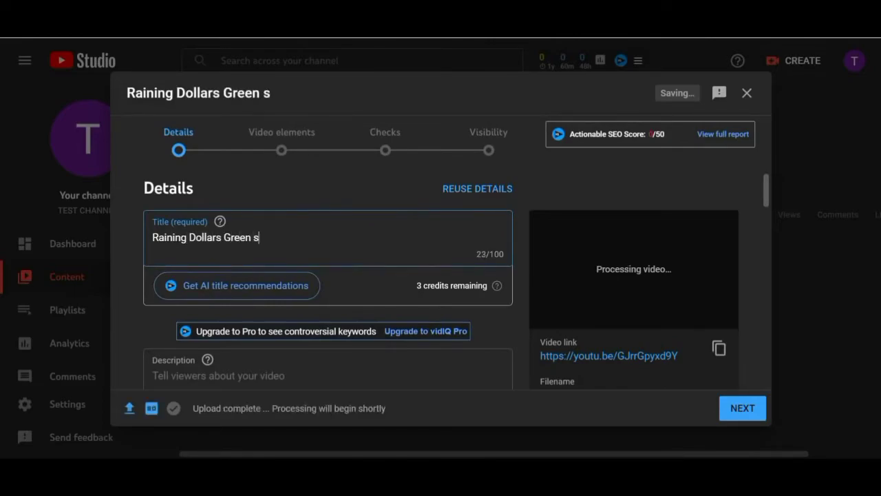
{"action": "type", "text": "Screen Free Download |"}
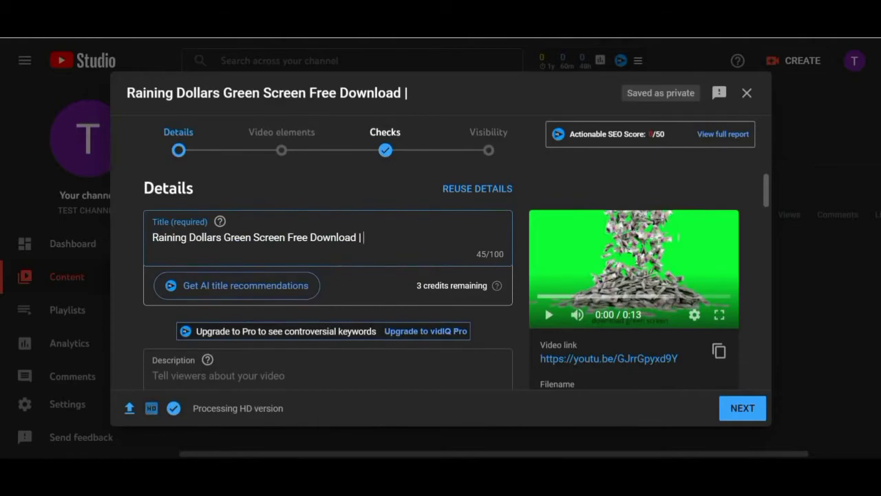
{"action": "mouse_move", "coordinate": [313, 264]}
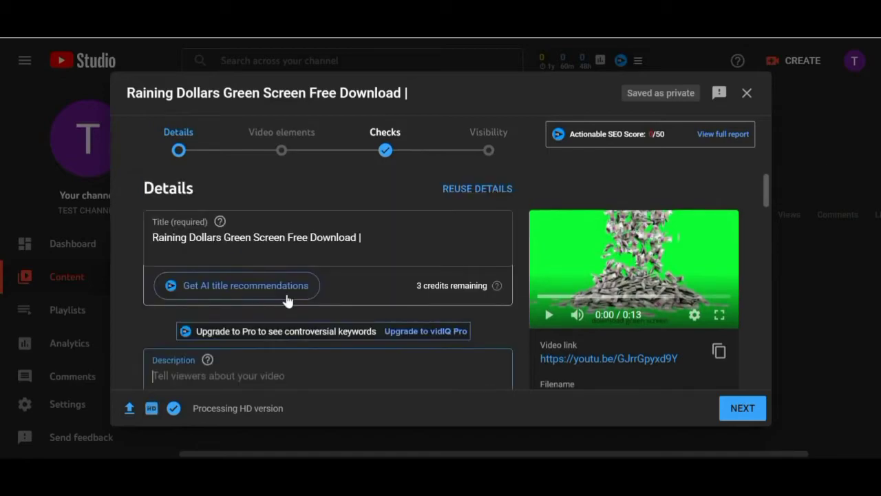
{"action": "scroll", "scroll_direction": "down", "scroll_amount": 3}
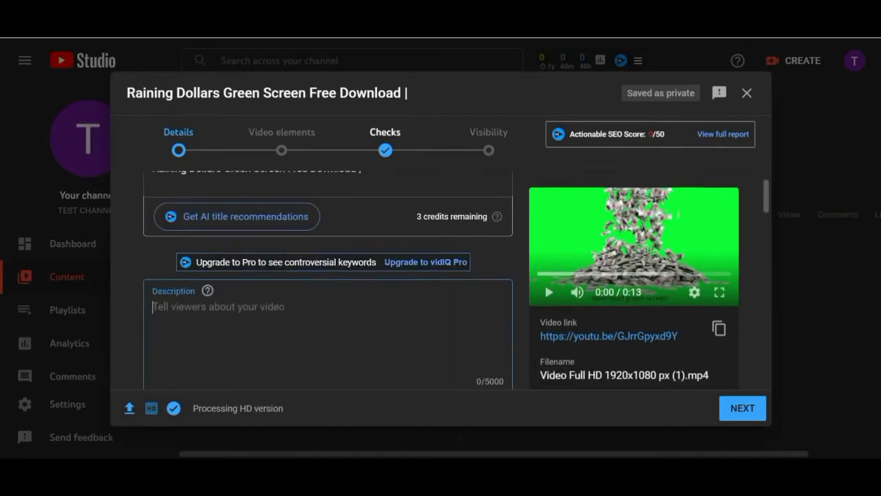
{"action": "type", "text": "Download LINK-"}
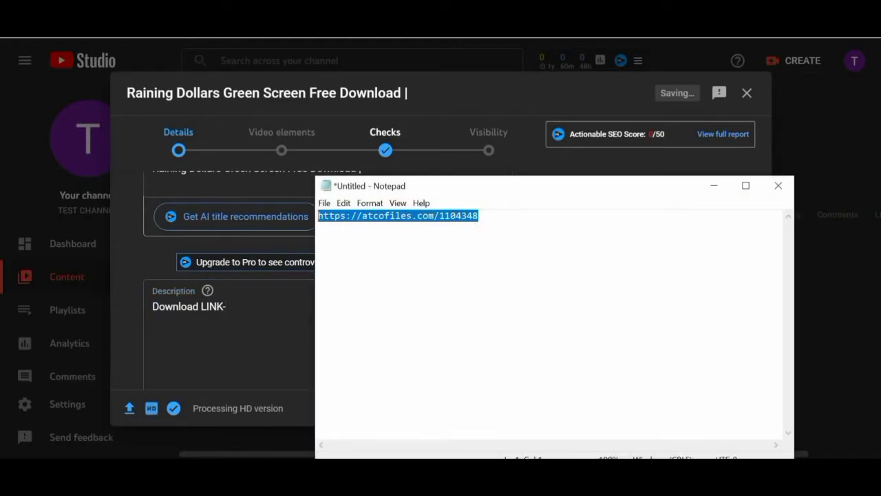
{"action": "left_click", "coordinate": [779, 185]}
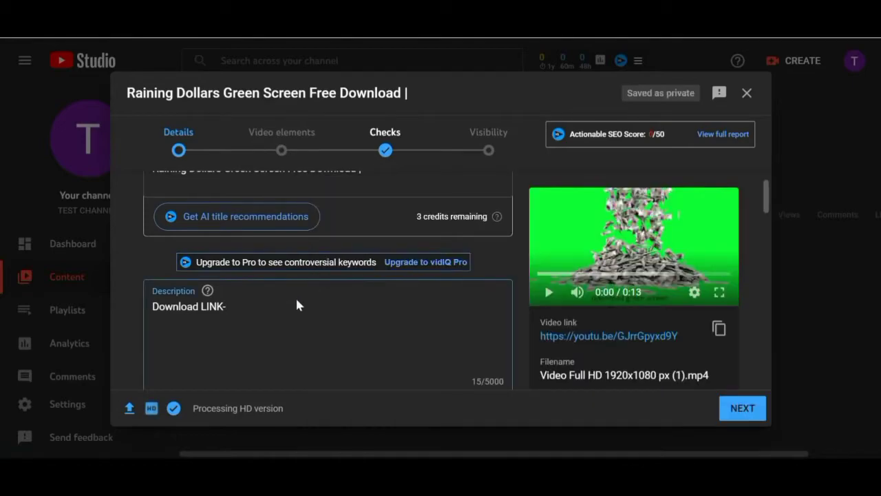
{"action": "type", "text": "https://atcofiles.com/1104348"}
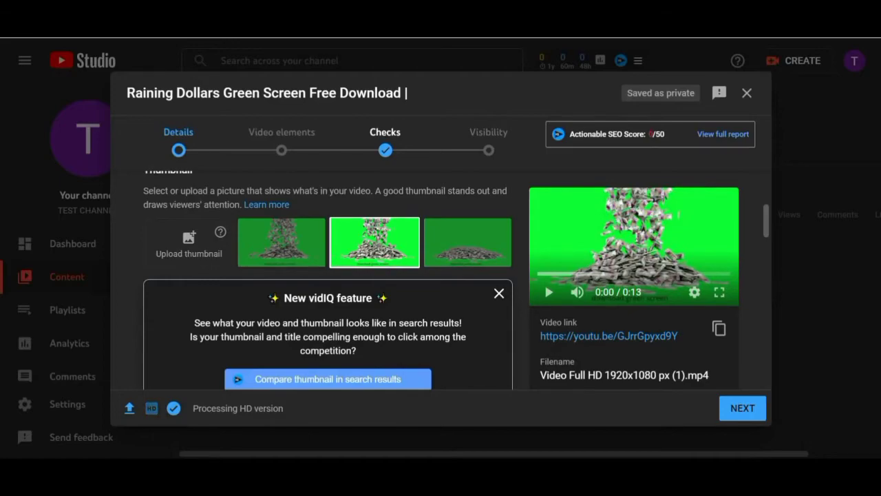
{"action": "mouse_move", "coordinate": [508, 205]}
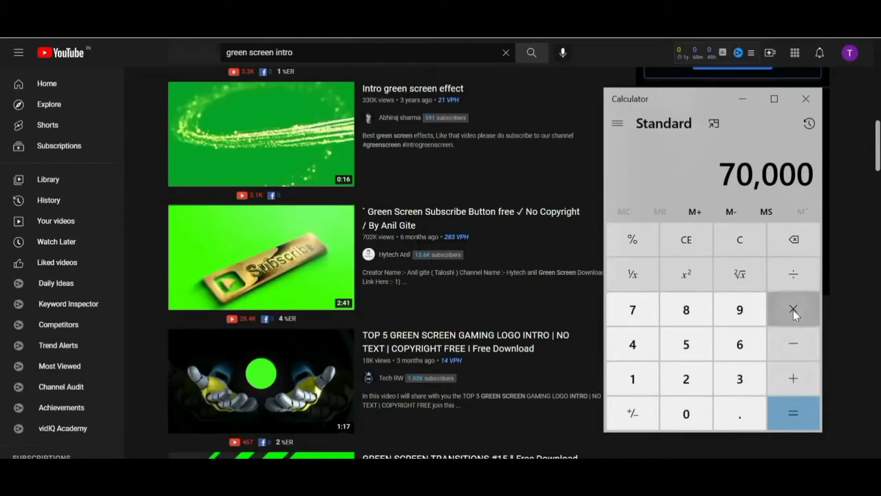
Multiply 70,000 by 1 in Calculator to get 70,000
{"action": "left_click", "coordinate": [793, 309]}
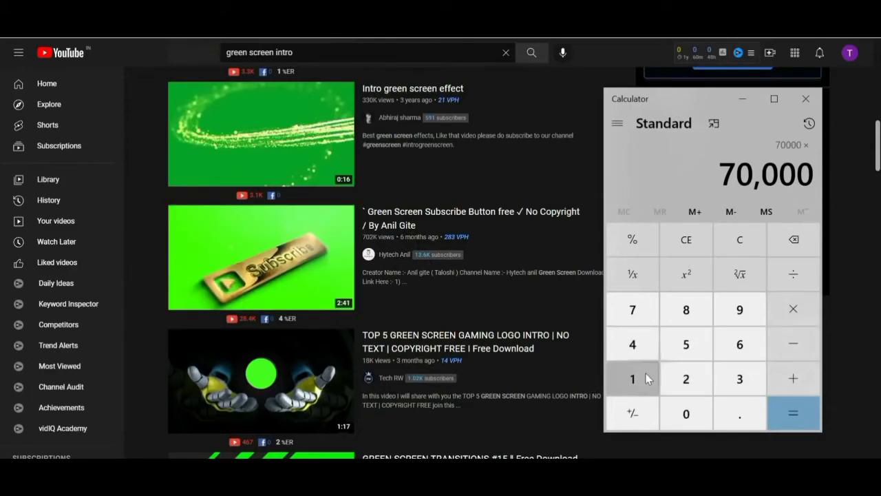
{"action": "left_click", "coordinate": [632, 378]}
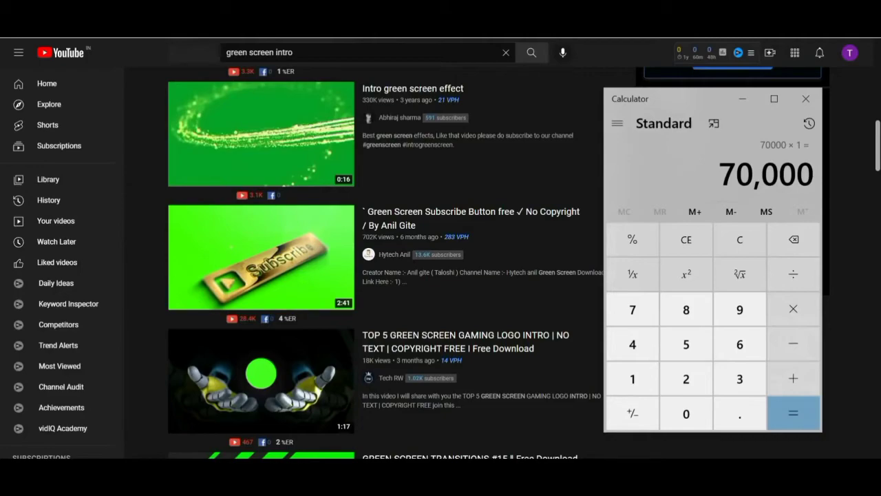
{"action": "mouse_move", "coordinate": [146, 356]}
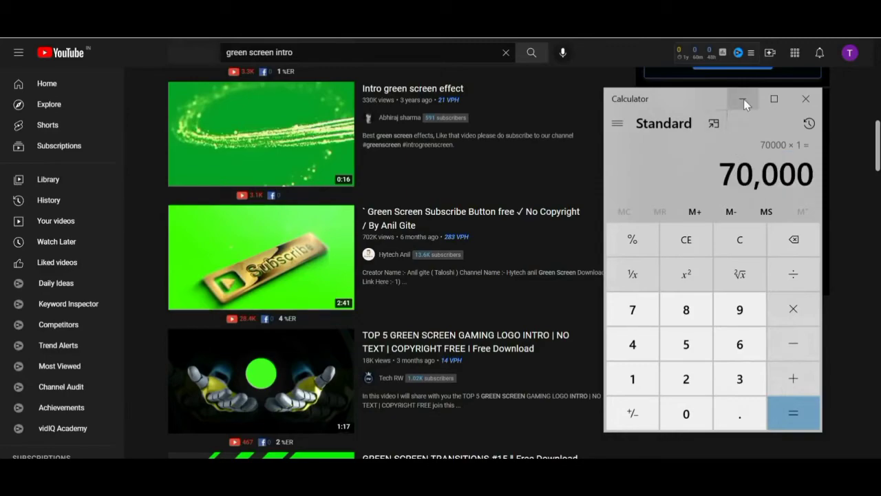
{"action": "mouse_move", "coordinate": [744, 98]}
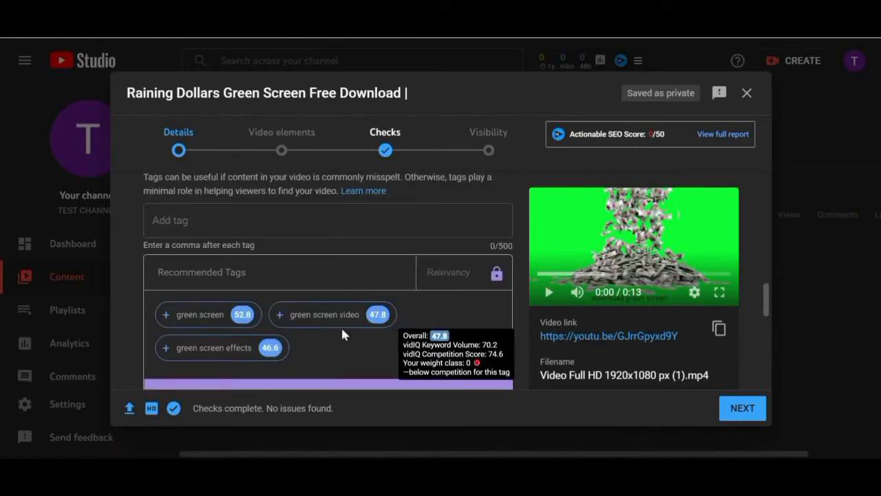
{"action": "mouse_move", "coordinate": [308, 296]}
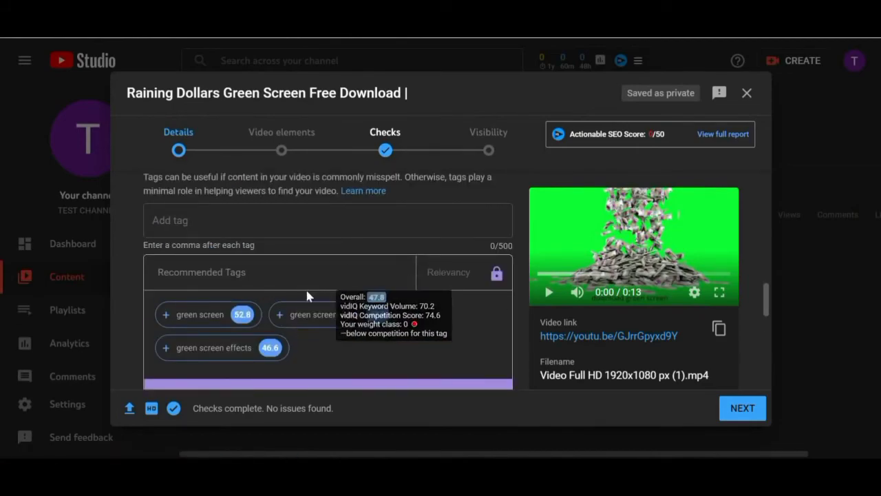
Scroll past tags, language, licence, category and comments unchanged, then save the details
{"action": "scroll", "scroll_direction": "down", "scroll_amount": 3}
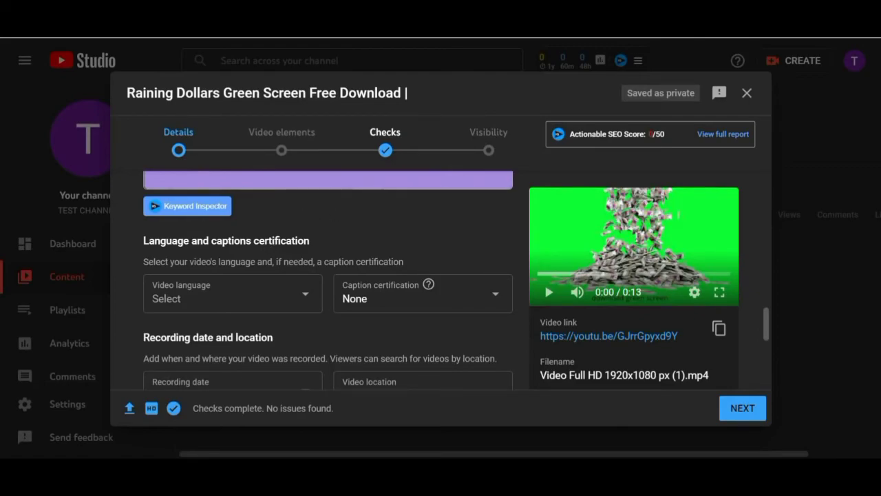
{"action": "scroll", "scroll_direction": "down", "scroll_amount": 3}
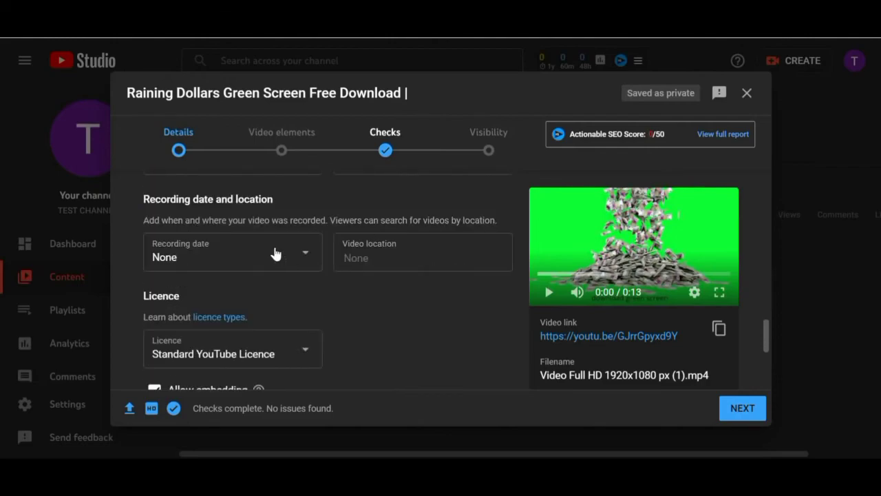
{"action": "scroll", "scroll_direction": "down", "scroll_amount": 3}
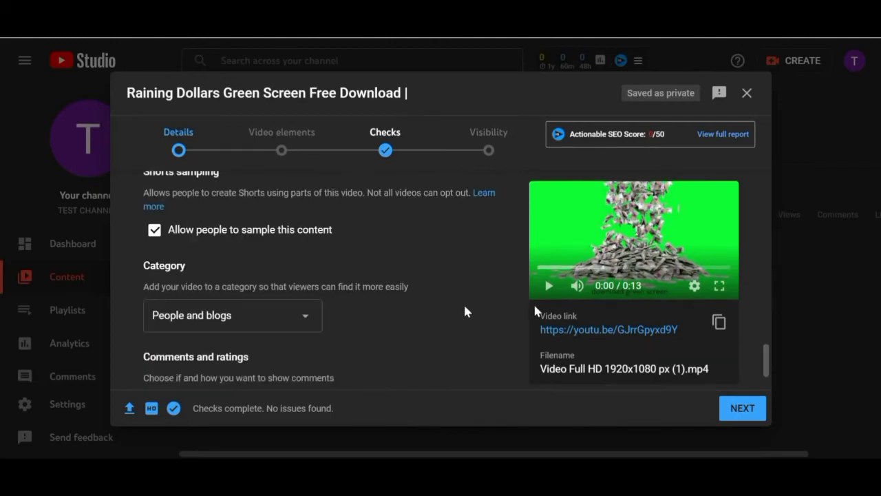
{"action": "scroll", "scroll_direction": "down", "scroll_amount": 3}
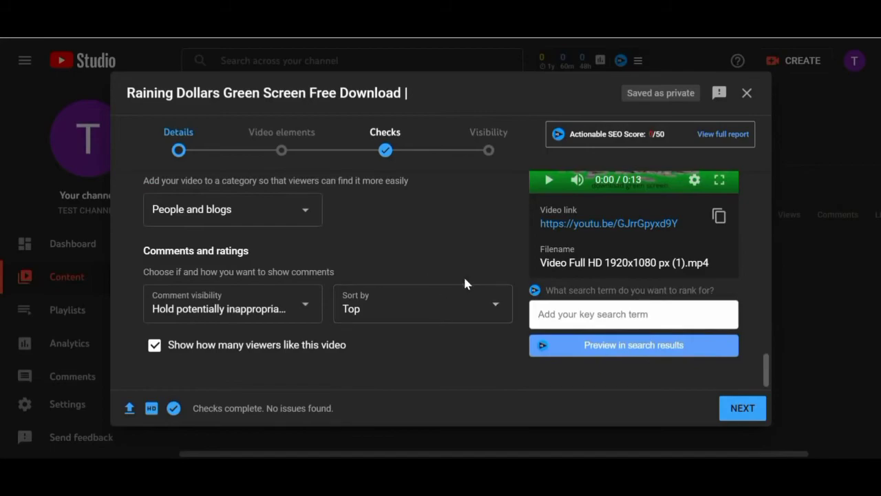
{"action": "left_click", "coordinate": [742, 408]}
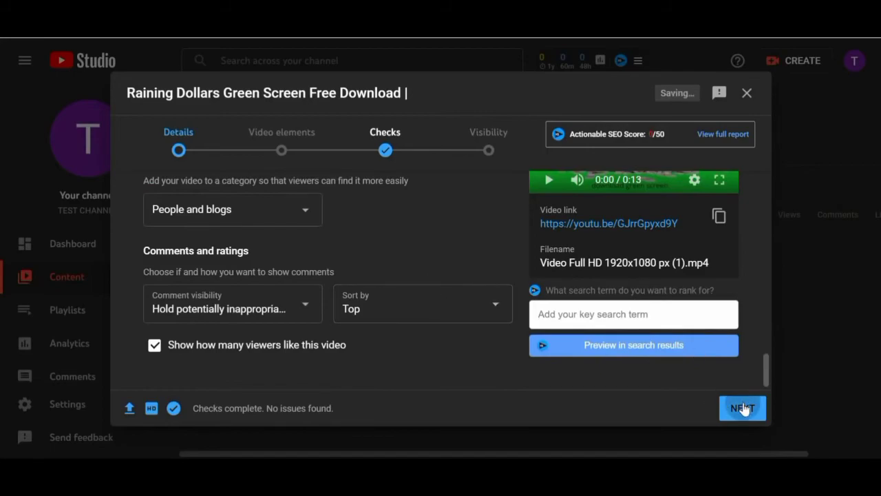
Advance through Video elements and Checks, then publish Raining Dollars as Public
{"action": "left_click", "coordinate": [743, 408]}
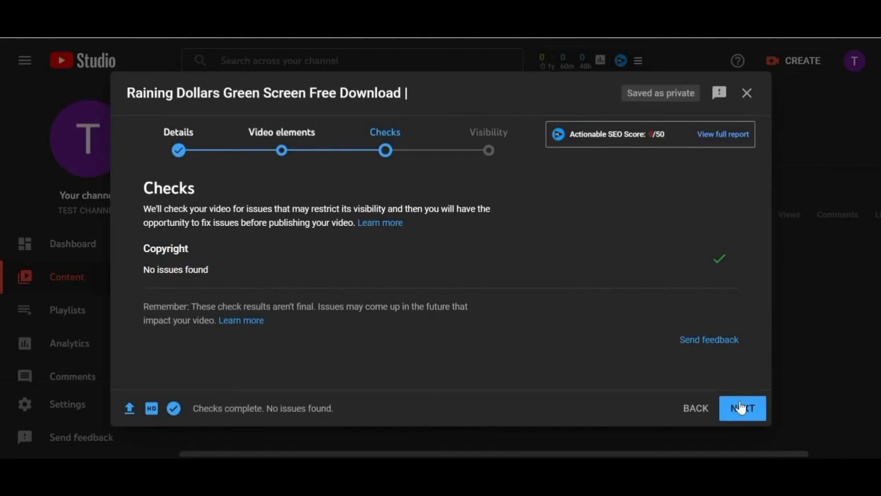
{"action": "left_click", "coordinate": [742, 408]}
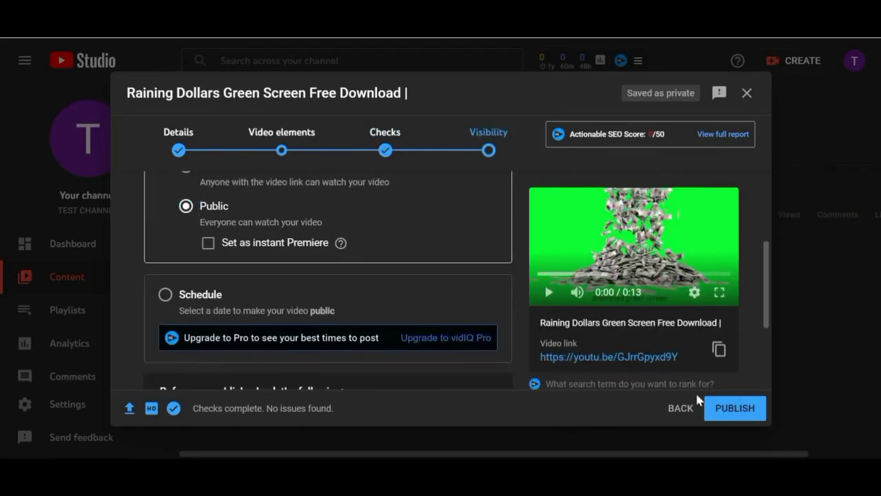
{"action": "left_click", "coordinate": [734, 407]}
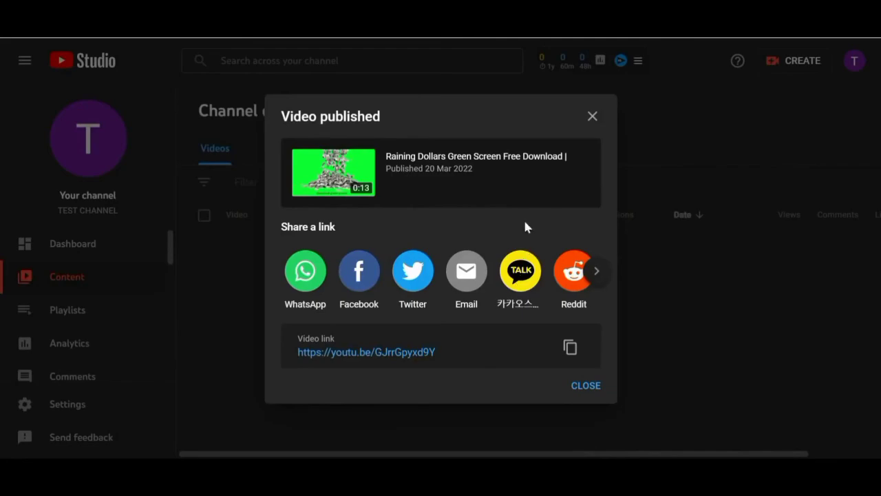
Close the 'Video published' dialog to return to the Channel content list
{"action": "left_click", "coordinate": [585, 385]}
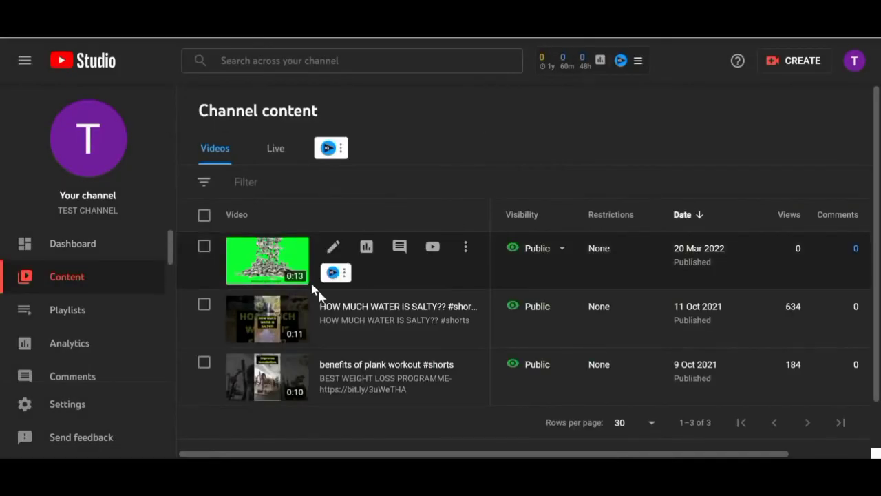
{"action": "mouse_move", "coordinate": [325, 263]}
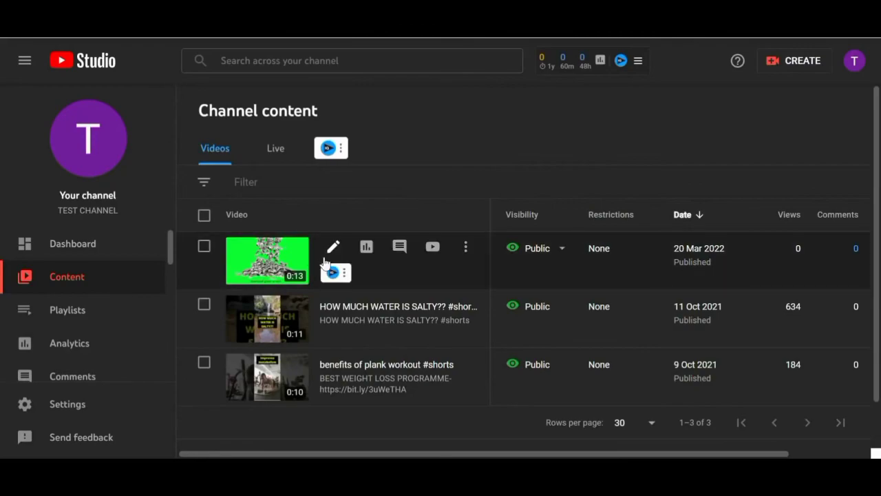
{"action": "mouse_move", "coordinate": [453, 159]}
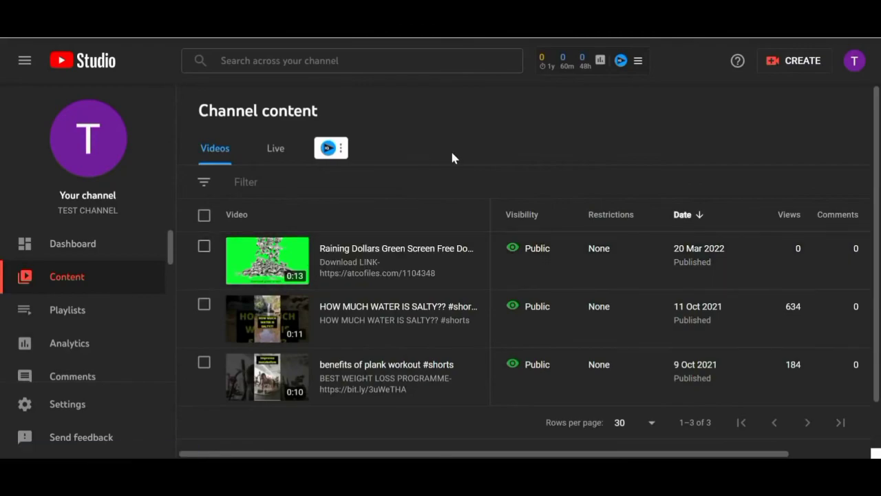